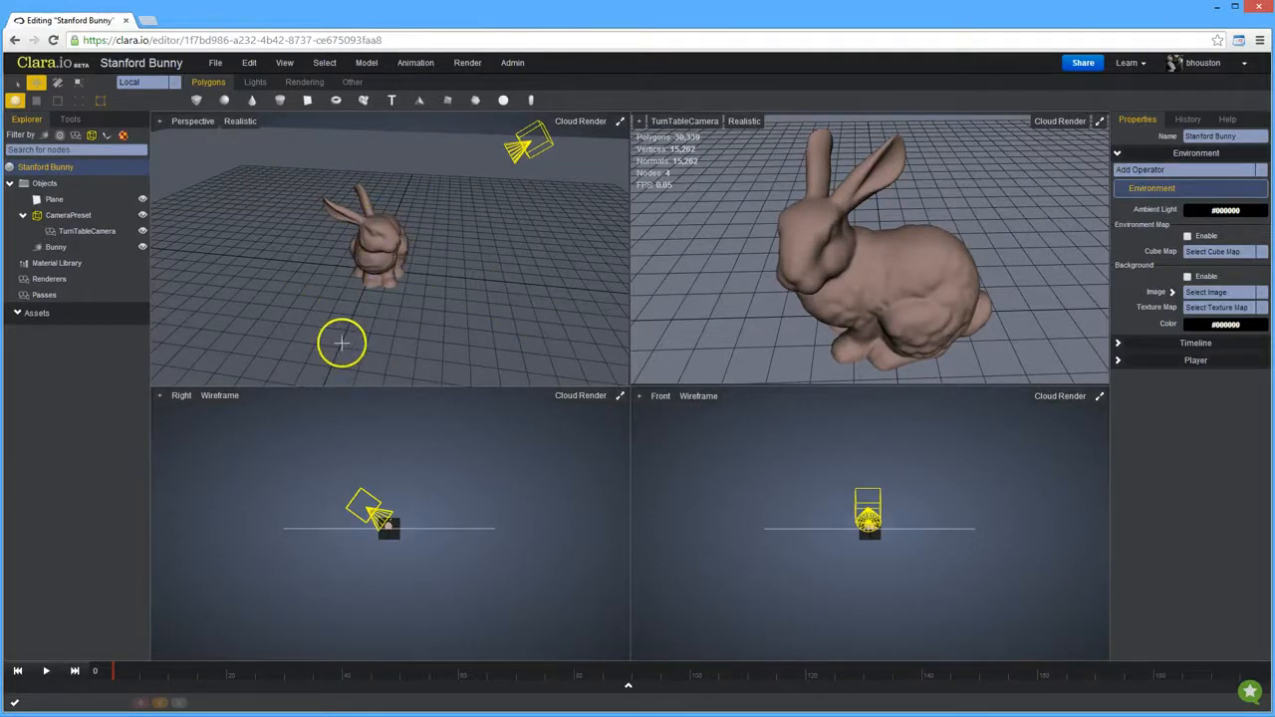
mouse_move(359, 319)
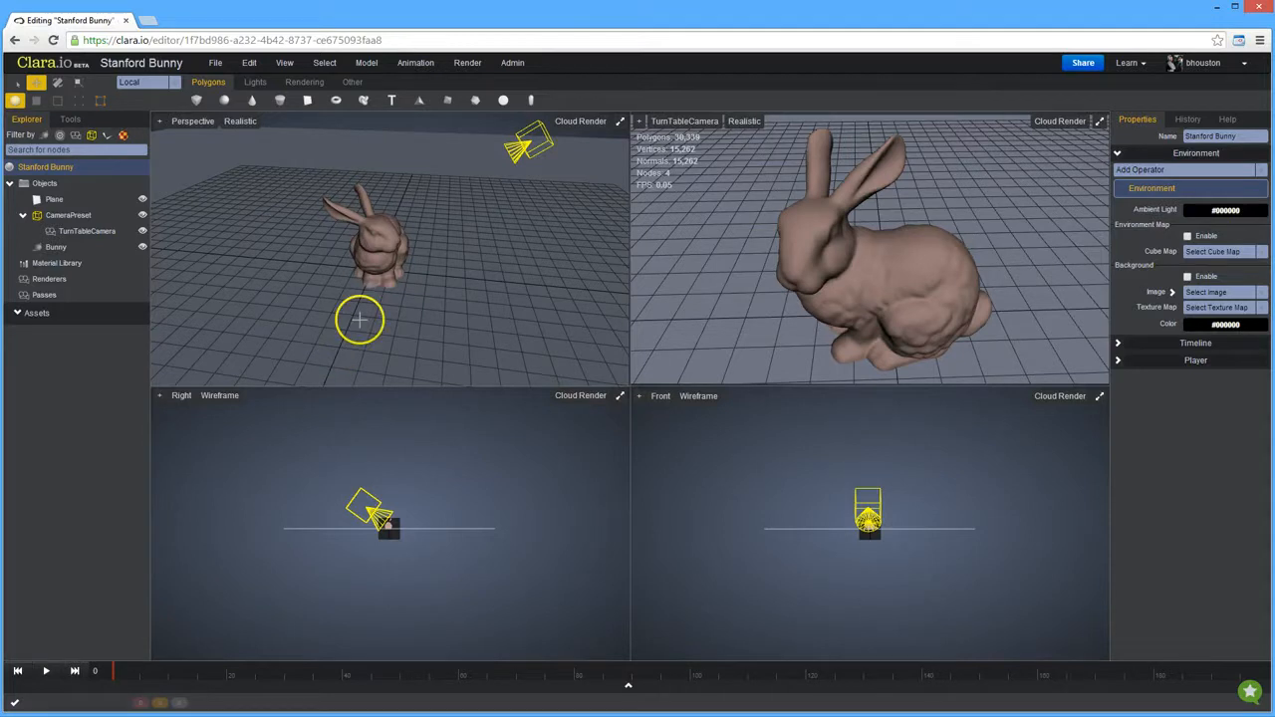
- Switch the TurnTableCamera viewport from Cloud Render to Live Render
click(1060, 121)
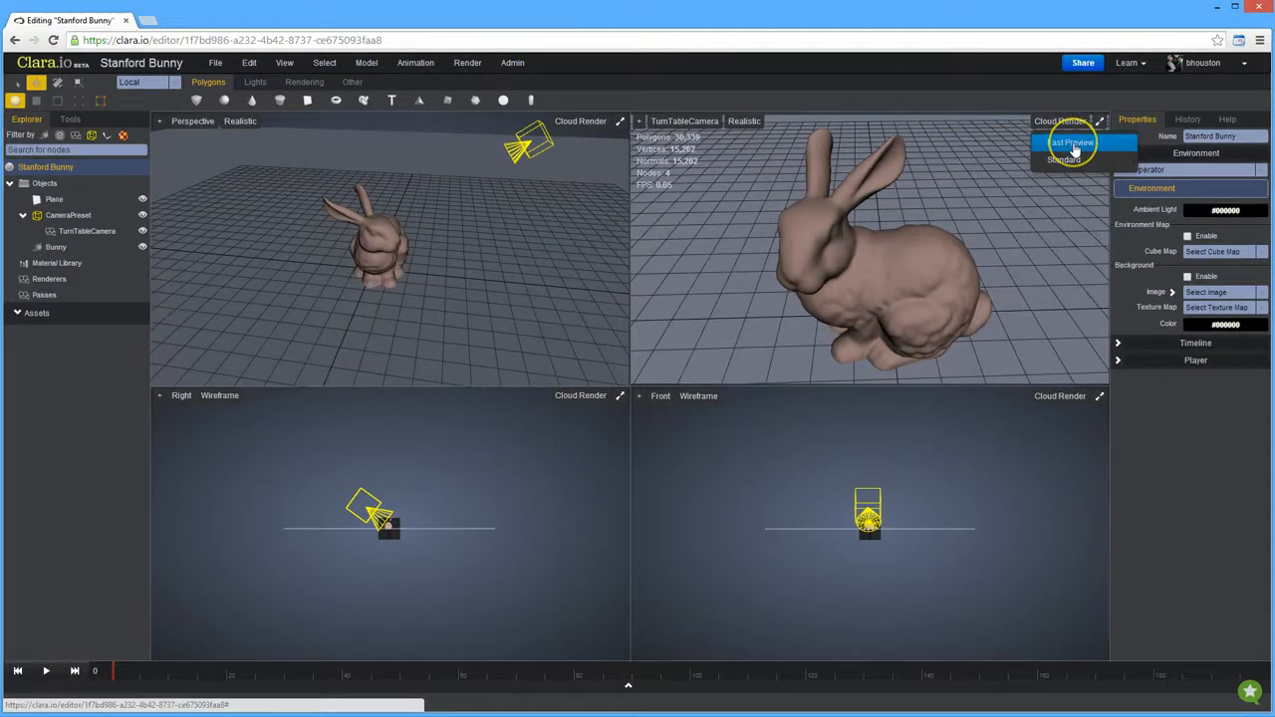
click(1072, 142)
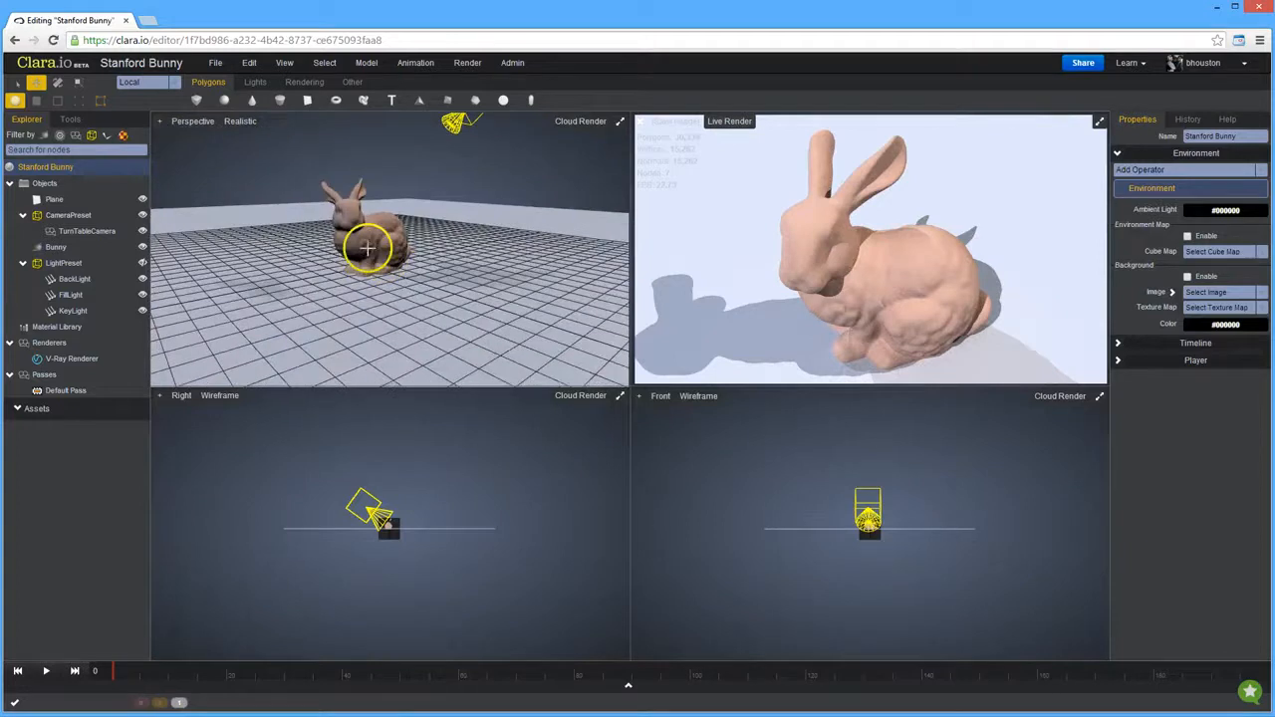
- Look through the TurnTableCamera and expand the V-Ray area light's settings in Properties
click(192, 122)
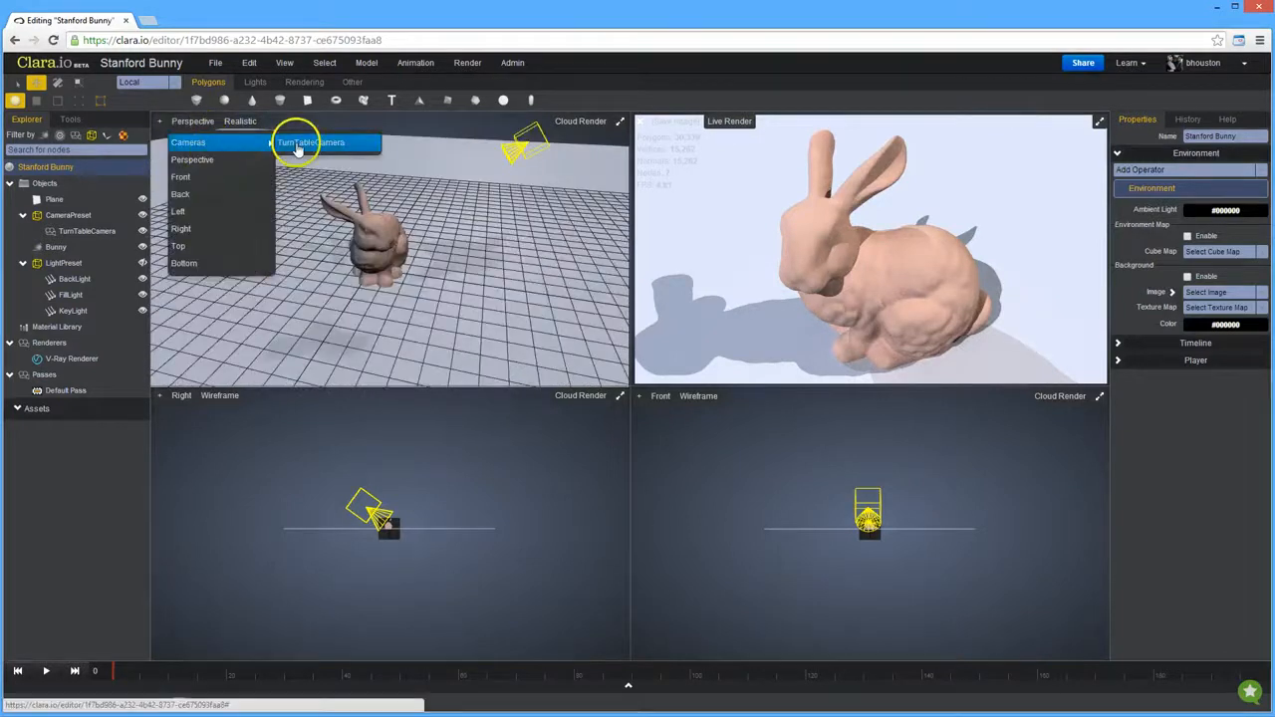
click(311, 142)
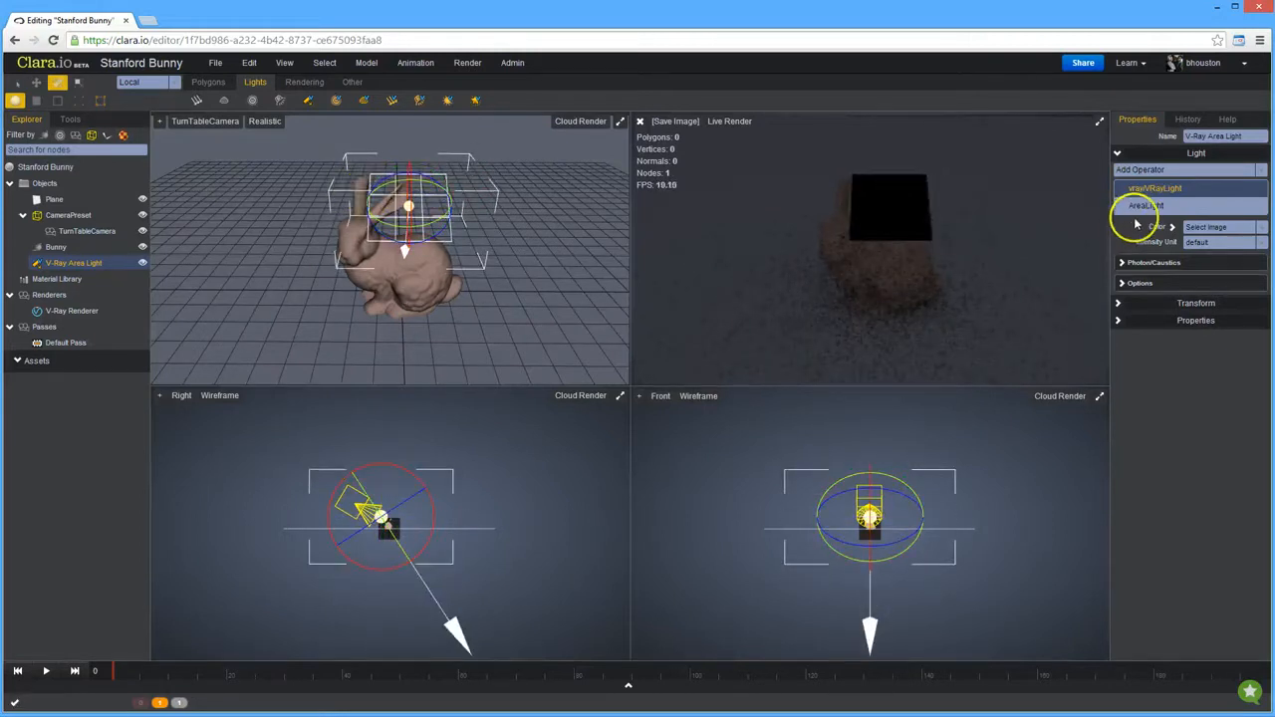
click(1145, 206)
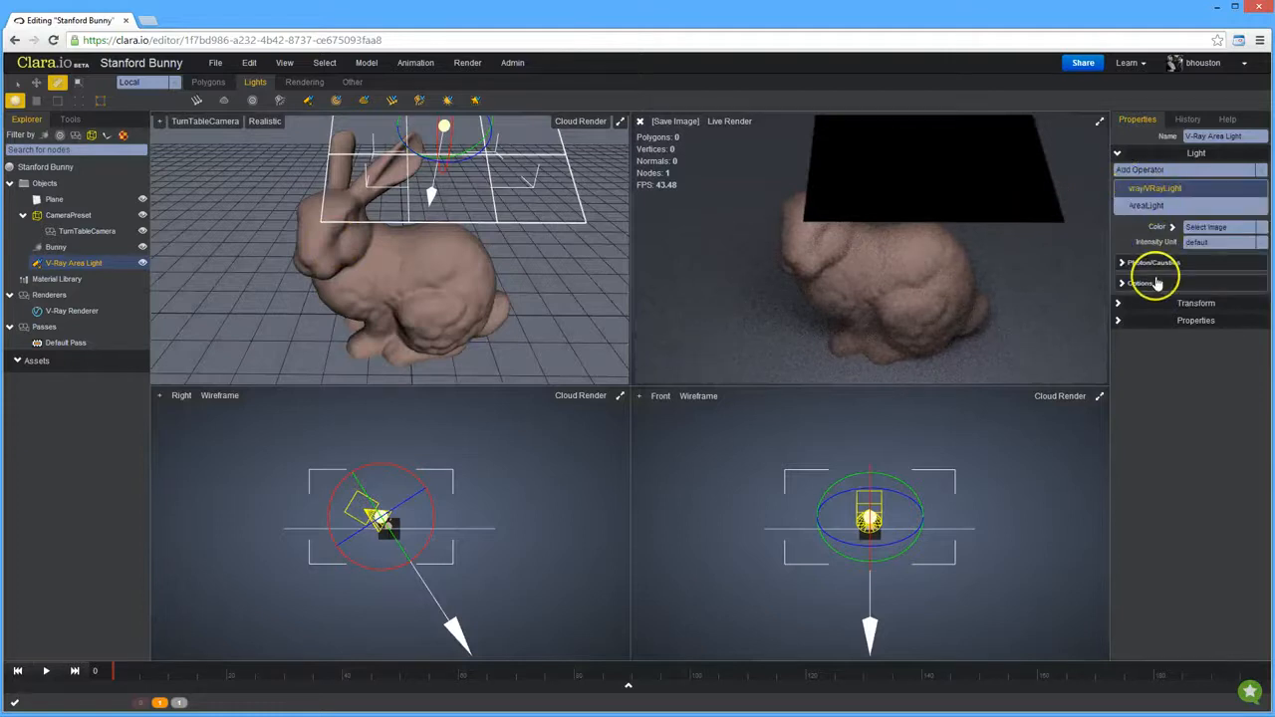
click(1139, 283)
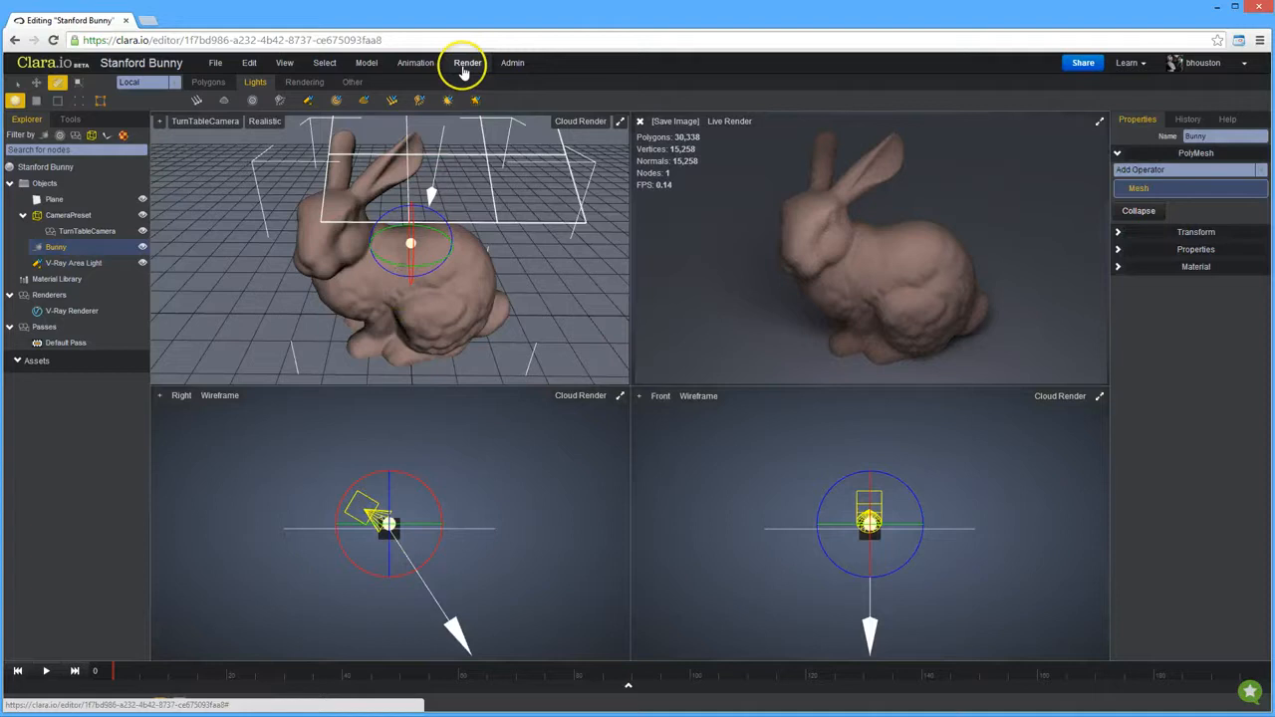
- Create a V-Ray Standard material with a darkened diffuse colour and a set reflection colour
click(466, 62)
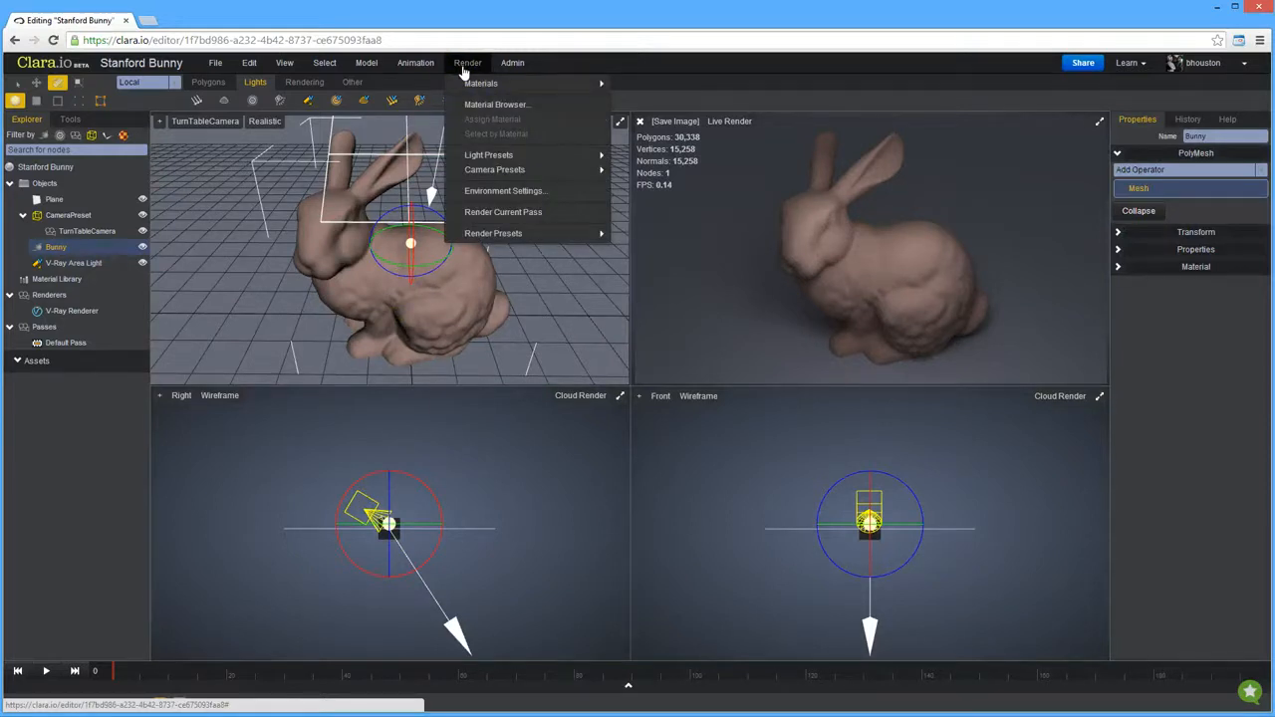
mouse_move(482, 84)
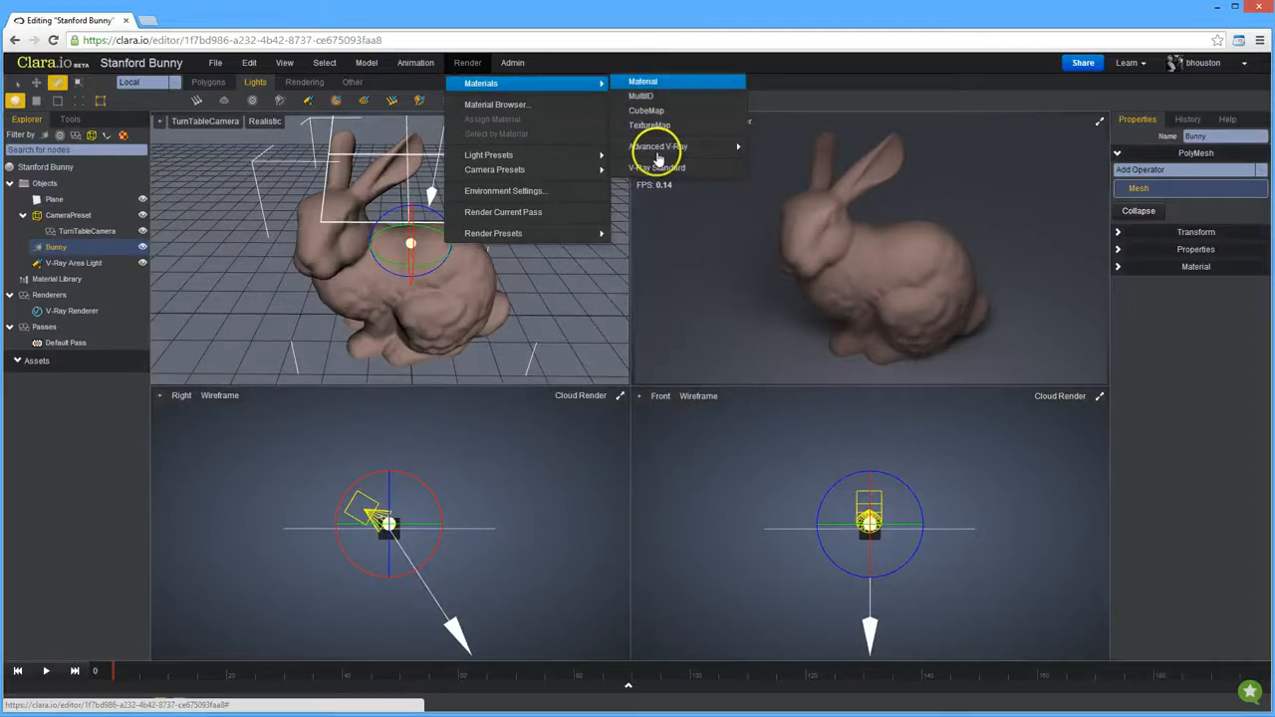
click(658, 167)
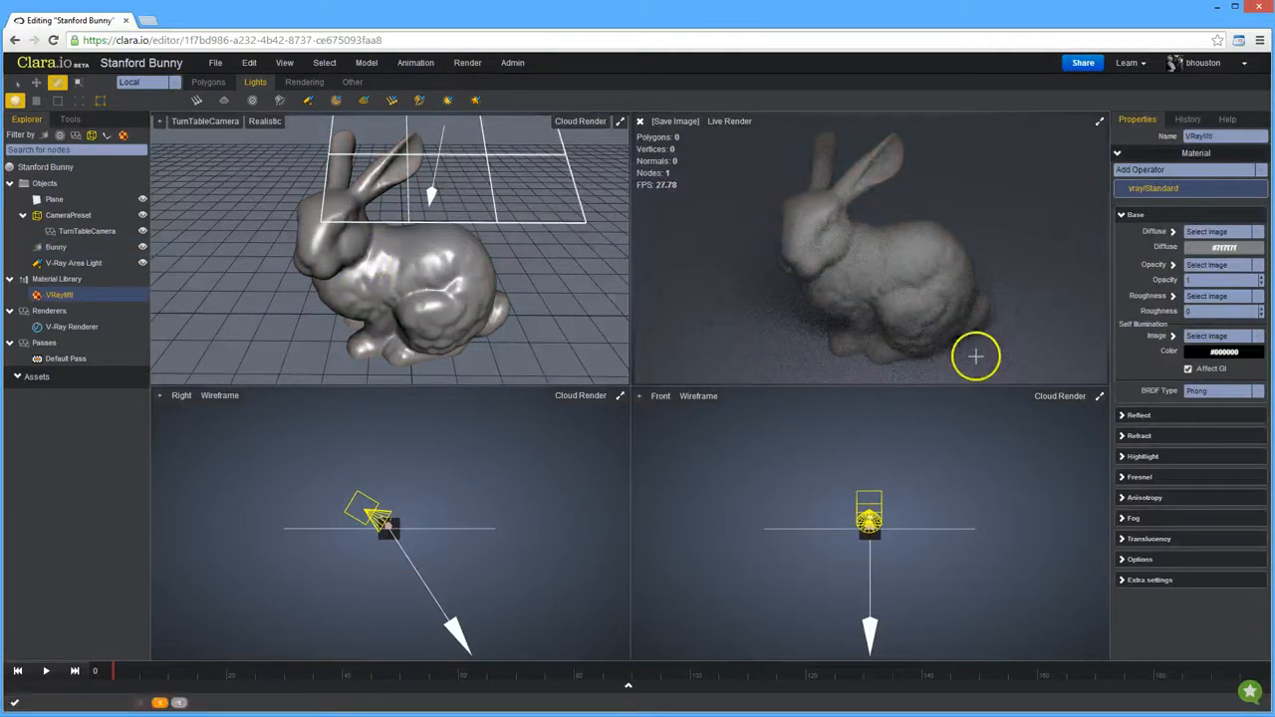
click(1224, 351)
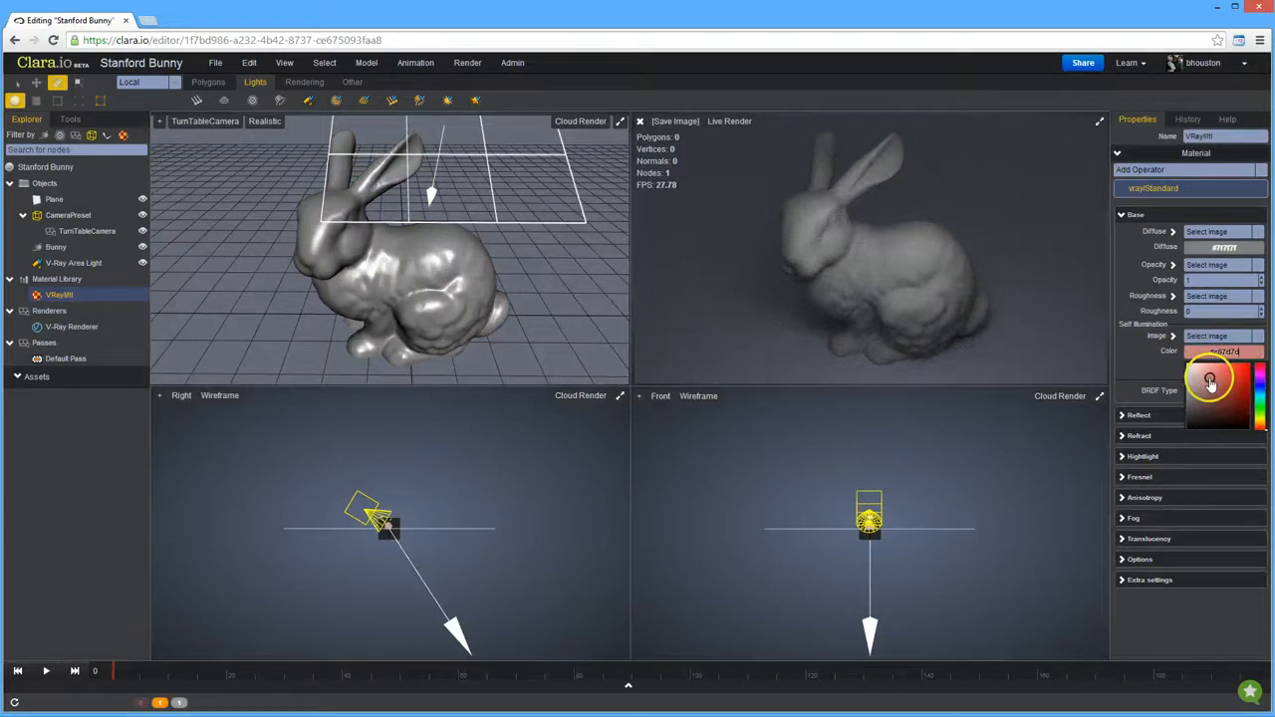
drag(1212, 383, 1186, 419)
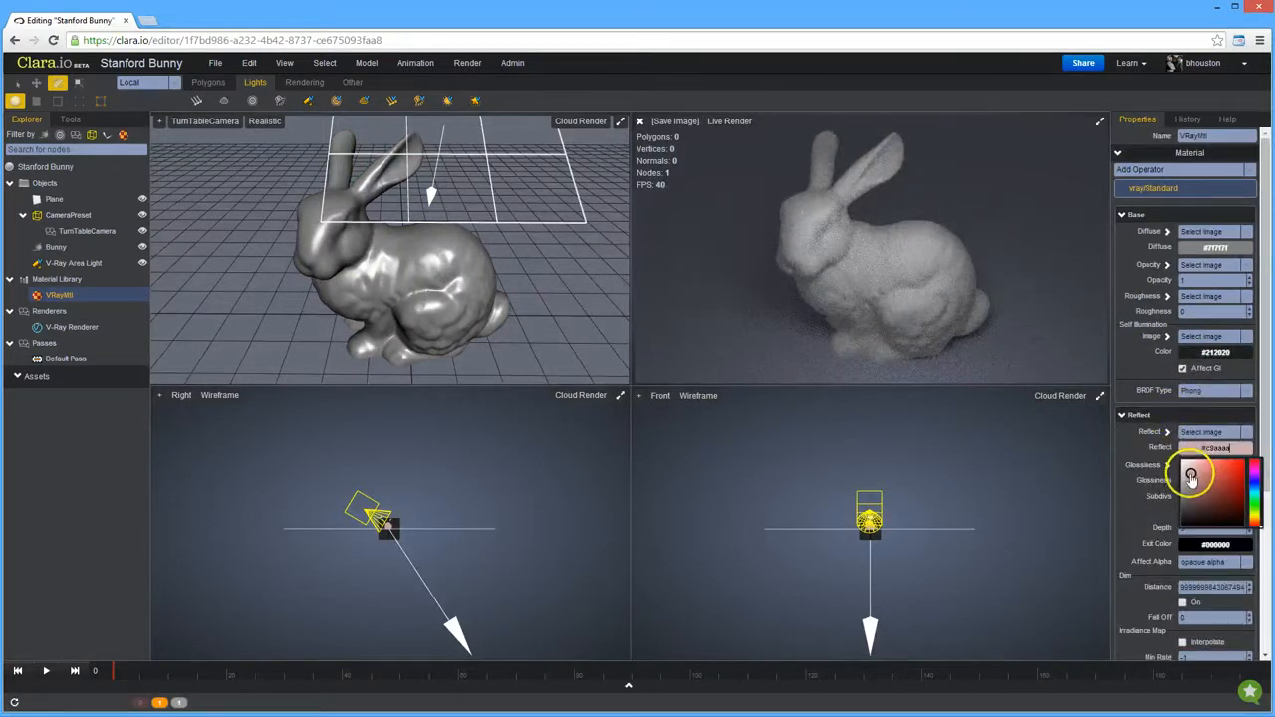
drag(1192, 476, 1179, 522)
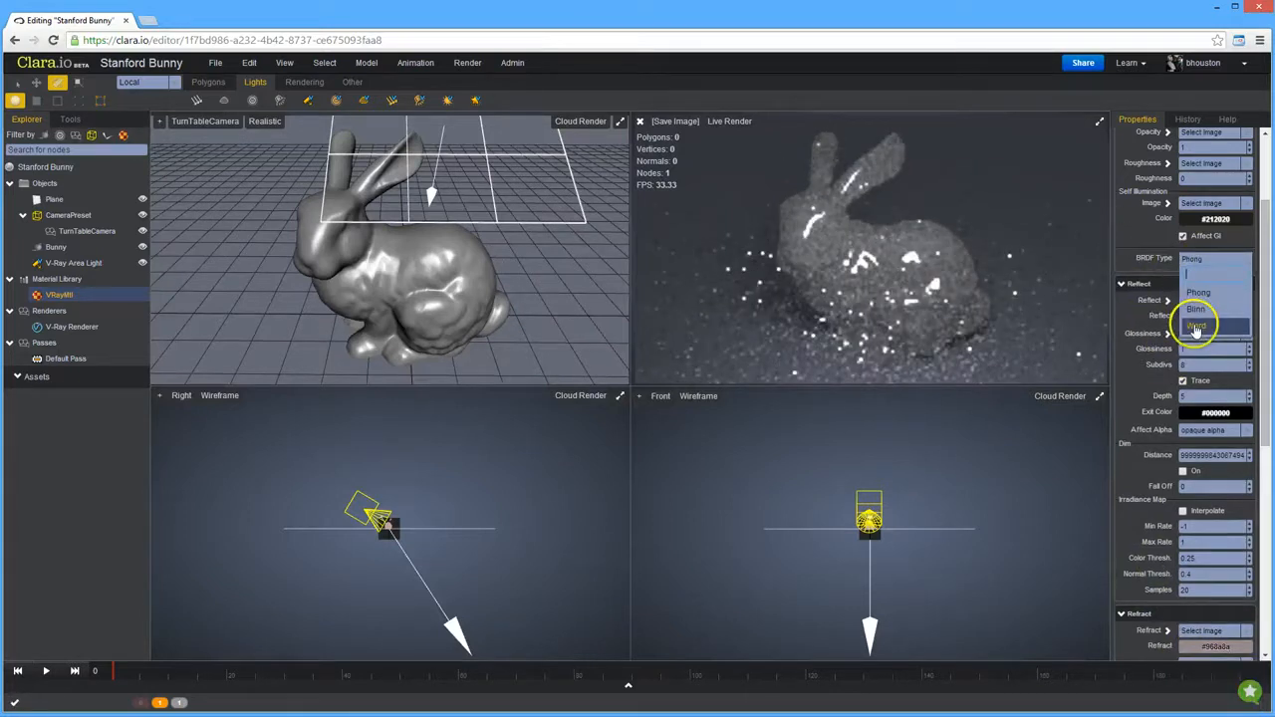
- Change the material's BRDF type and reselect the bunny
click(1195, 326)
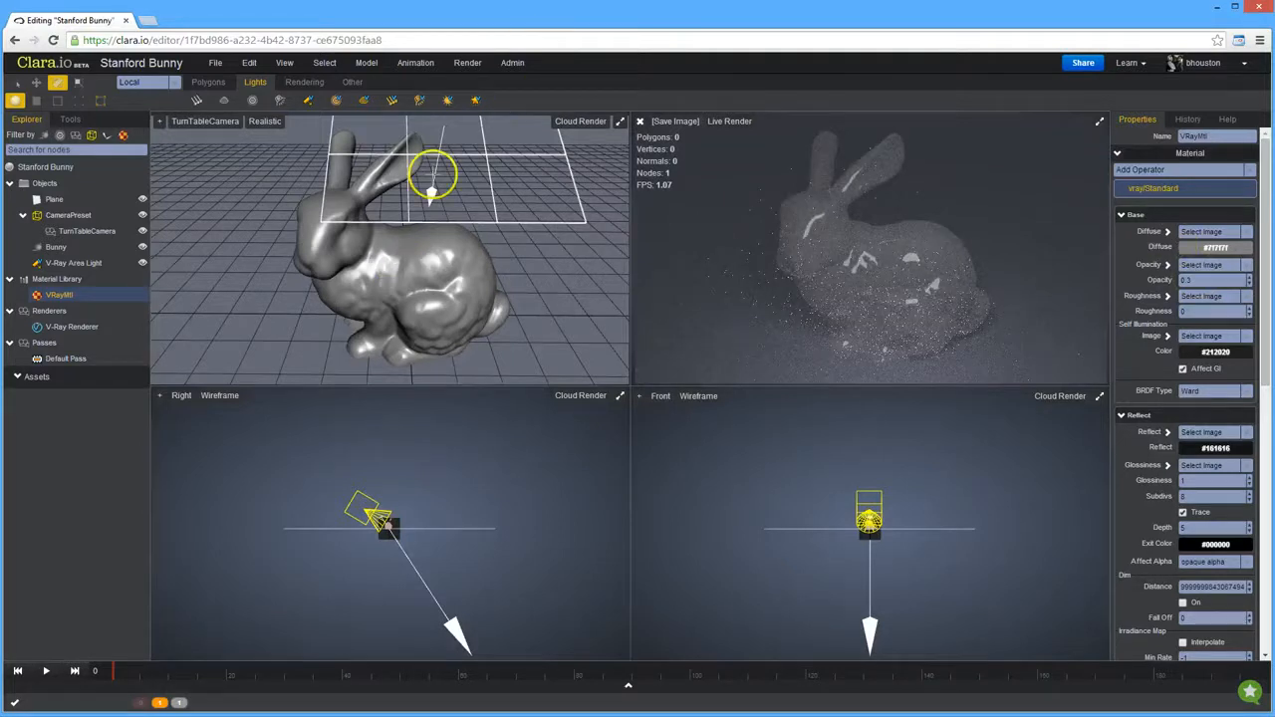
click(466, 61)
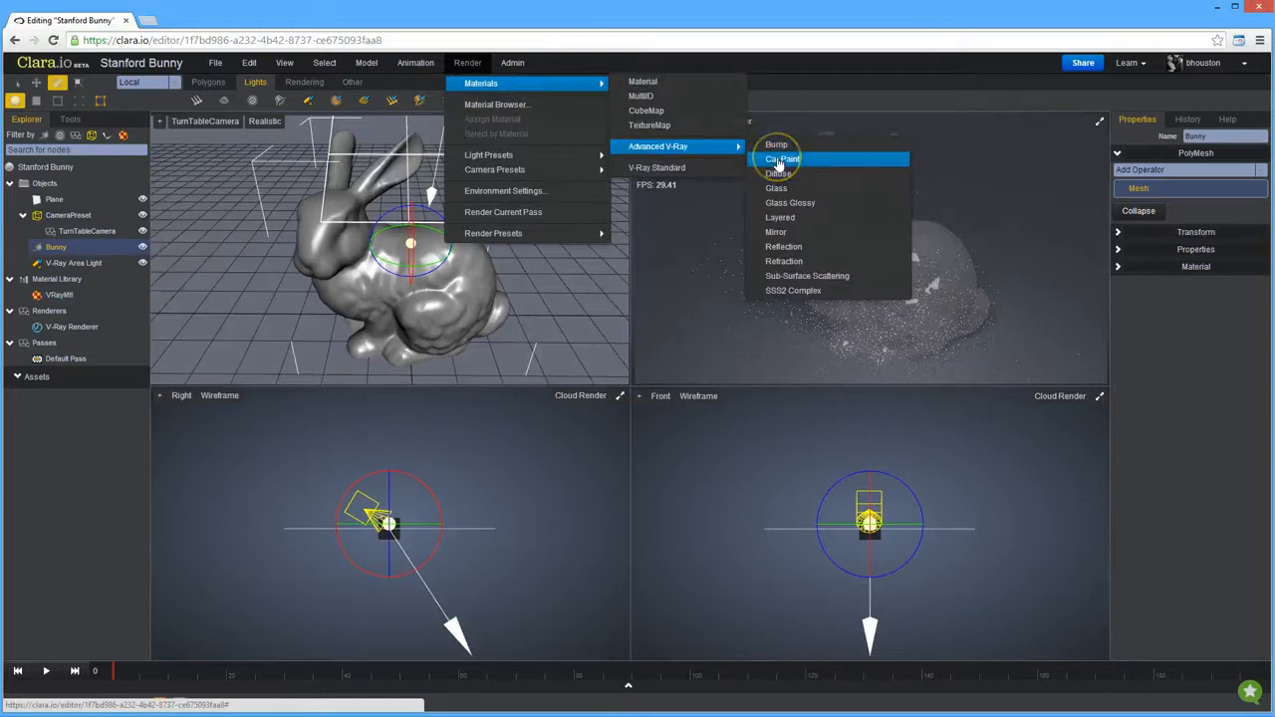
mouse_move(781, 247)
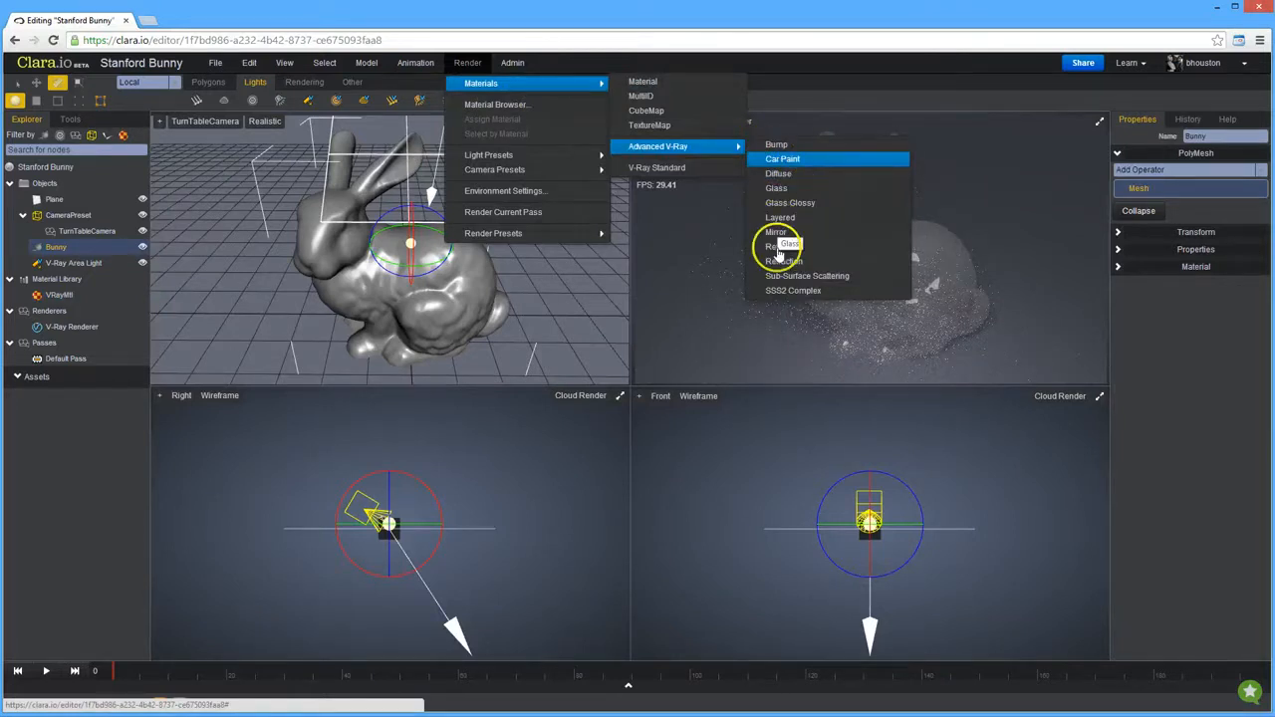
mouse_move(807, 275)
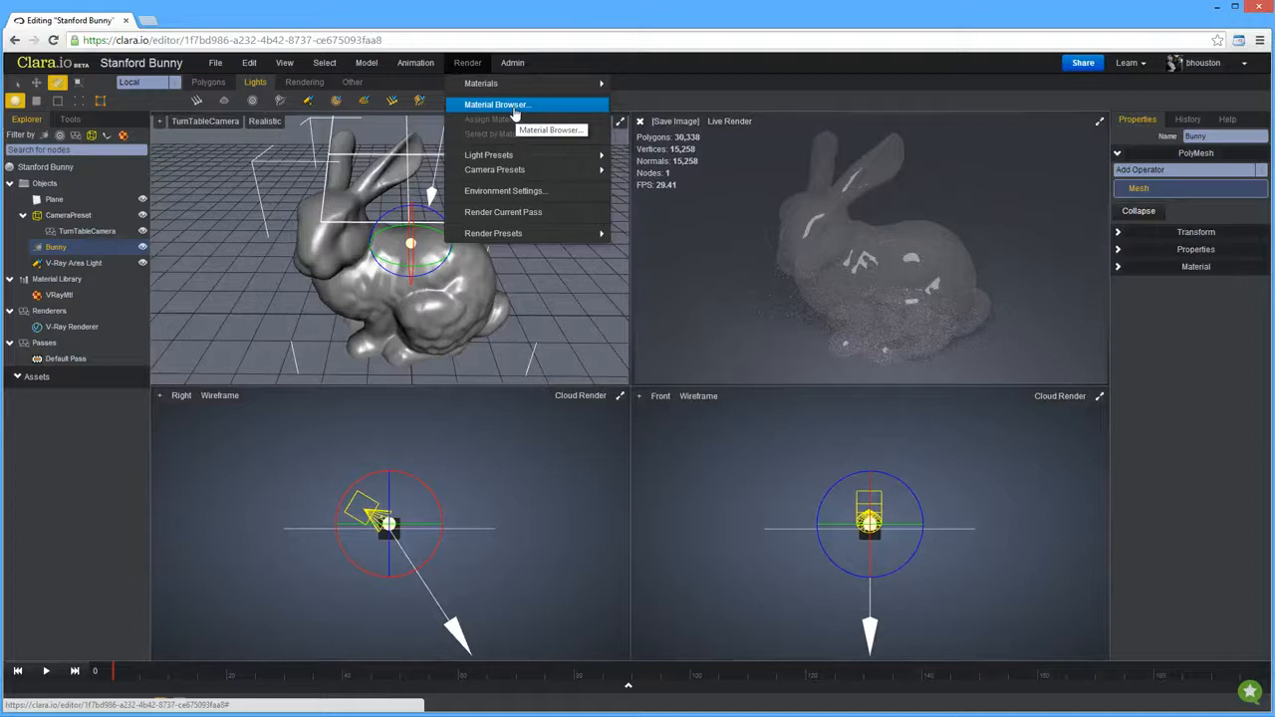
- Apply the library Wood 05 material to the bunny via a 'wood' search
click(496, 104)
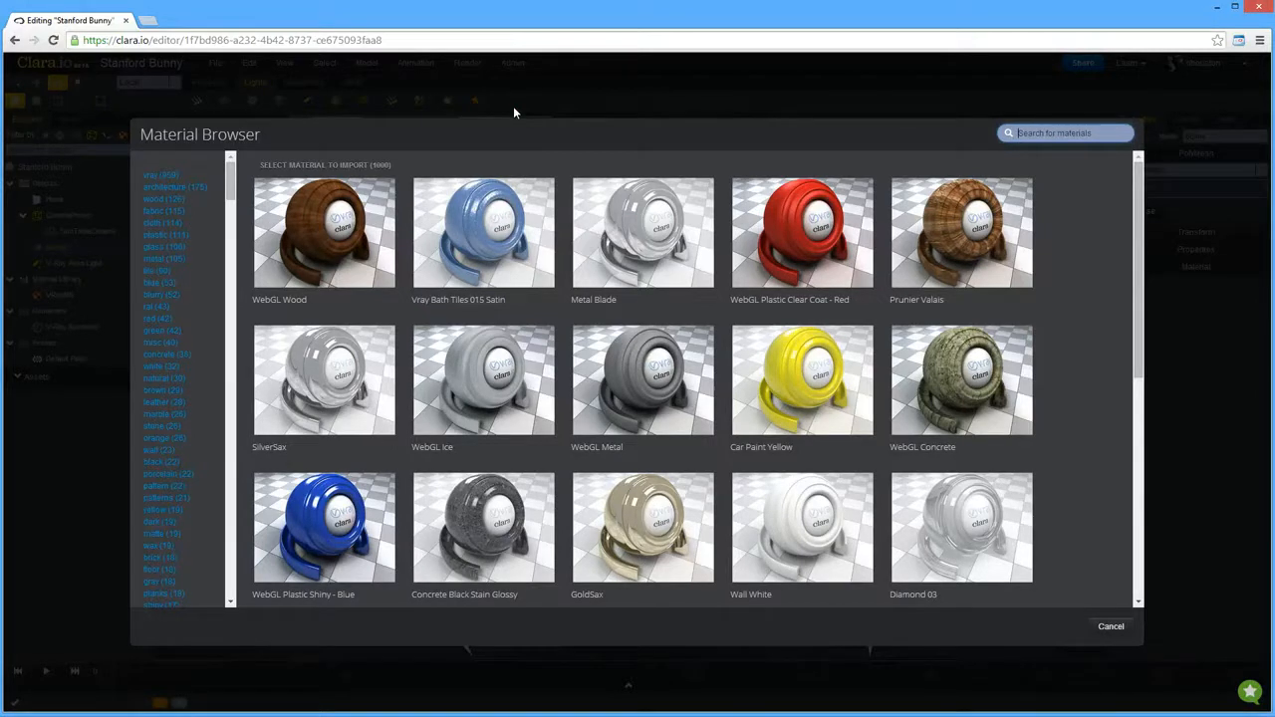
mouse_move(1146, 212)
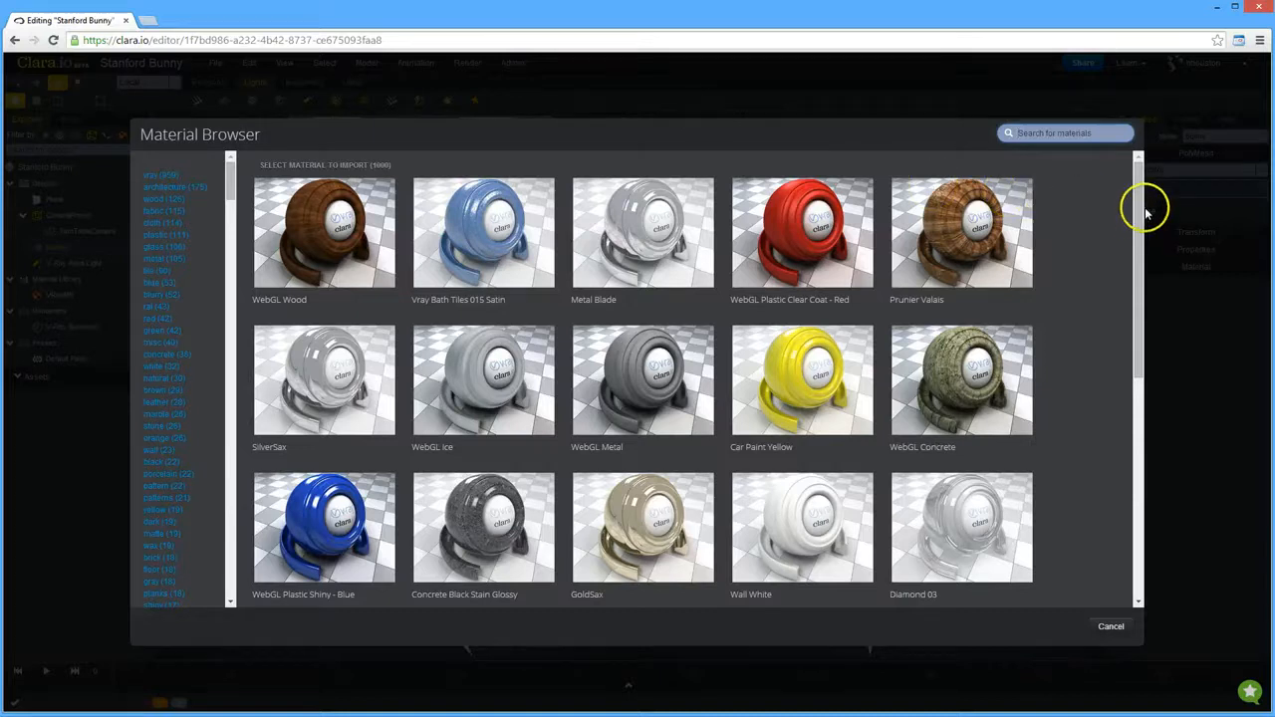
mouse_move(1044, 120)
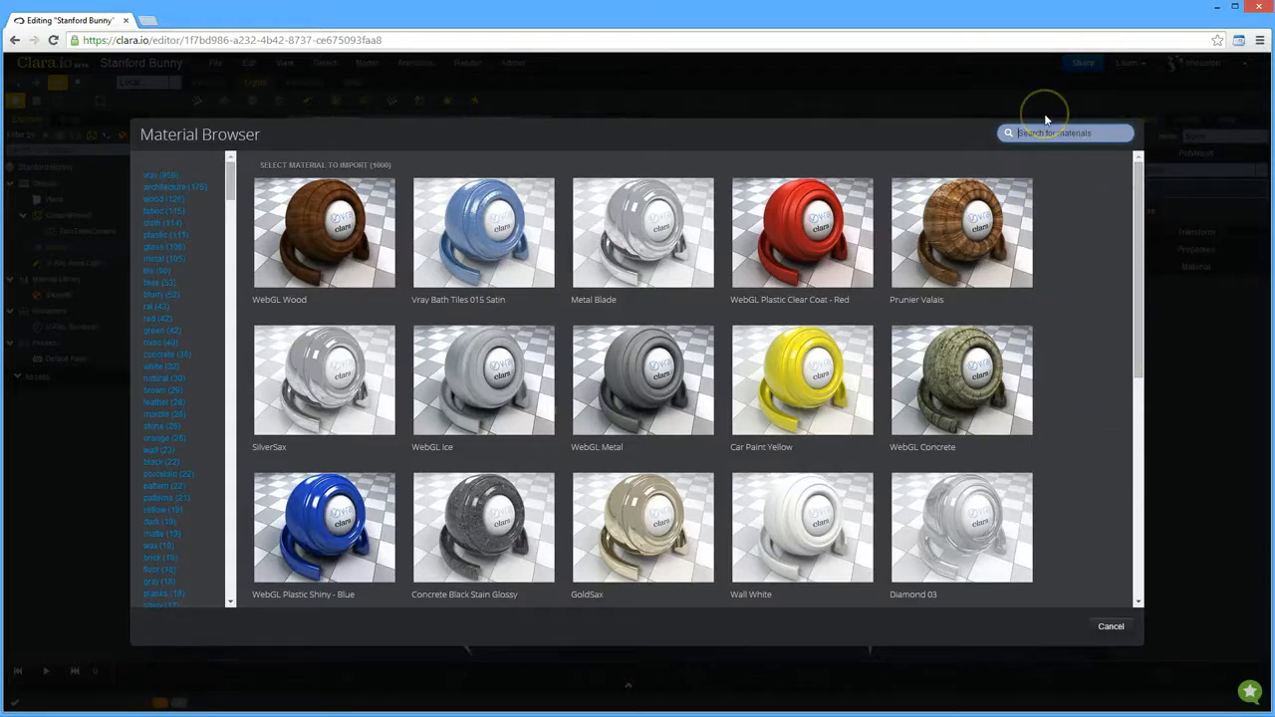
text(wood)
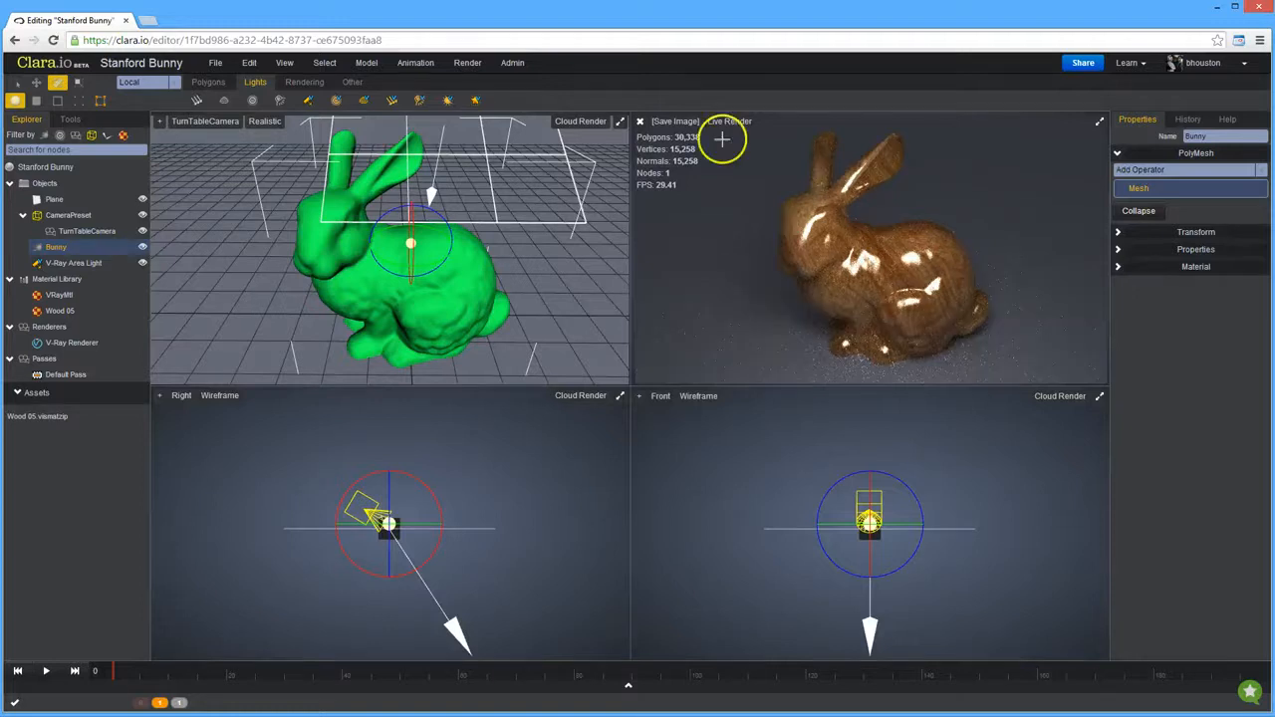
click(466, 62)
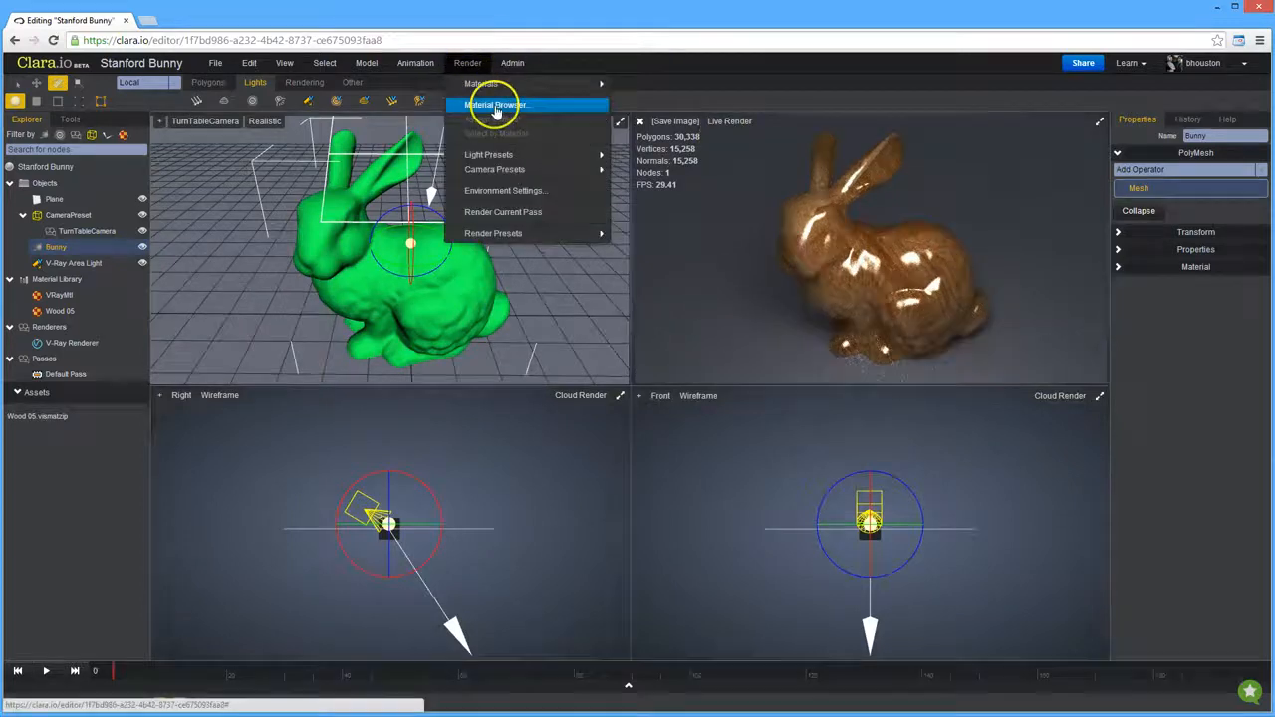
- Replace it with the library Diamond 01 material
click(496, 104)
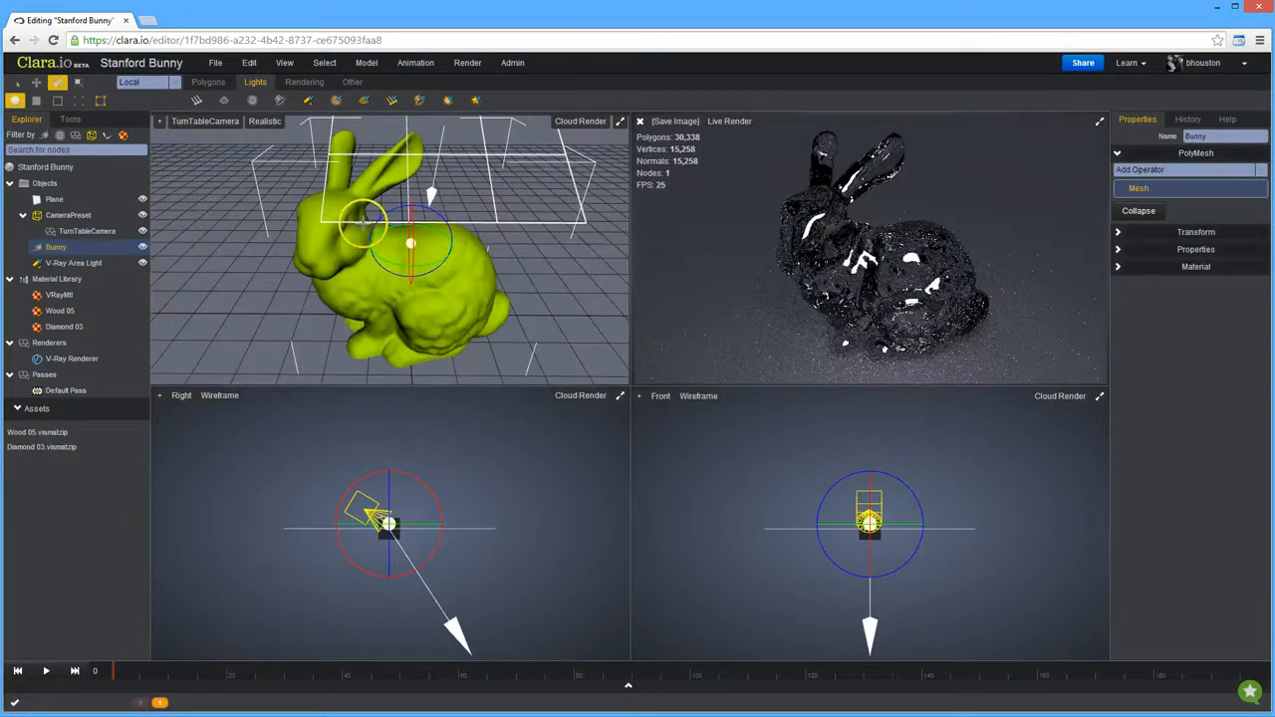
click(466, 62)
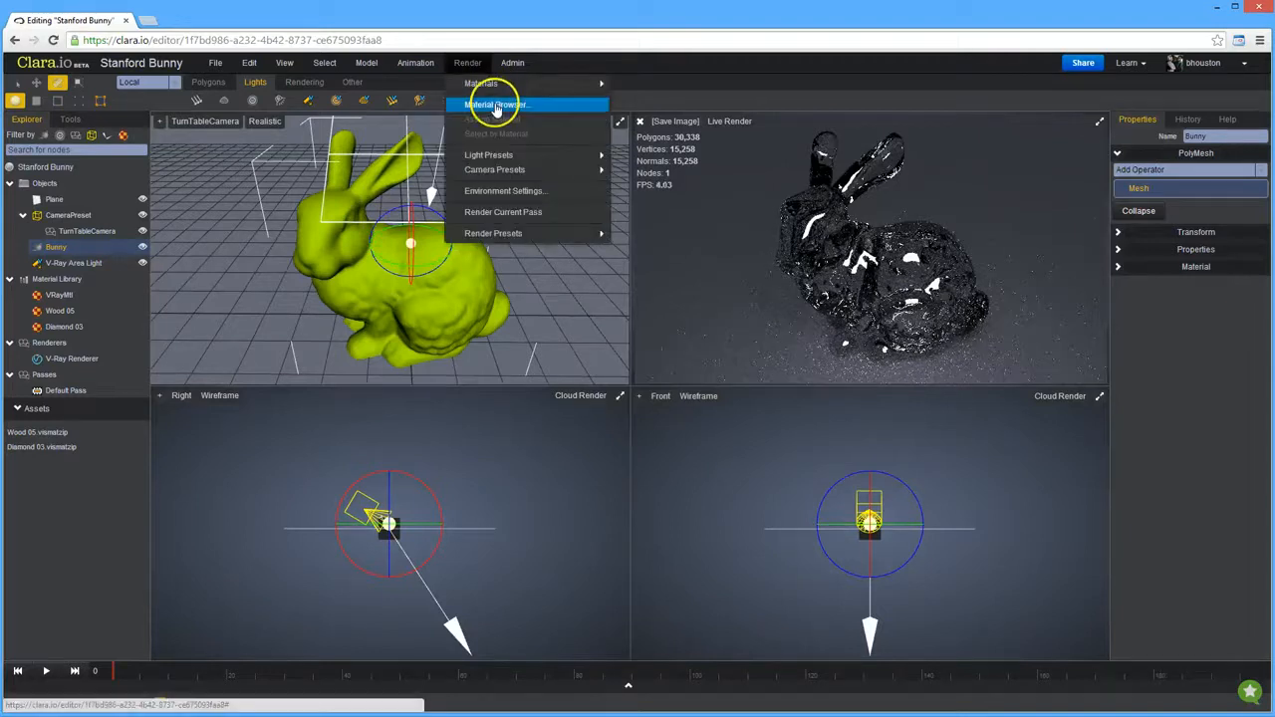
- Try a red flake car paint material from a 'car' library search
click(494, 104)
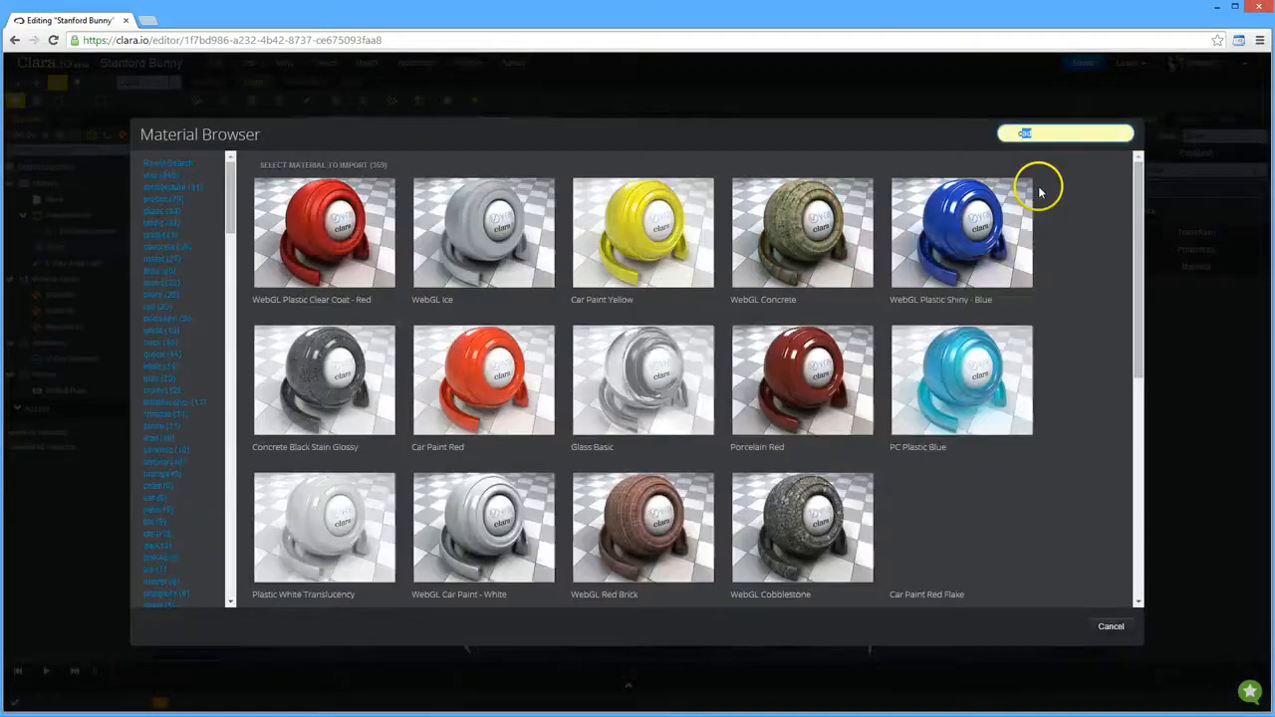
text(car)
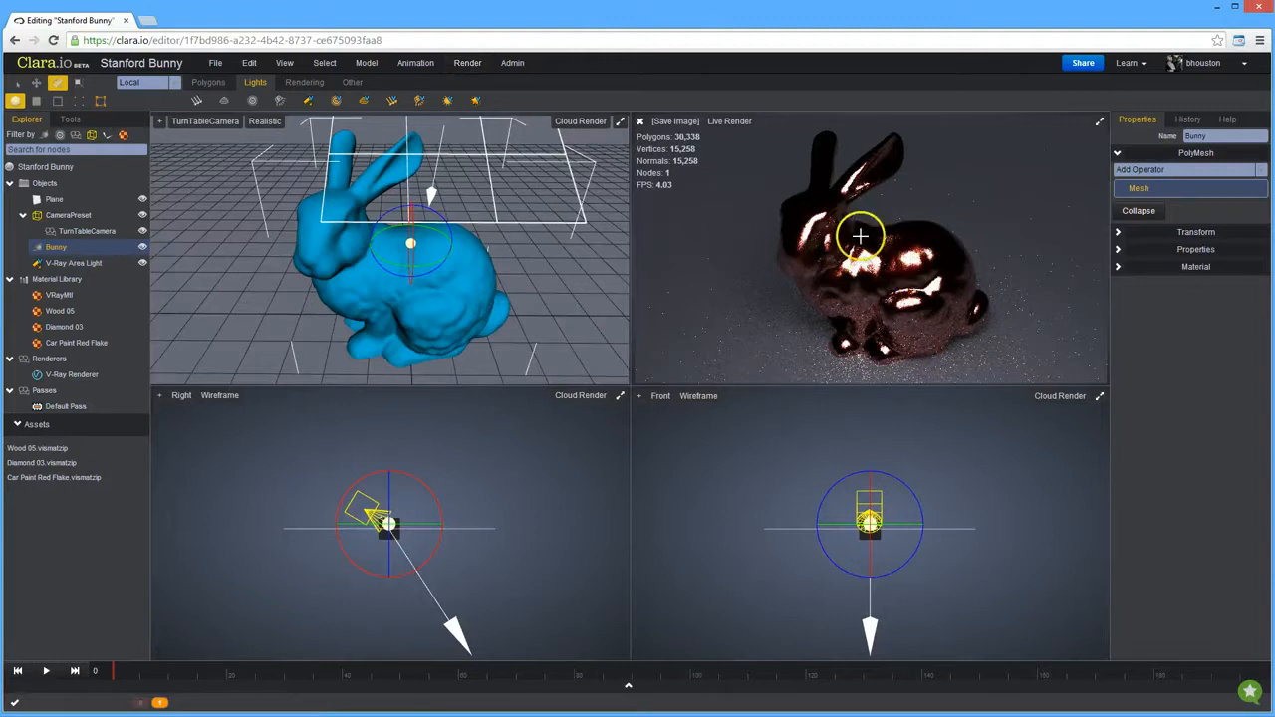
click(466, 62)
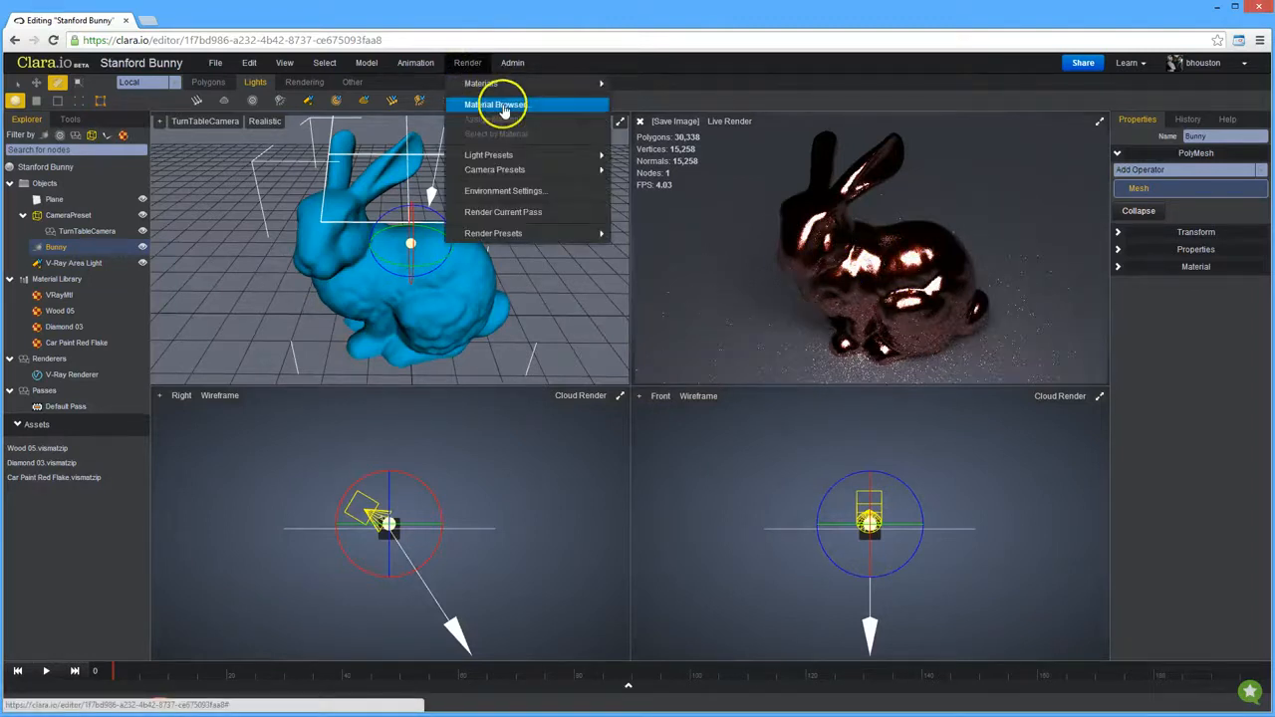
- Apply a gold satin metal material from a 'metal' library search
click(494, 104)
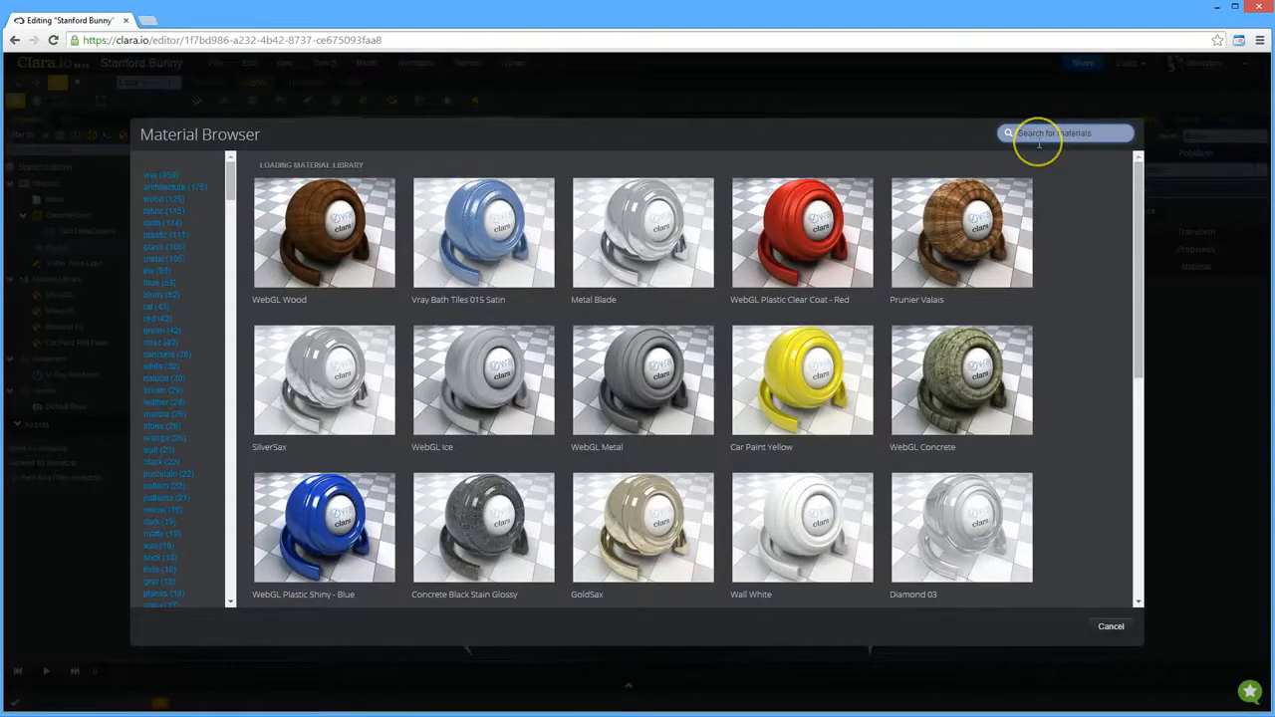
text(metal)
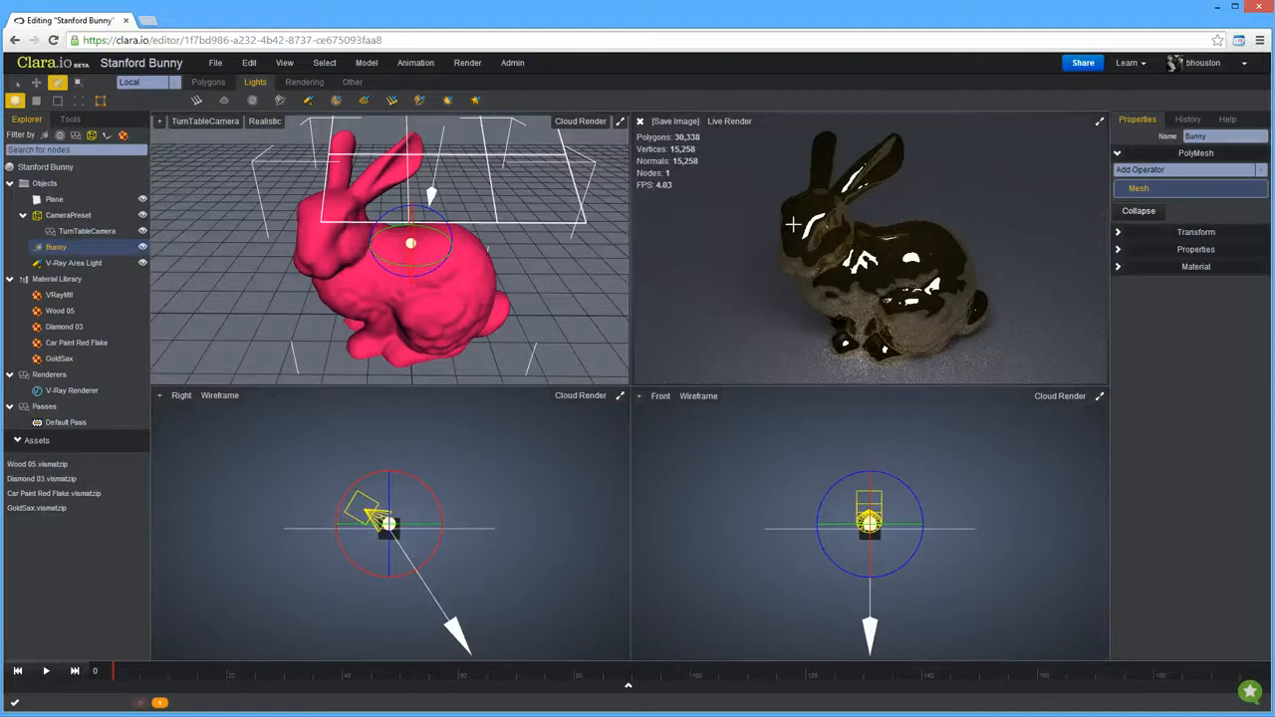
mouse_move(365, 100)
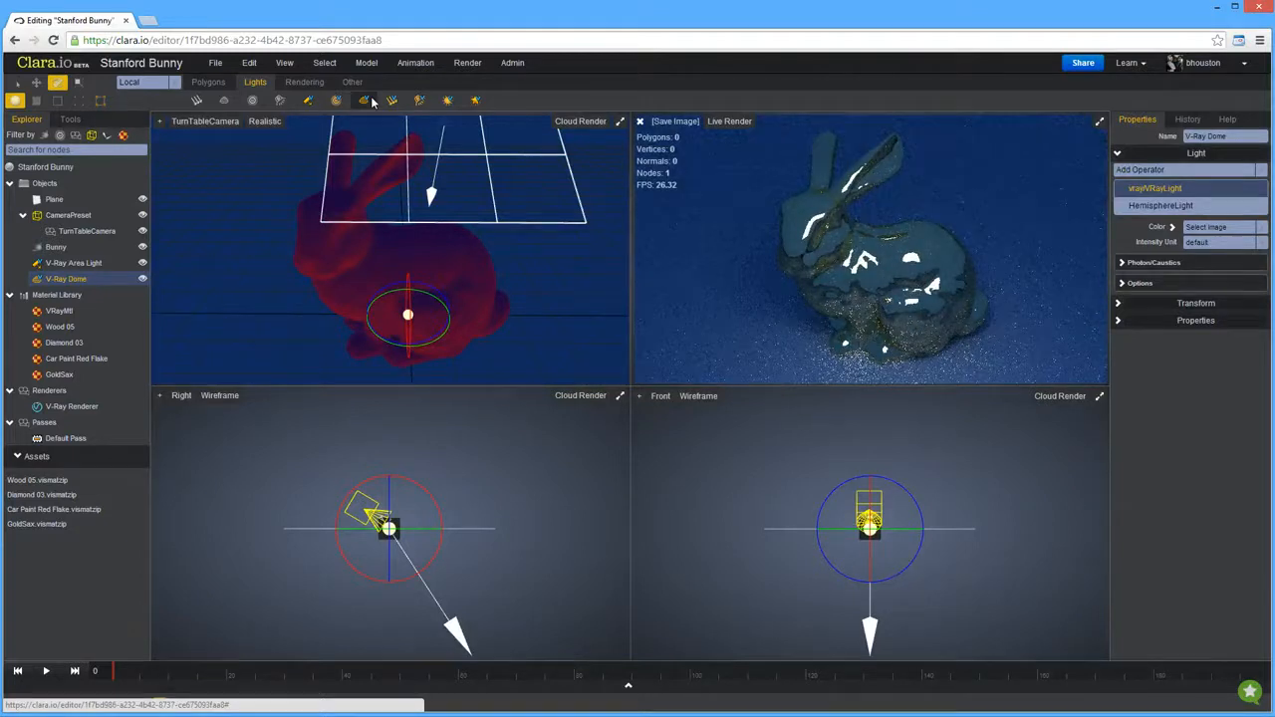
- Set the dome light's HemisphereLight sky colour to a near-white neutral value
click(1159, 205)
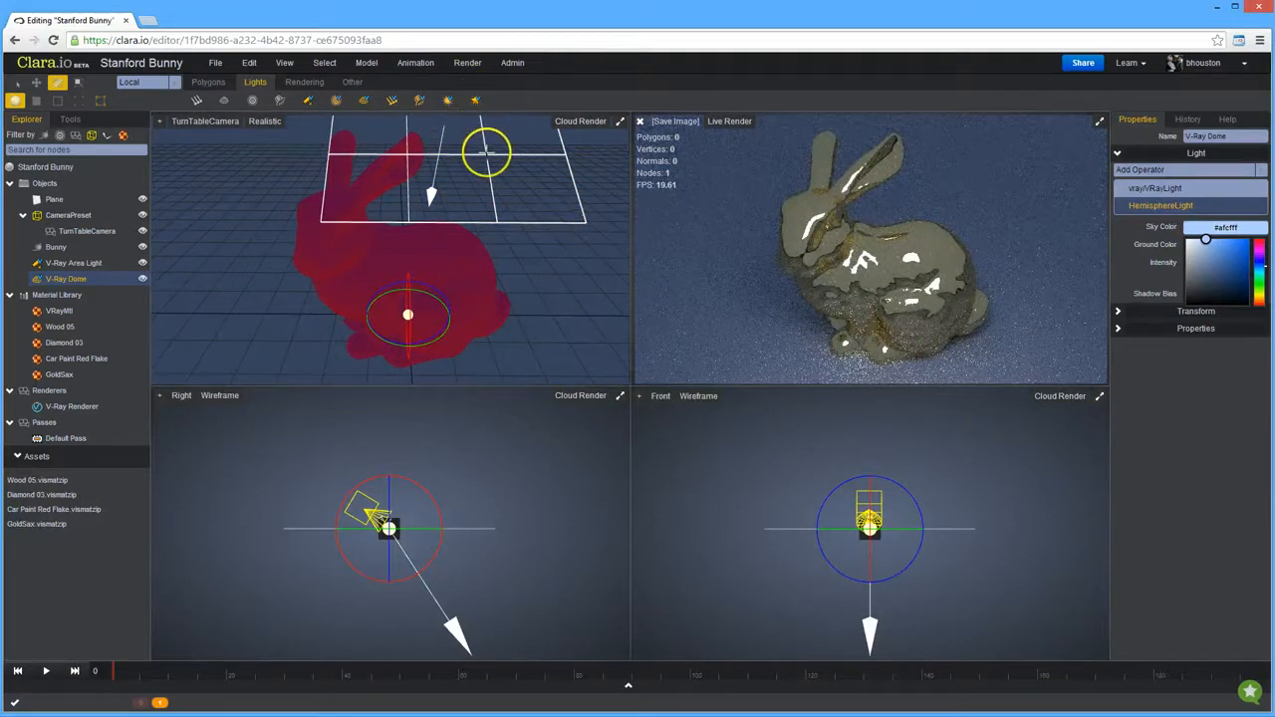
click(54, 199)
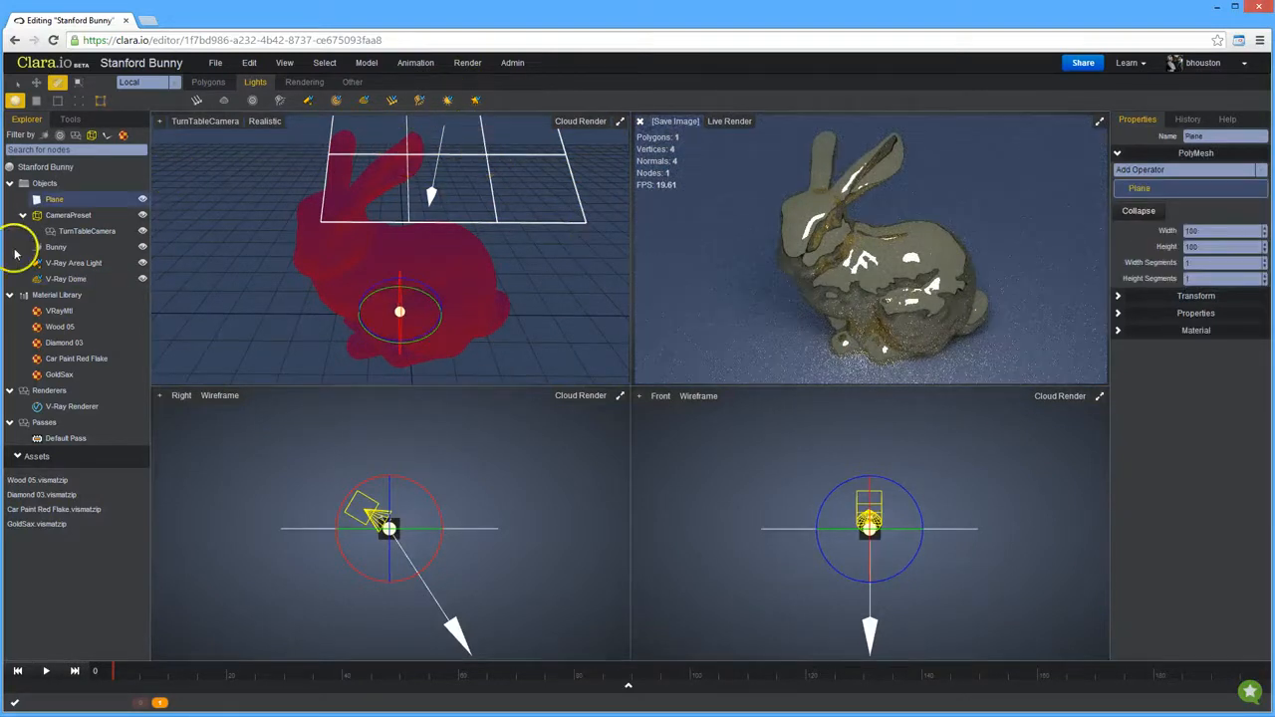
- Add a Box above the bunny and make it a V-Ray mesh light
click(71, 263)
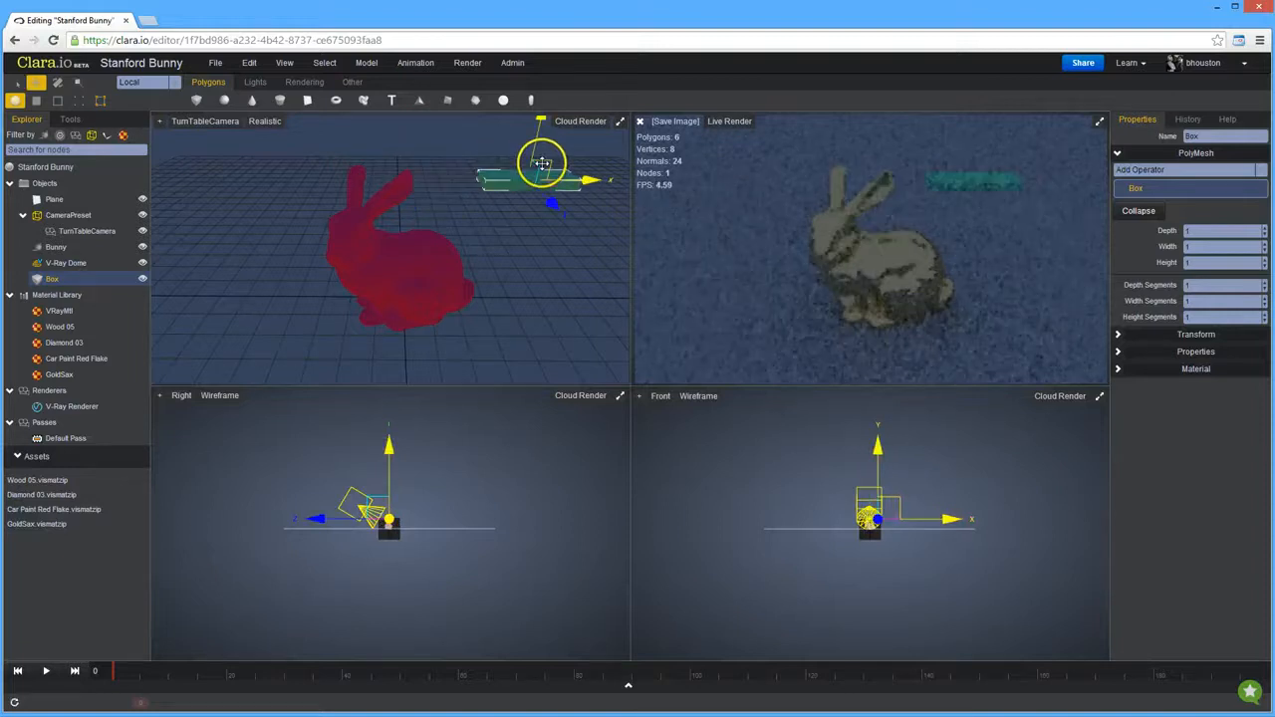
click(56, 82)
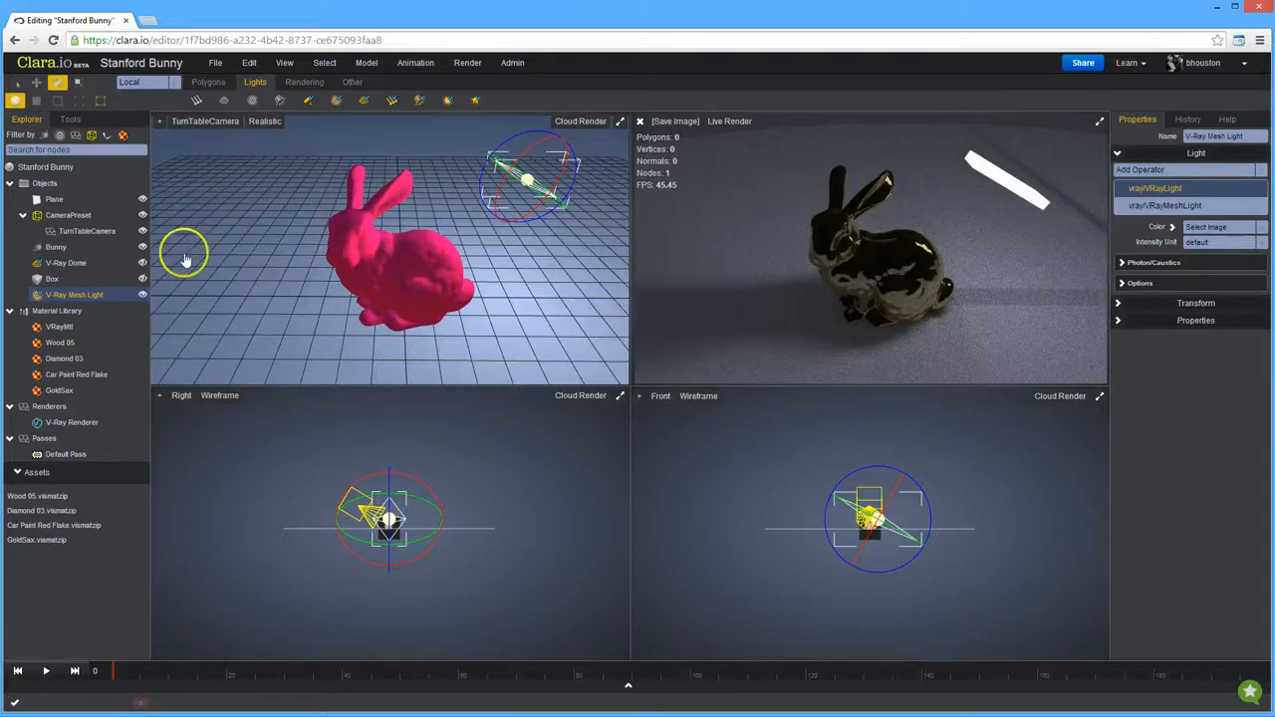
- Convert the bunny to a Proxy (BinMesh) and select the Bunny node in the Explorer
right_click(427, 255)
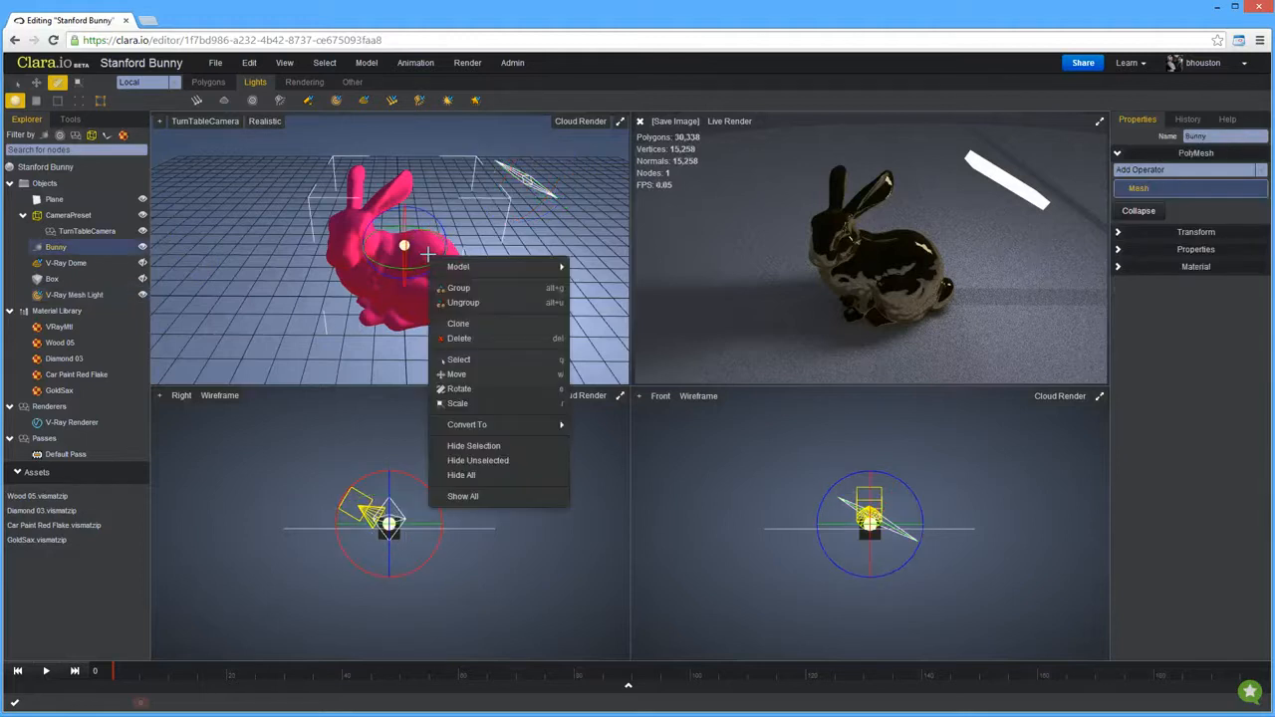
mouse_move(466, 424)
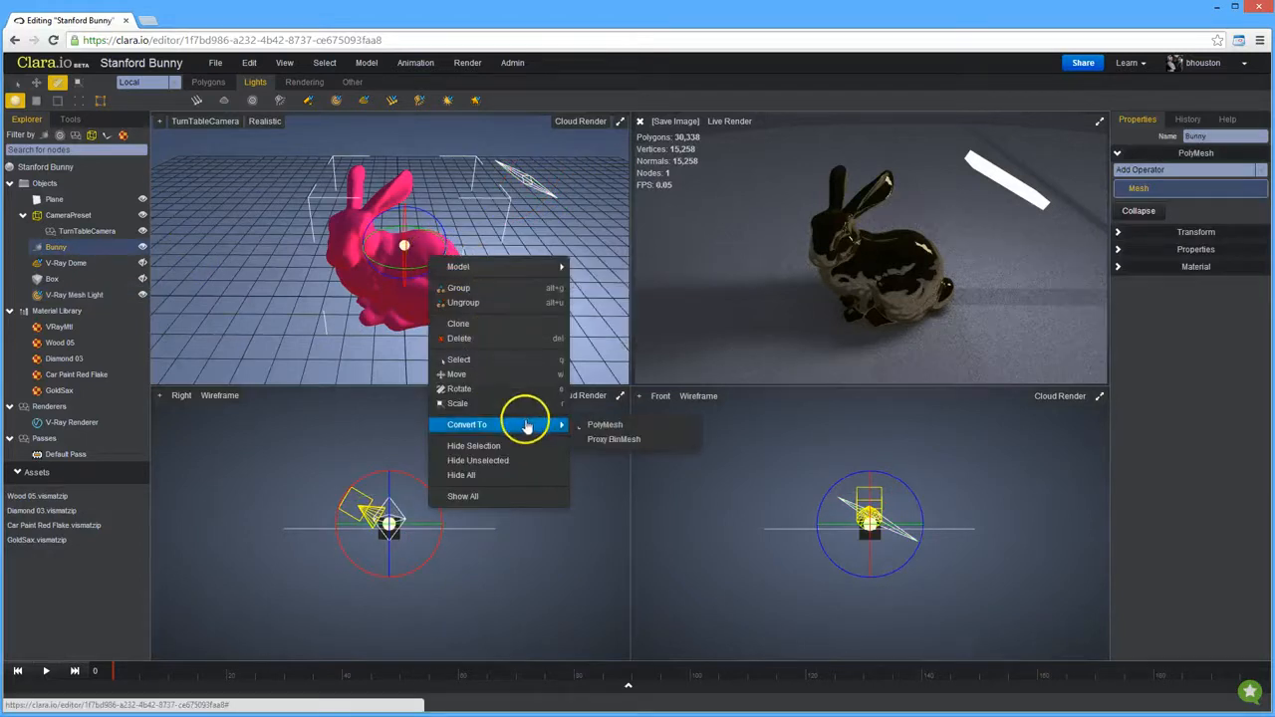
mouse_move(613, 441)
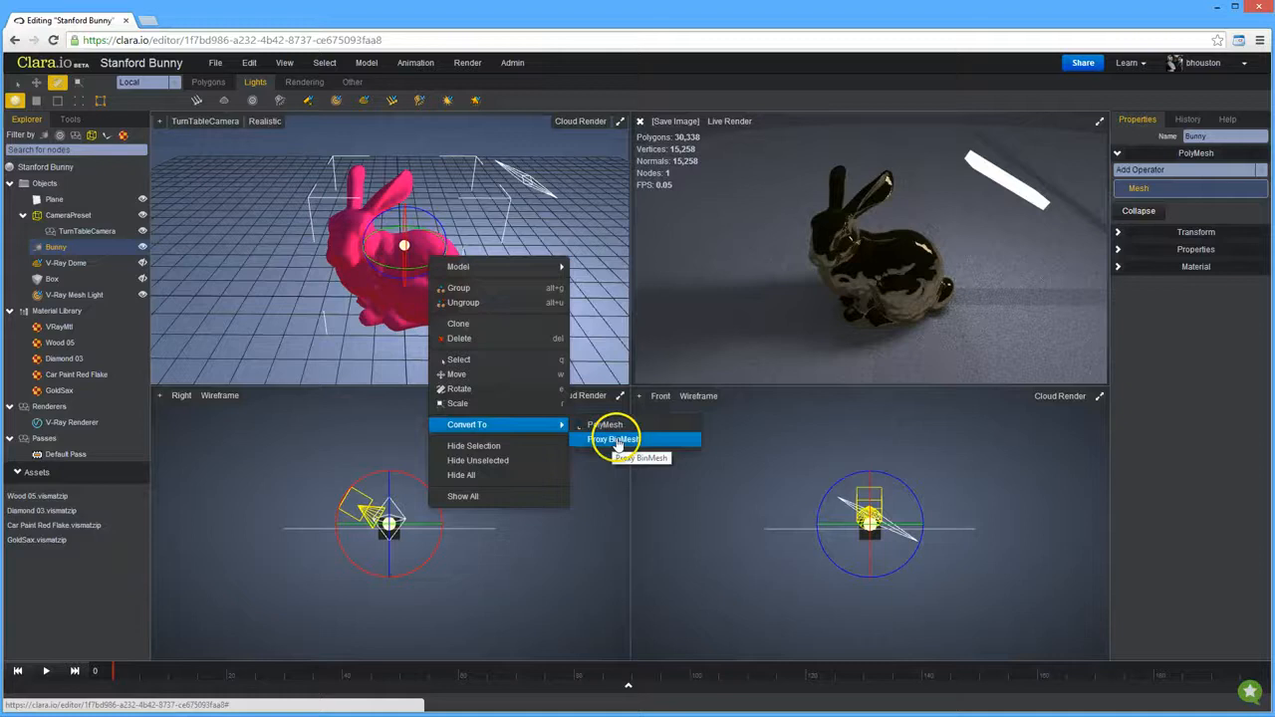
click(613, 440)
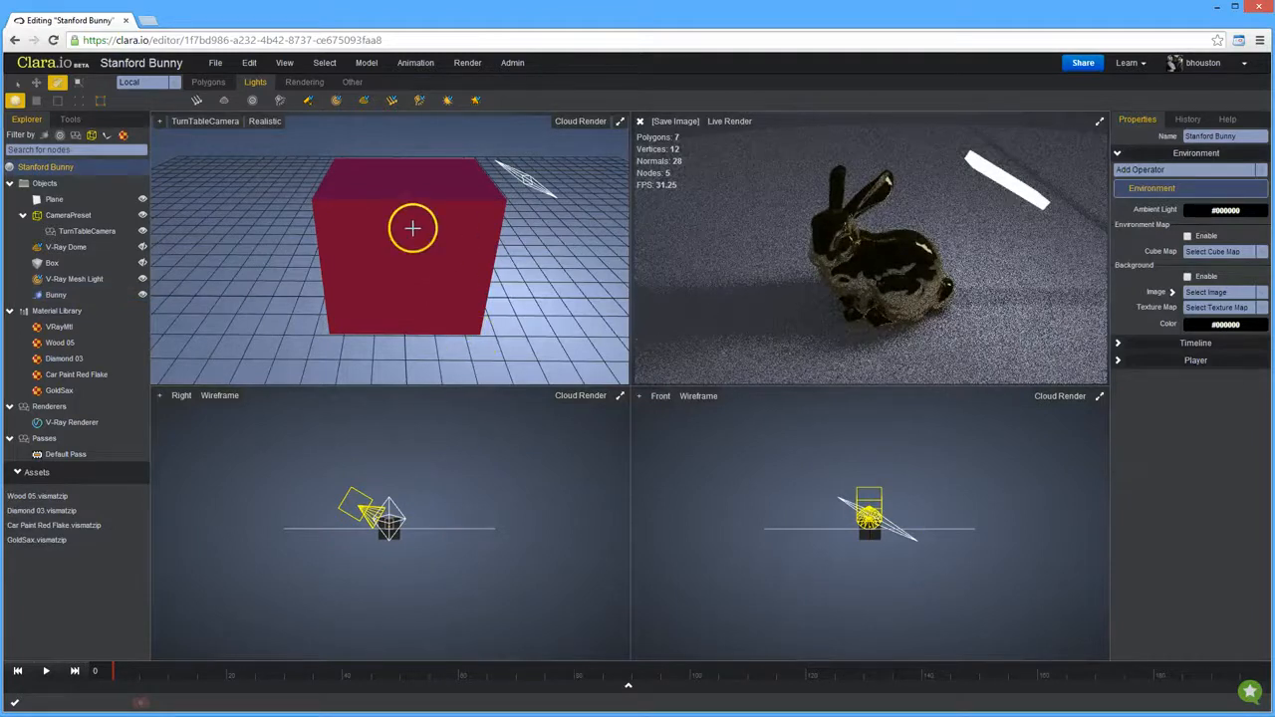
click(56, 295)
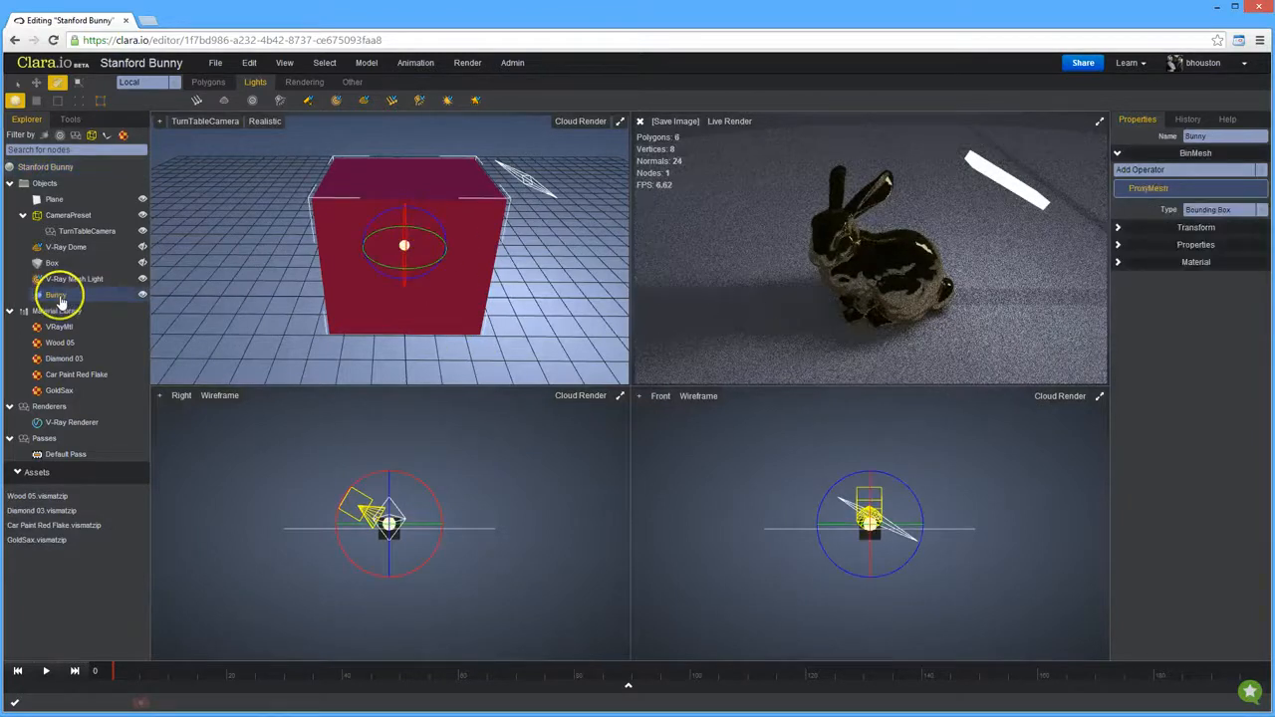
right_click(55, 295)
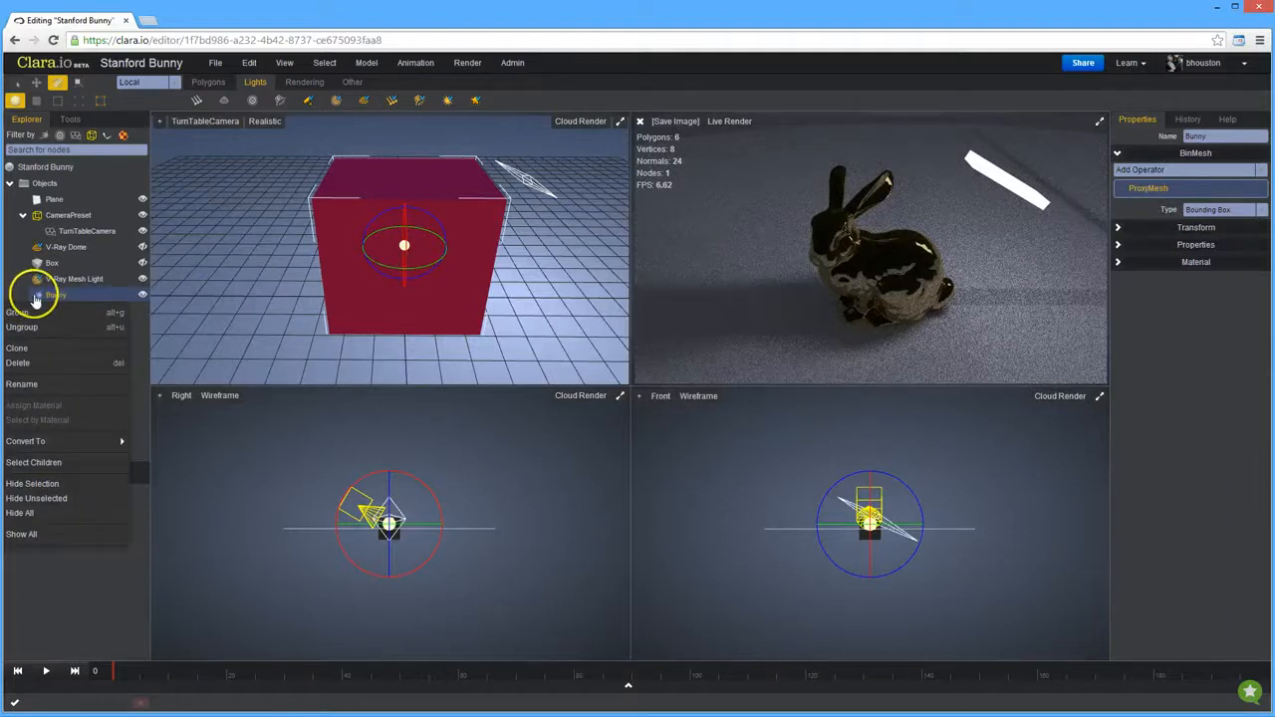
- Clone the bunny proxy twice as independent copies and move one beside the original
click(16, 346)
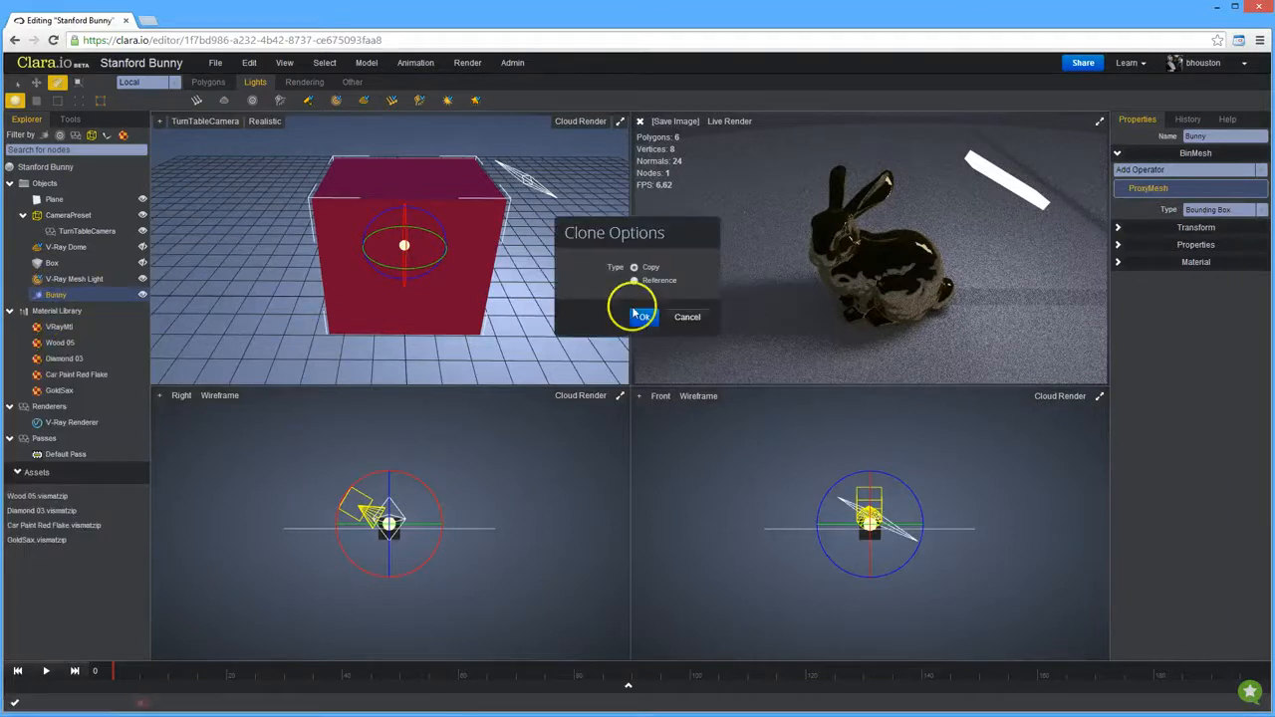
click(642, 316)
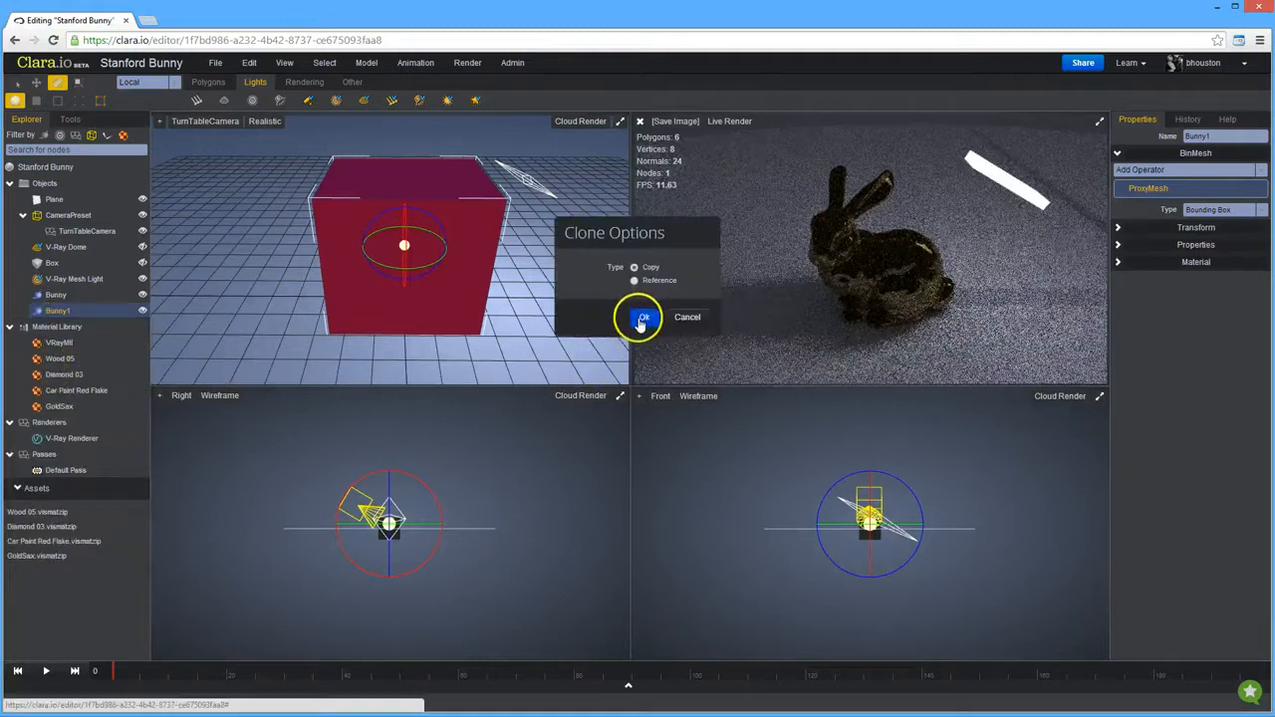
click(642, 317)
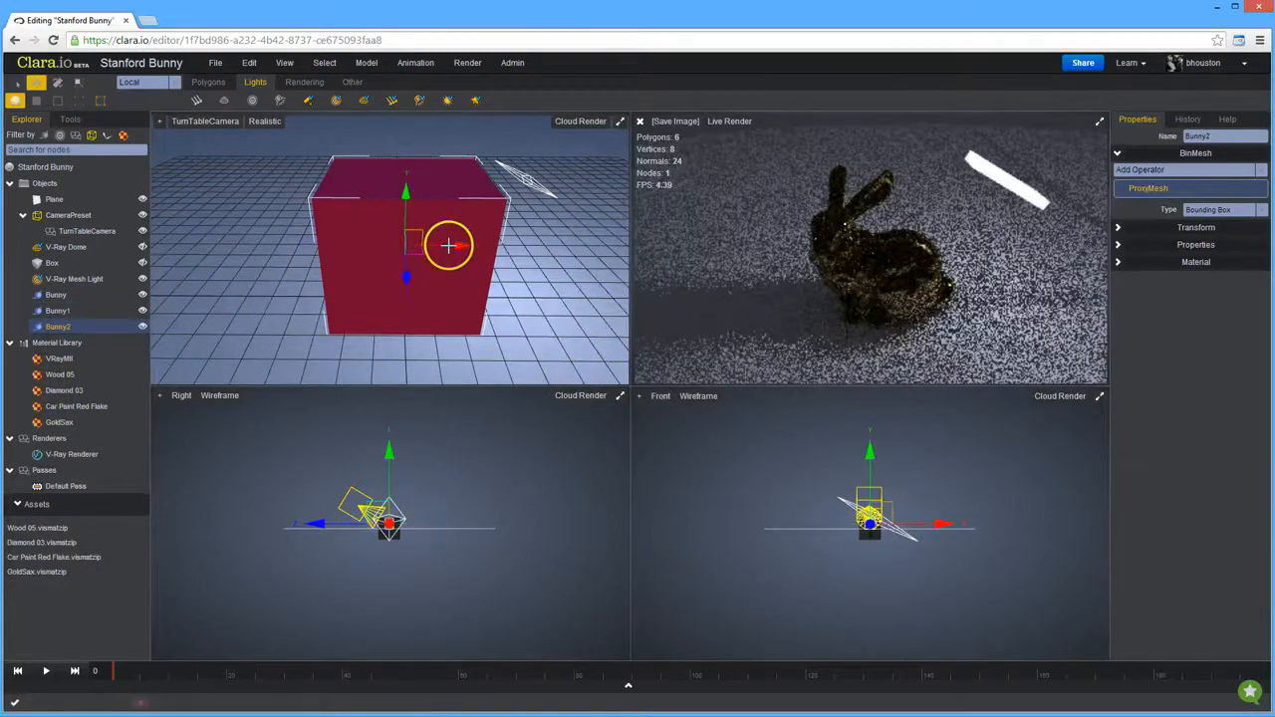
drag(448, 247, 614, 232)
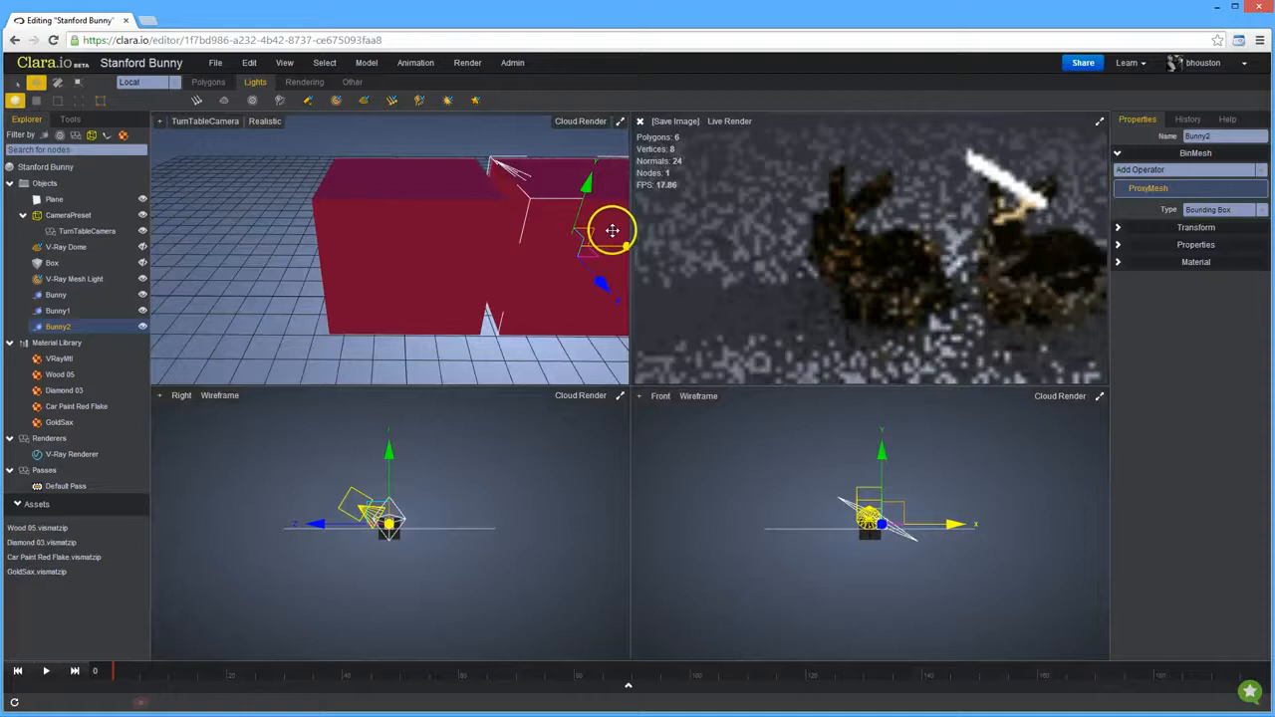
click(56, 295)
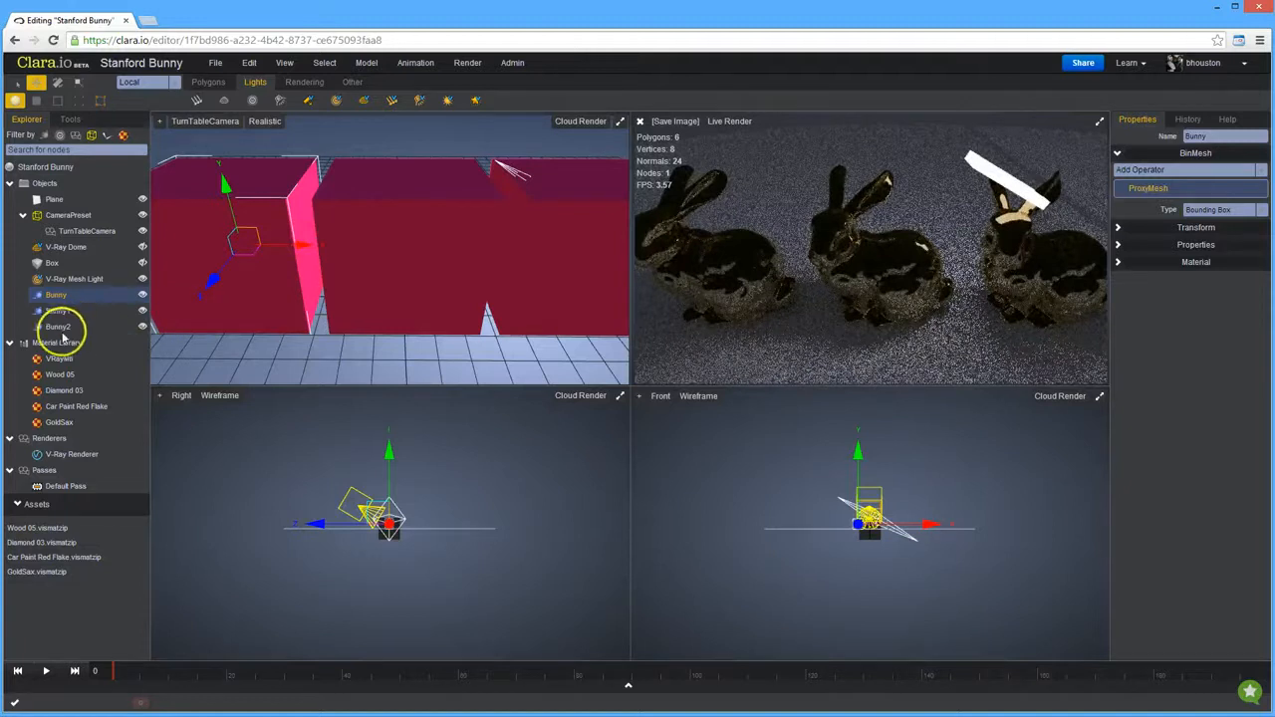
- Clone the three bunnies to six, then the six to twelve (Bunny through Bunny11)
right_click(57, 327)
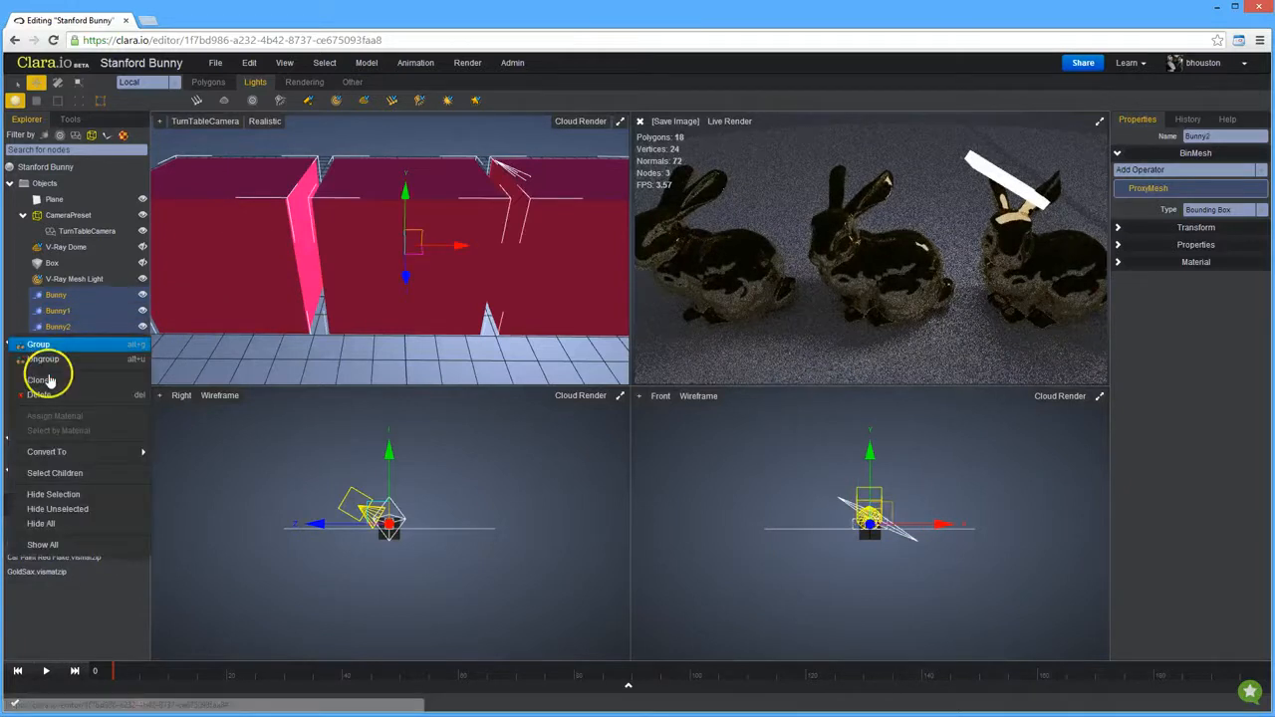
click(40, 379)
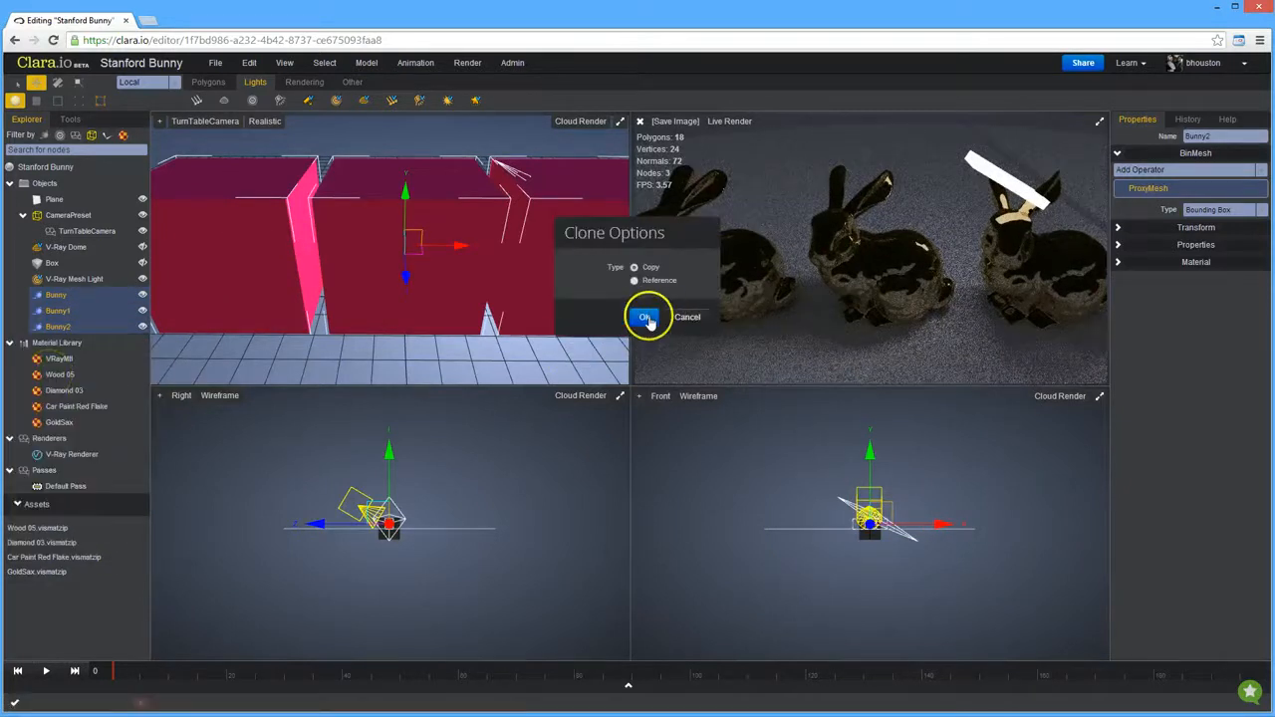
click(646, 317)
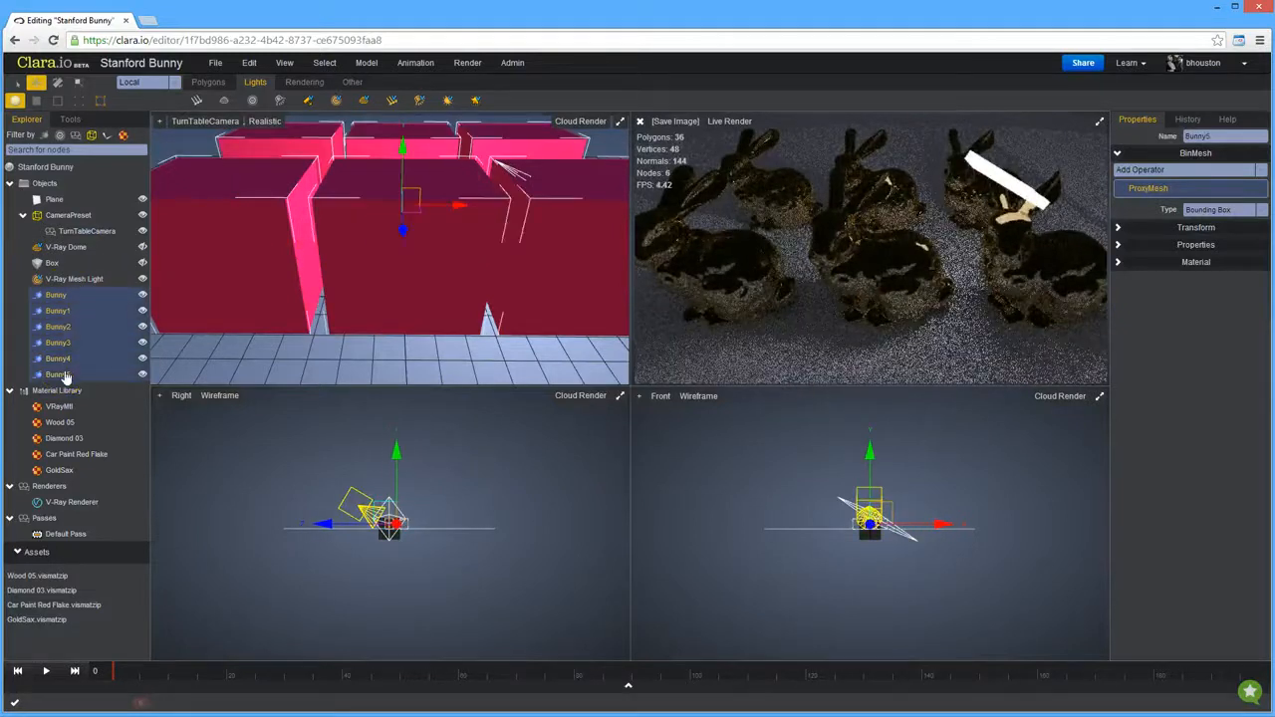
right_click(58, 374)
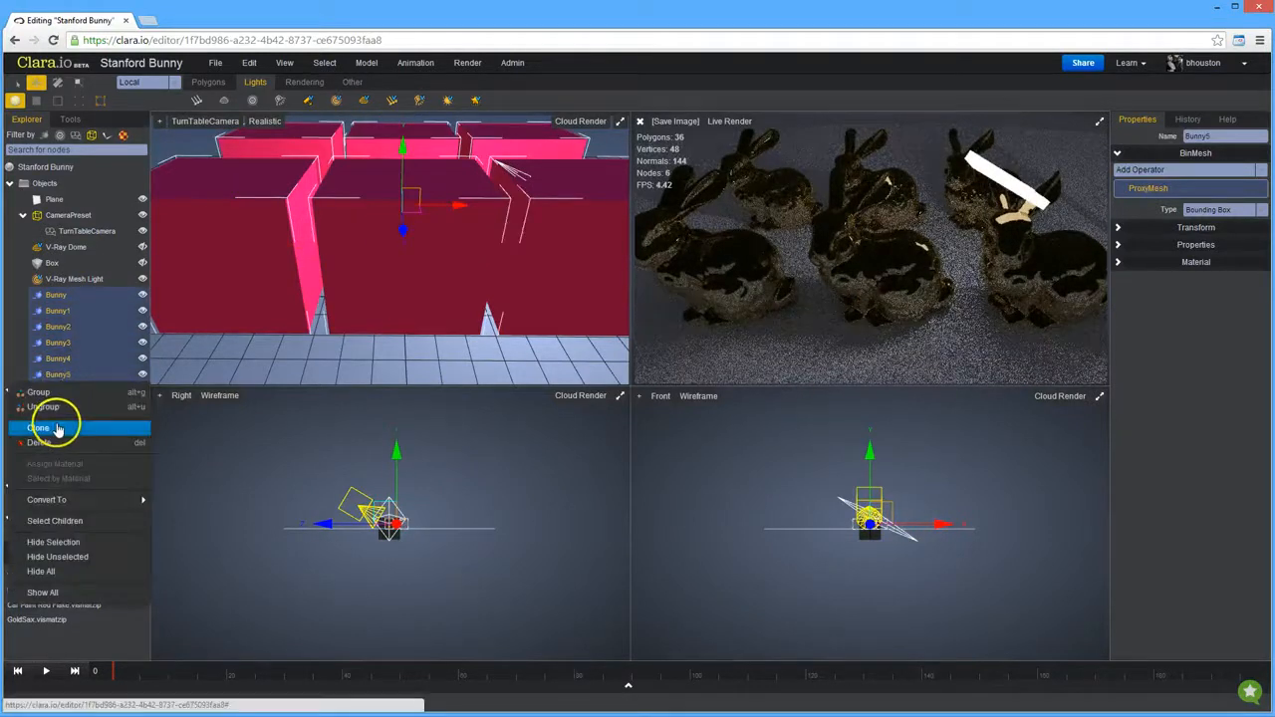
click(38, 426)
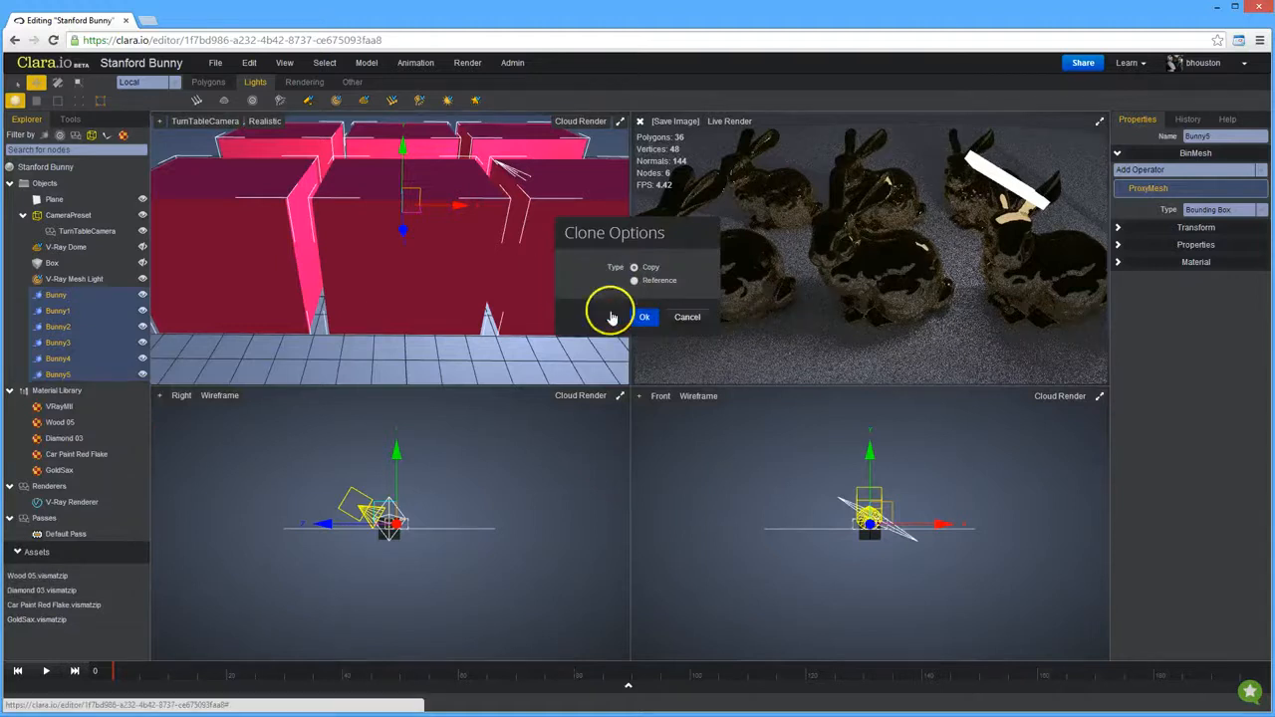
click(645, 317)
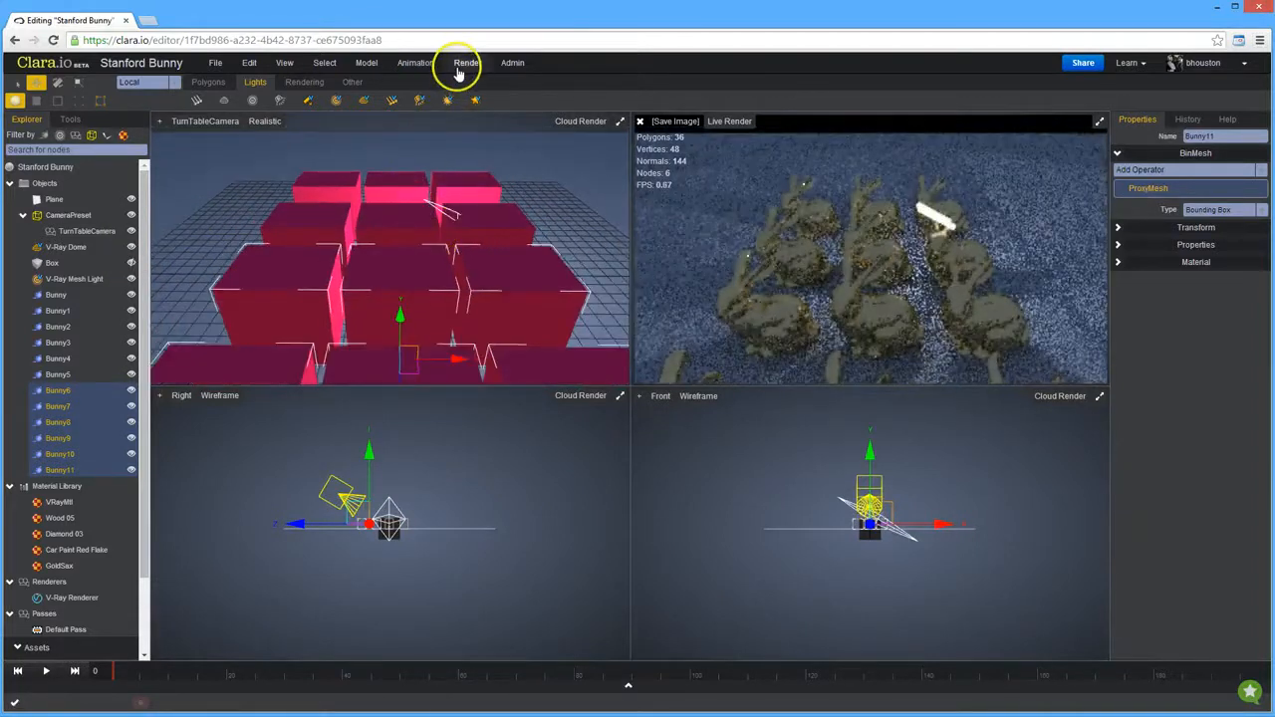
- Apply library materials such as blue and diamond finishes to individual bunnies
click(466, 62)
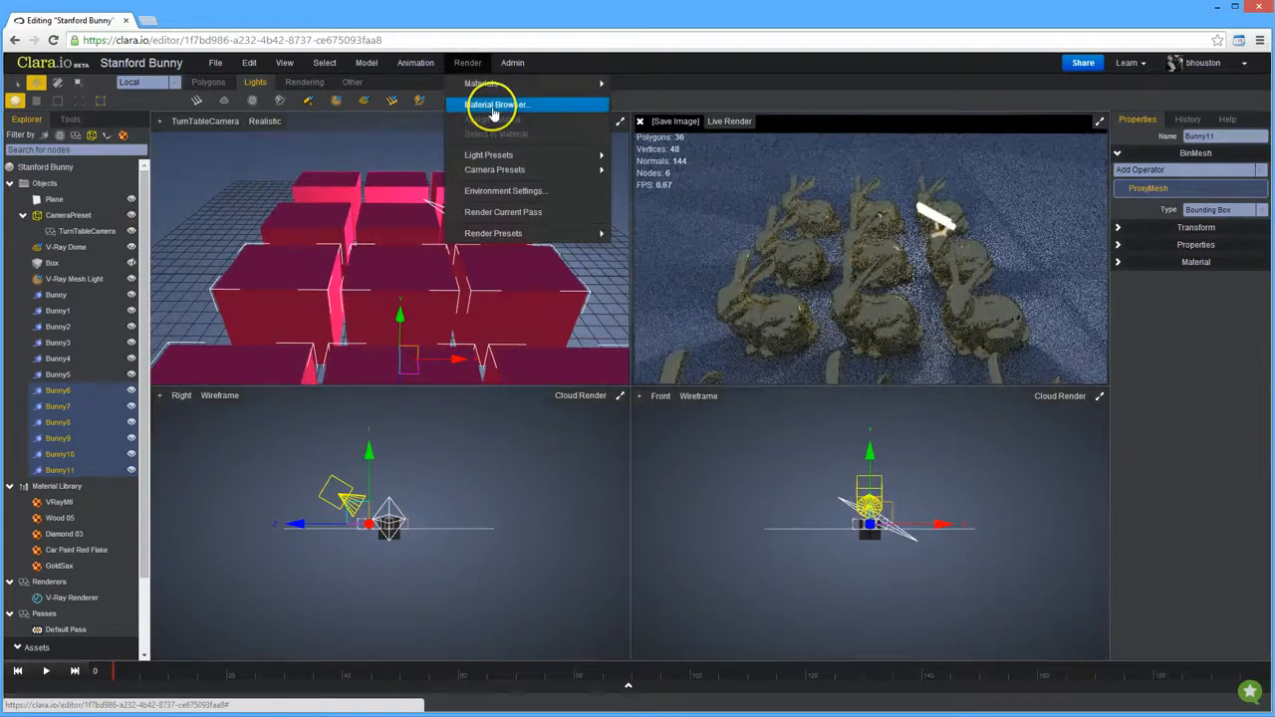
click(494, 104)
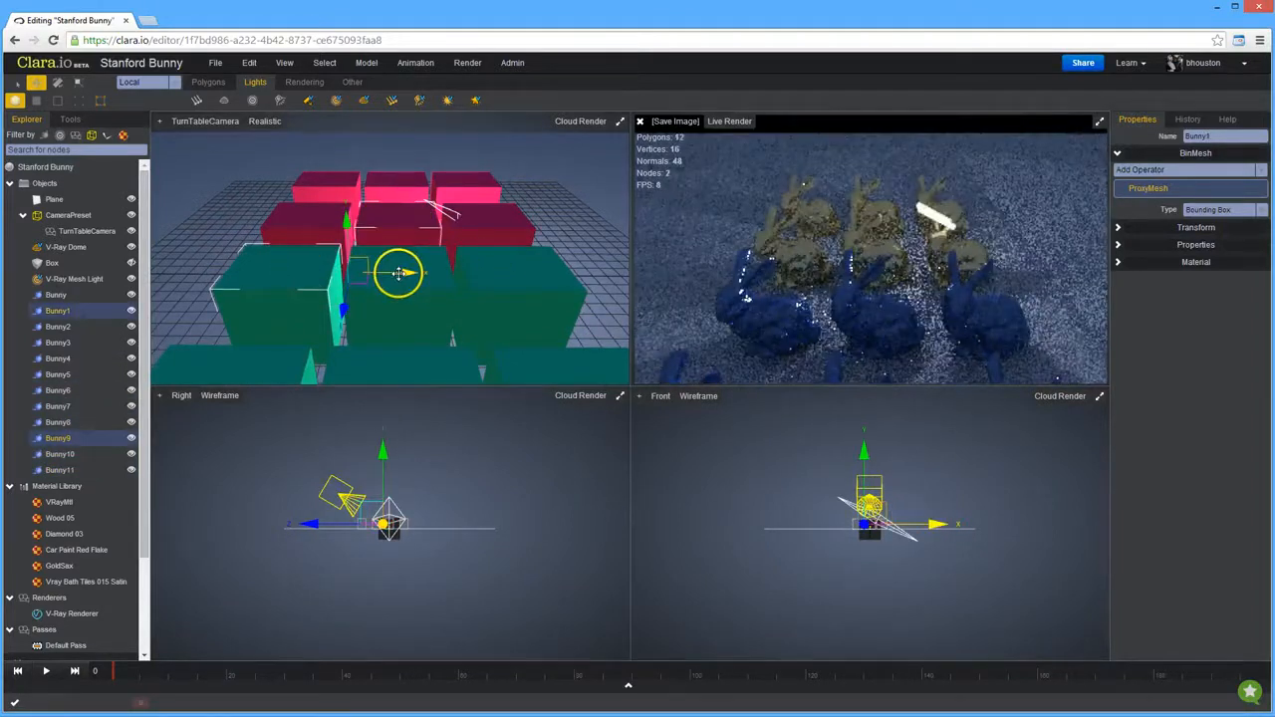
click(466, 62)
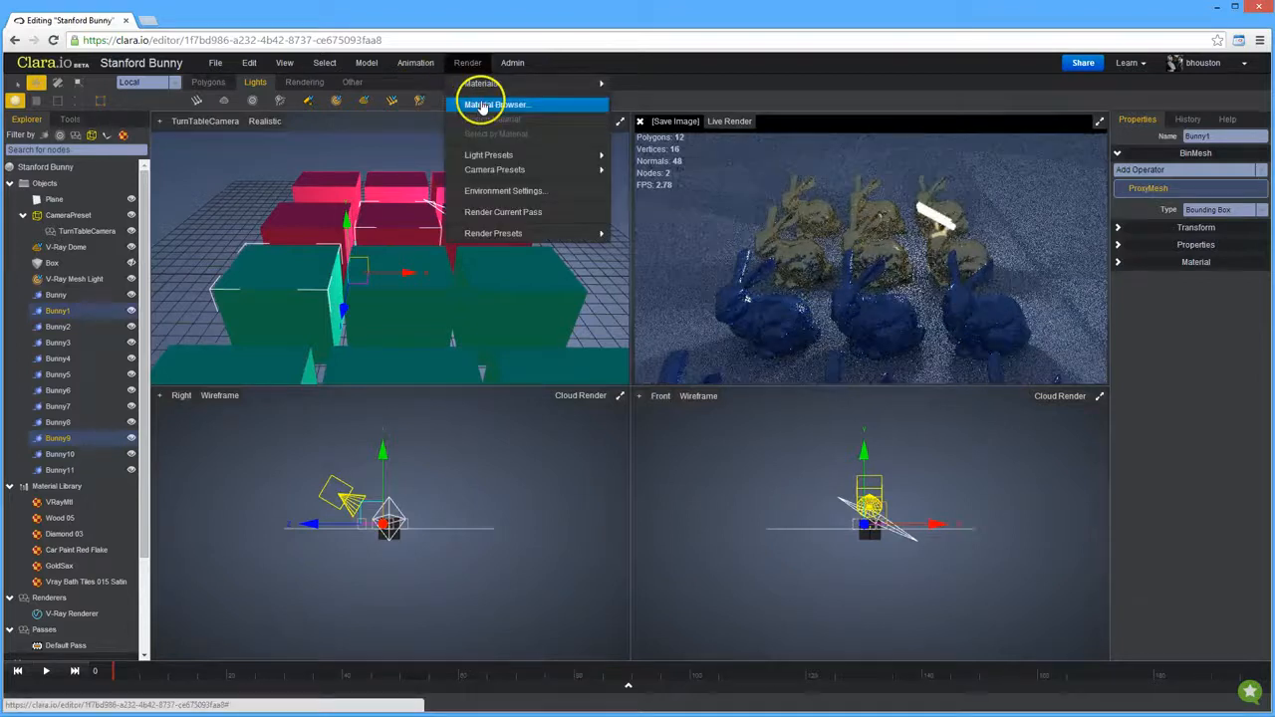
click(496, 104)
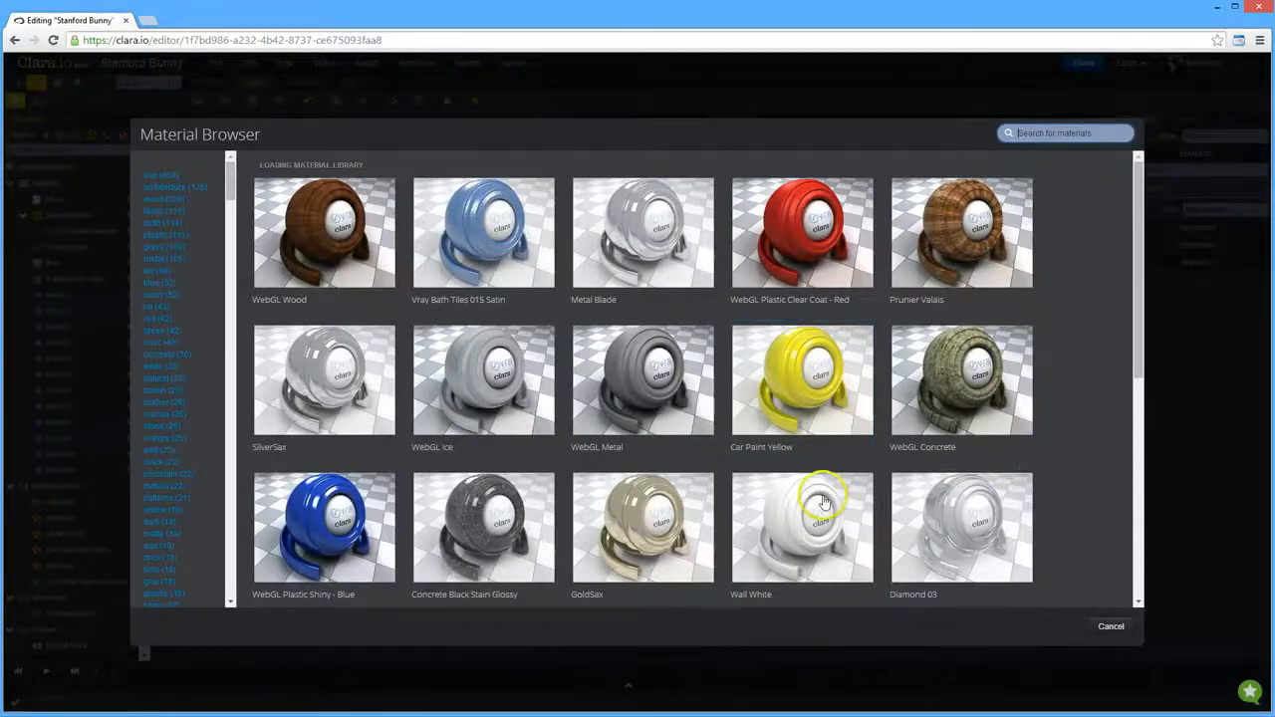
scroll(down, 3)
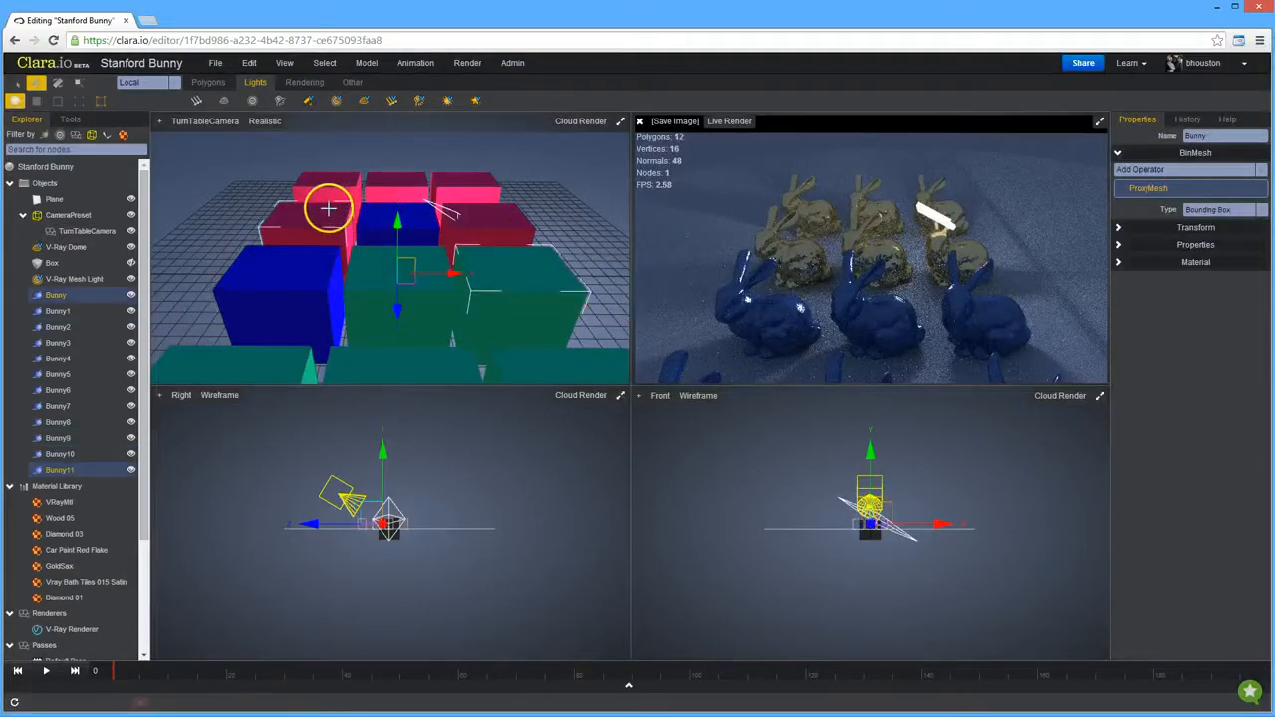
- Apply the Emissive Light Box material to a bunny from a 'light' search
click(466, 62)
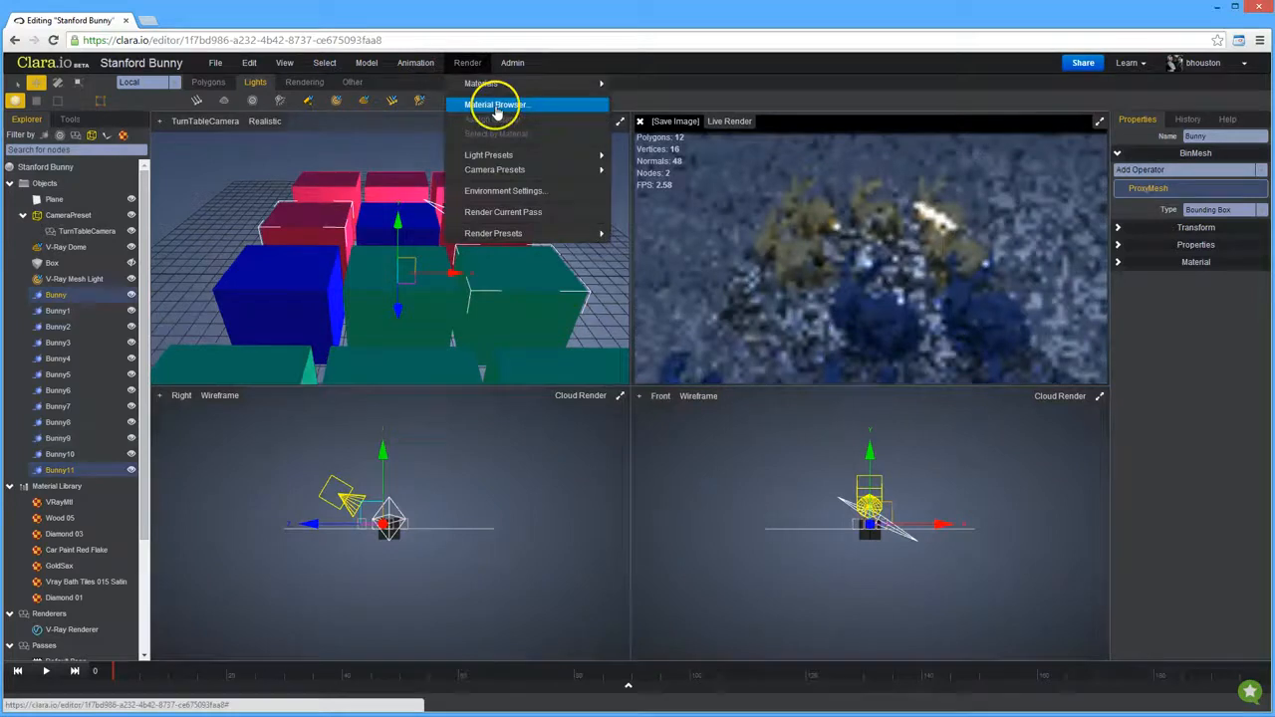
click(494, 103)
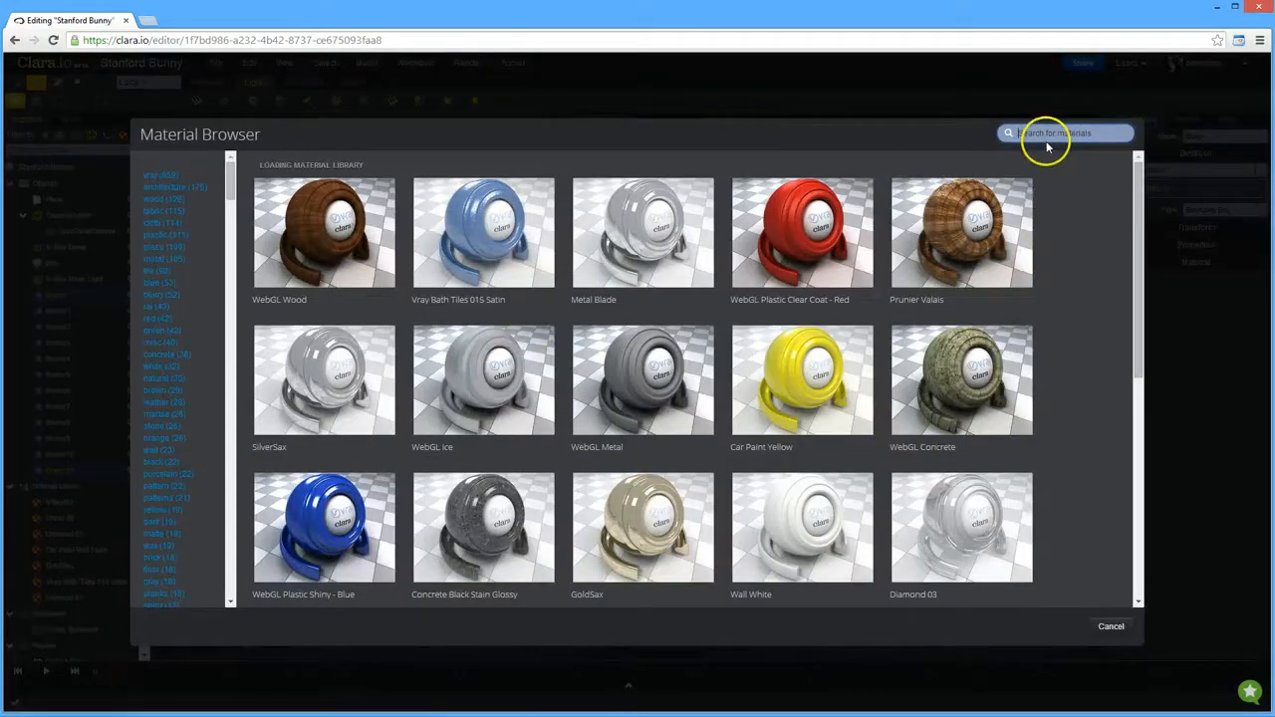
text(light)
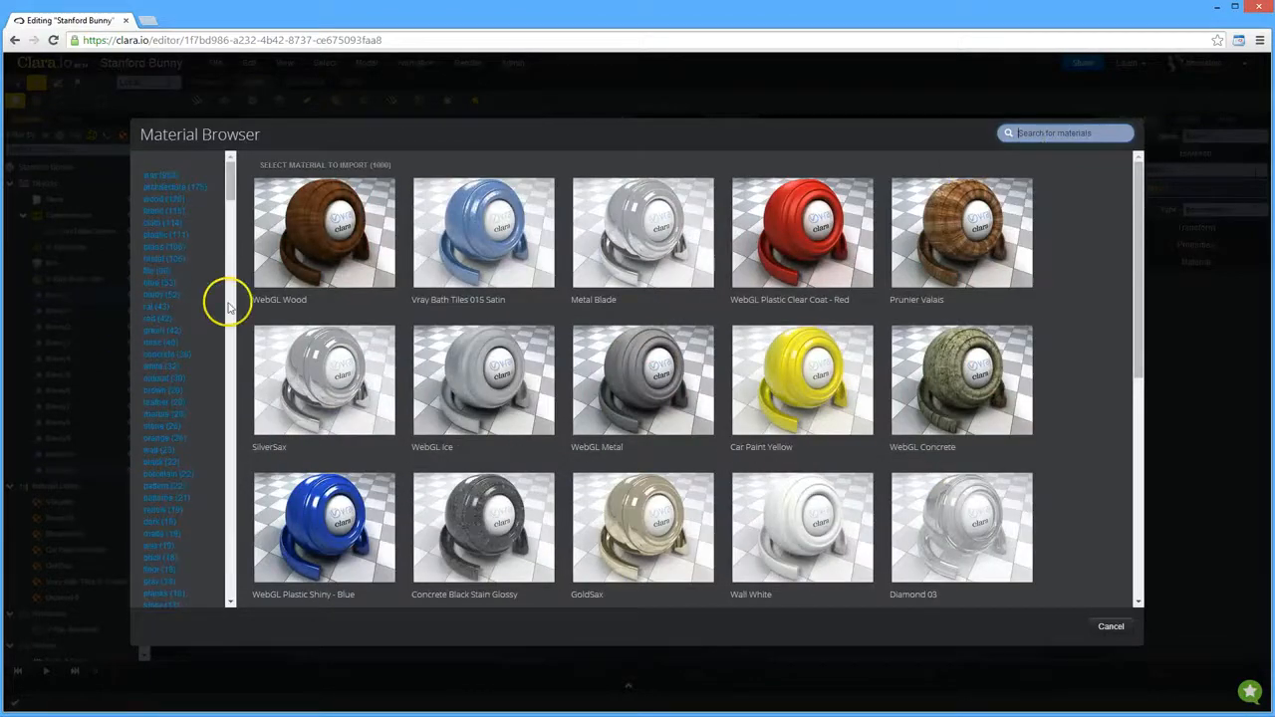
text(light)
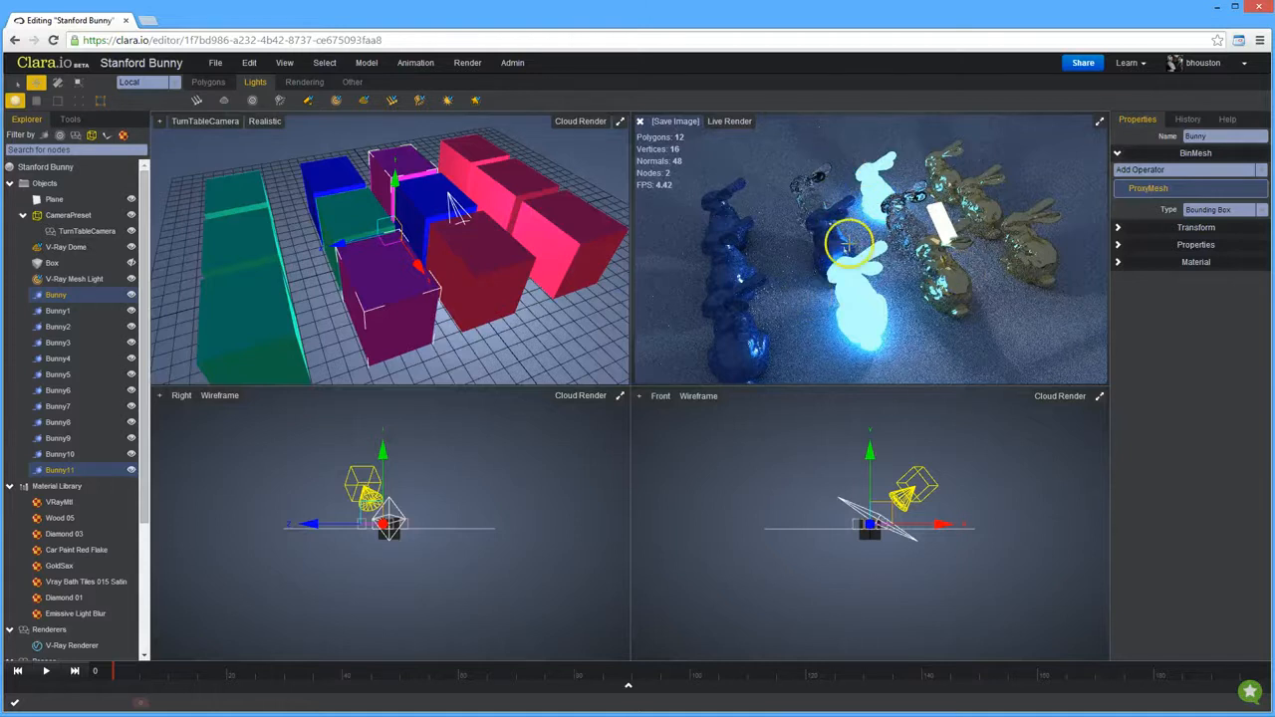
- Restart the live cloud render at Standard quality and show the Default Pass settings
click(1059, 121)
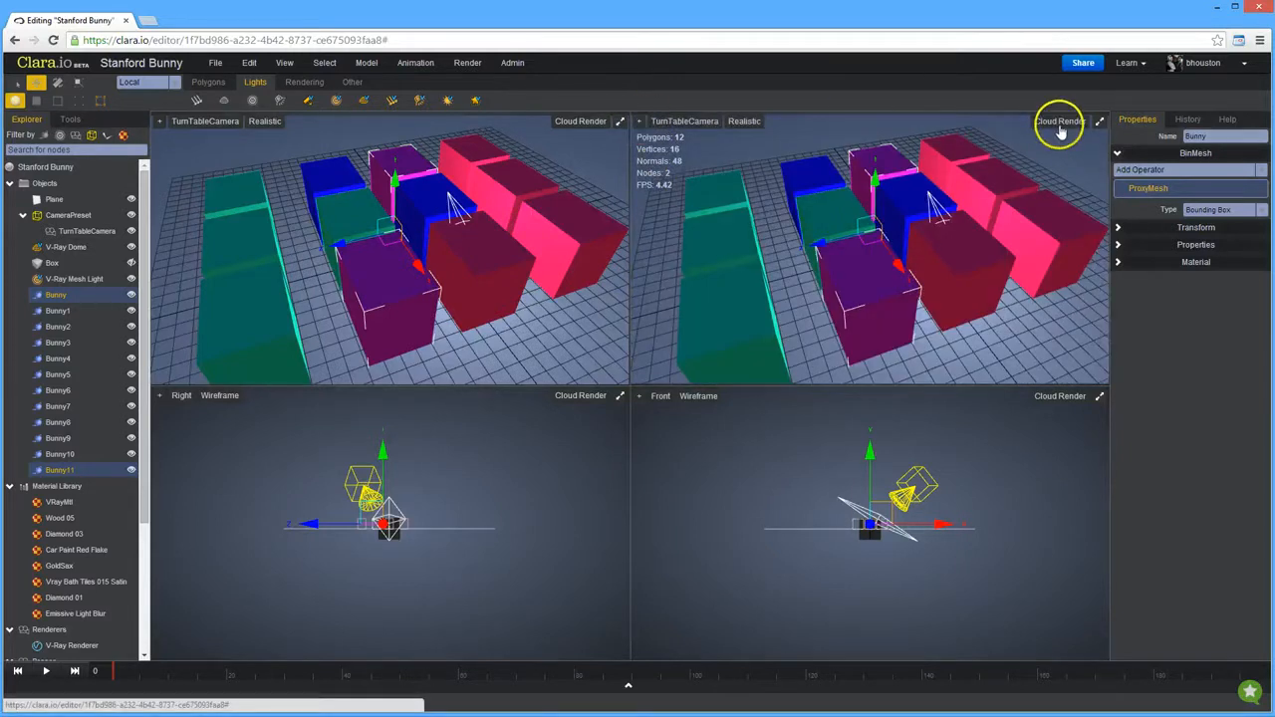
click(1060, 122)
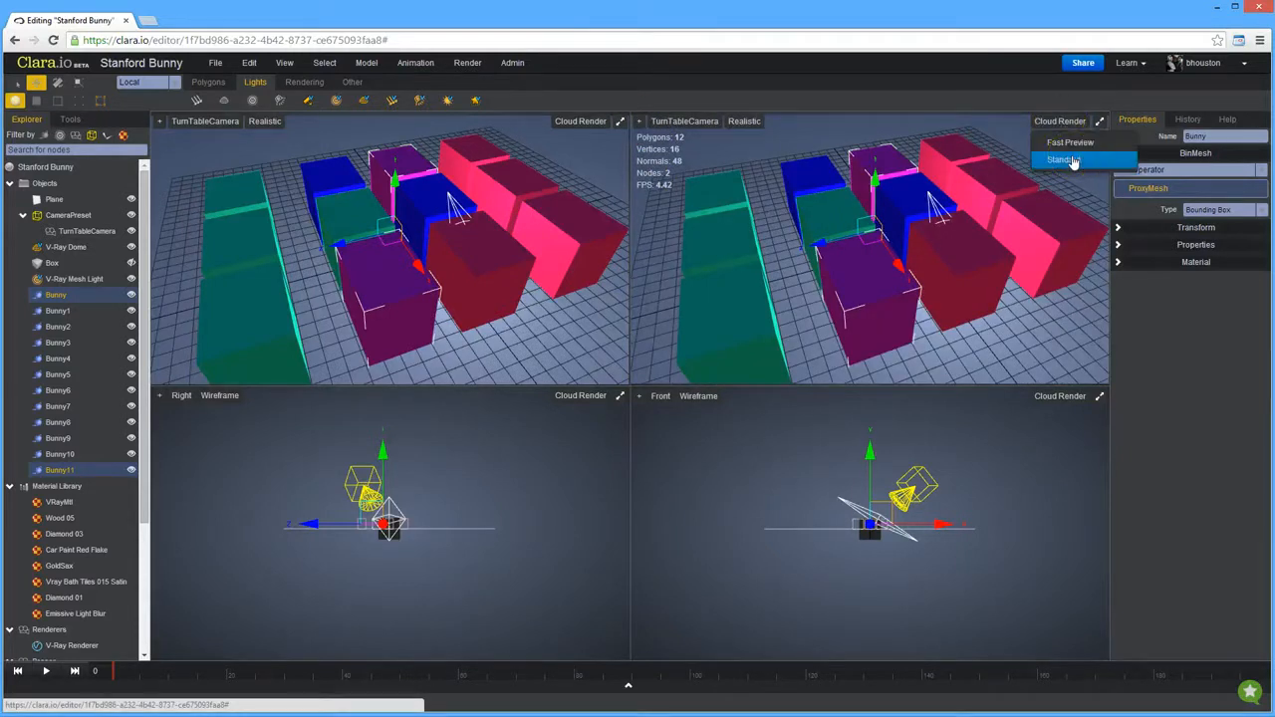
click(1064, 159)
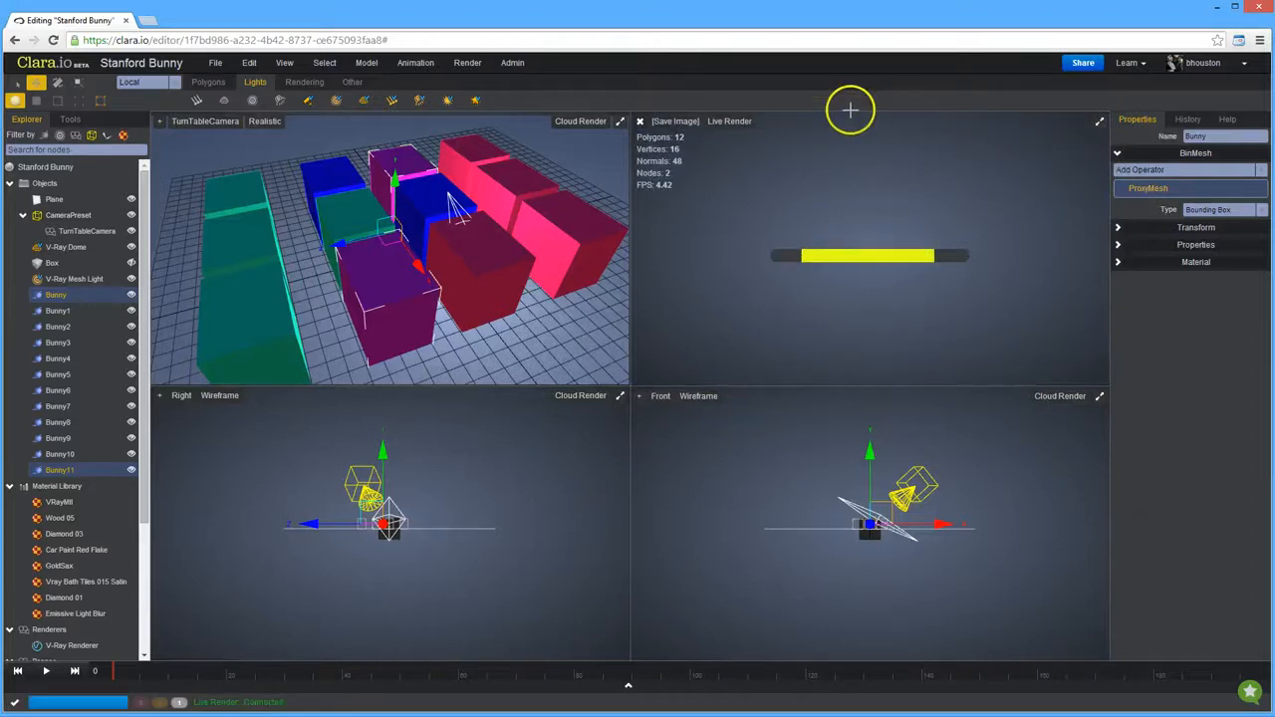
click(466, 62)
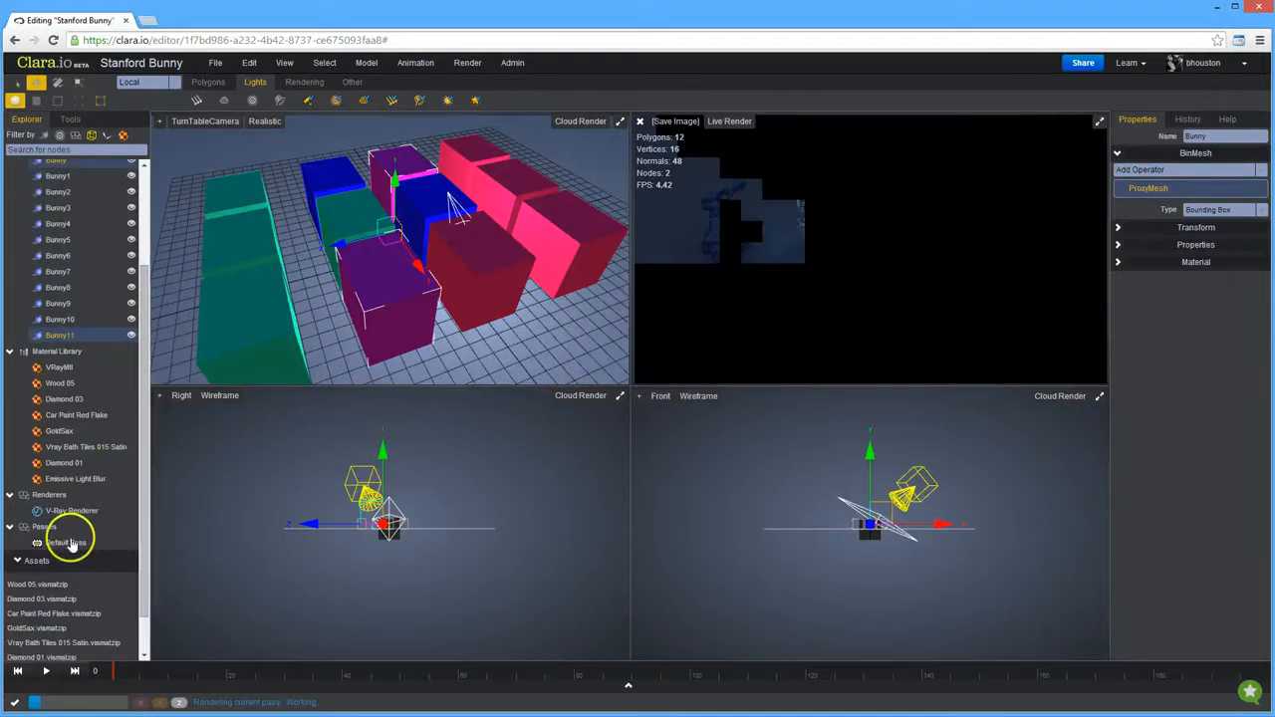
click(64, 542)
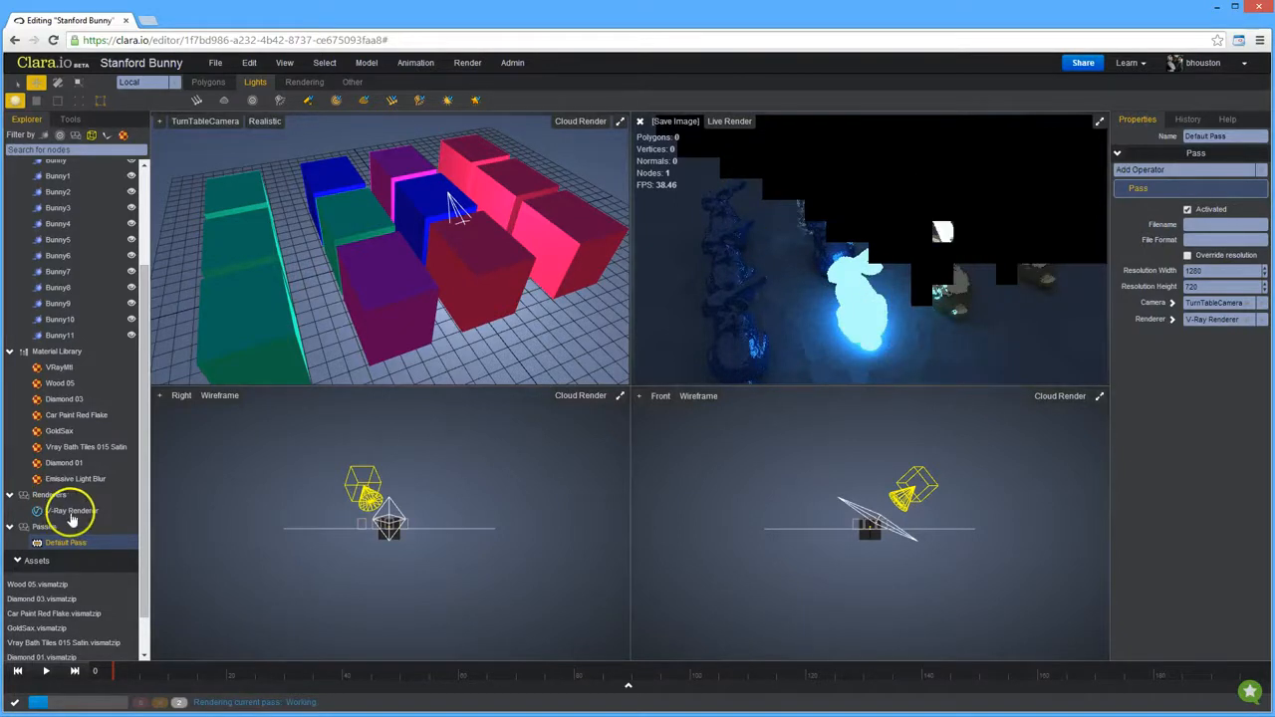
- Review the V-Ray Renderer's global illumination and colour mapping settings in Properties
click(72, 510)
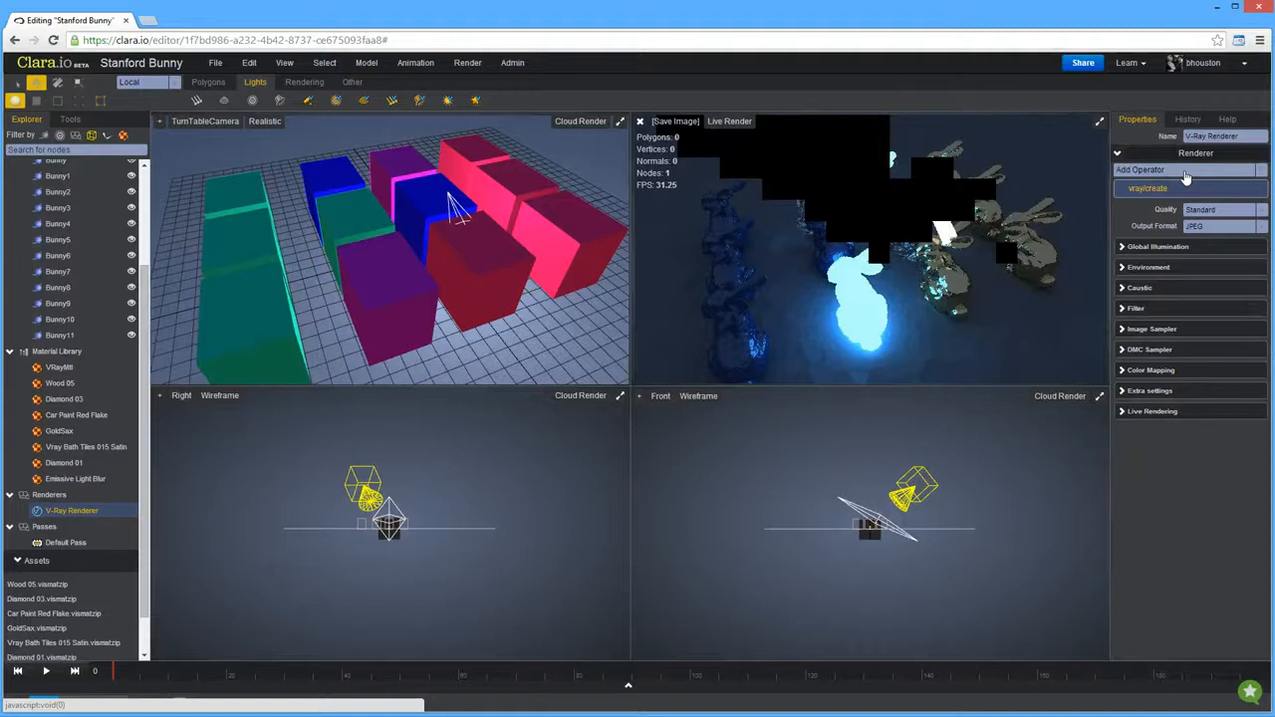
click(1157, 247)
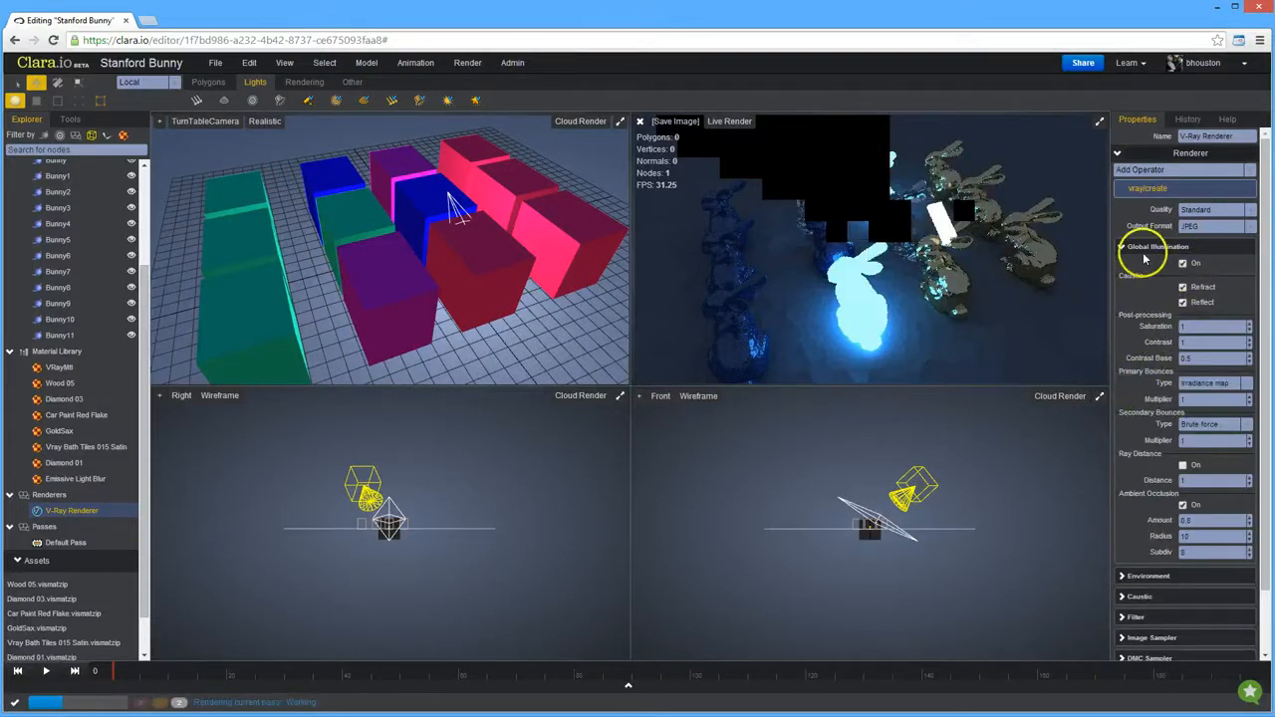
click(1155, 267)
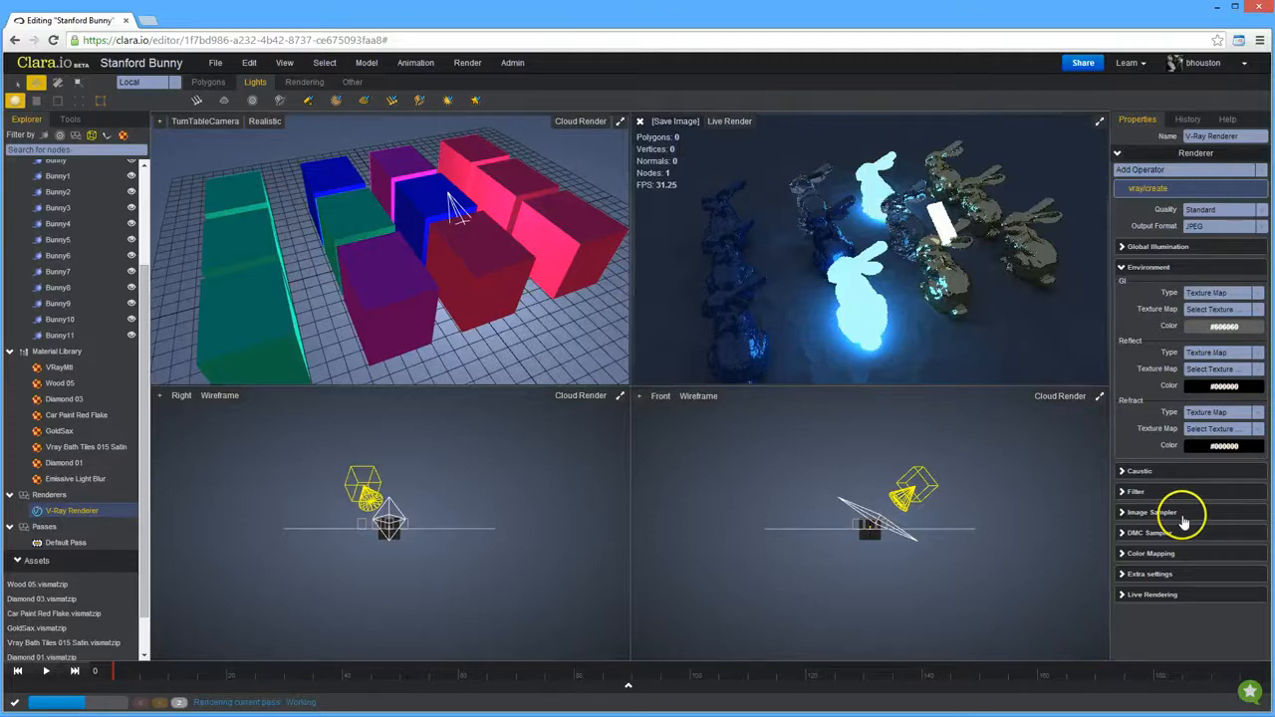
mouse_move(1183, 558)
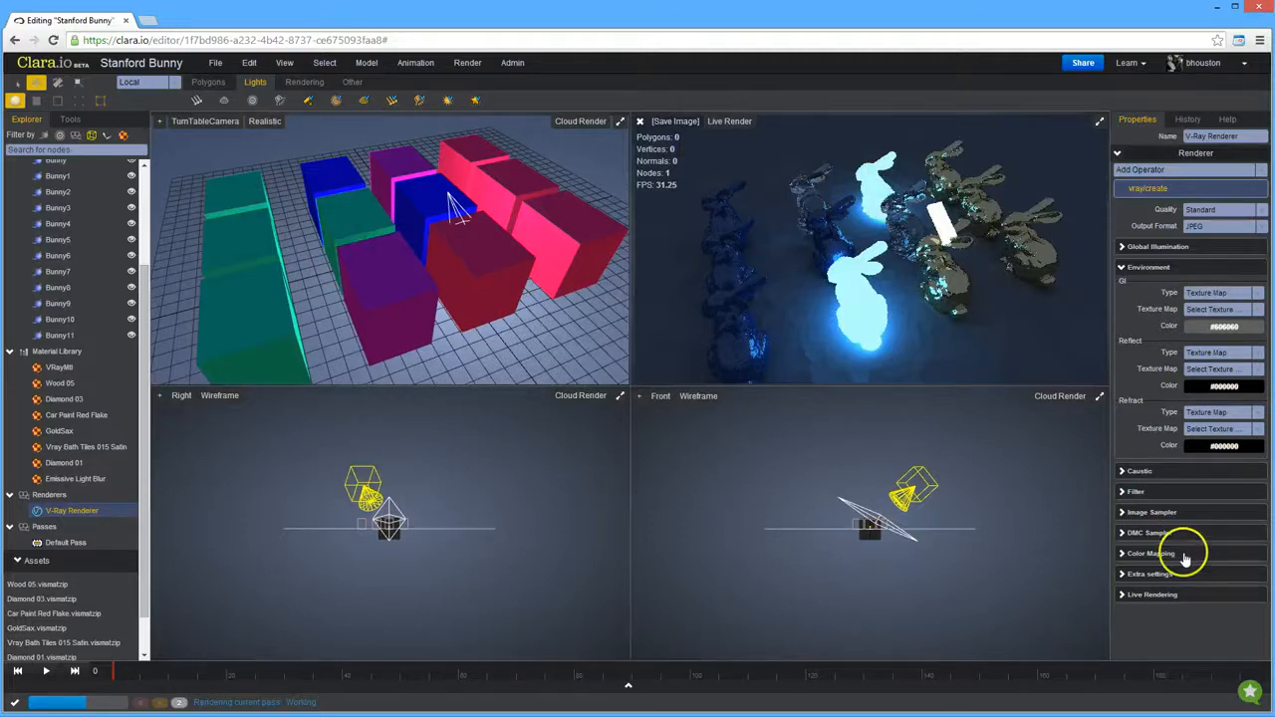
click(1151, 554)
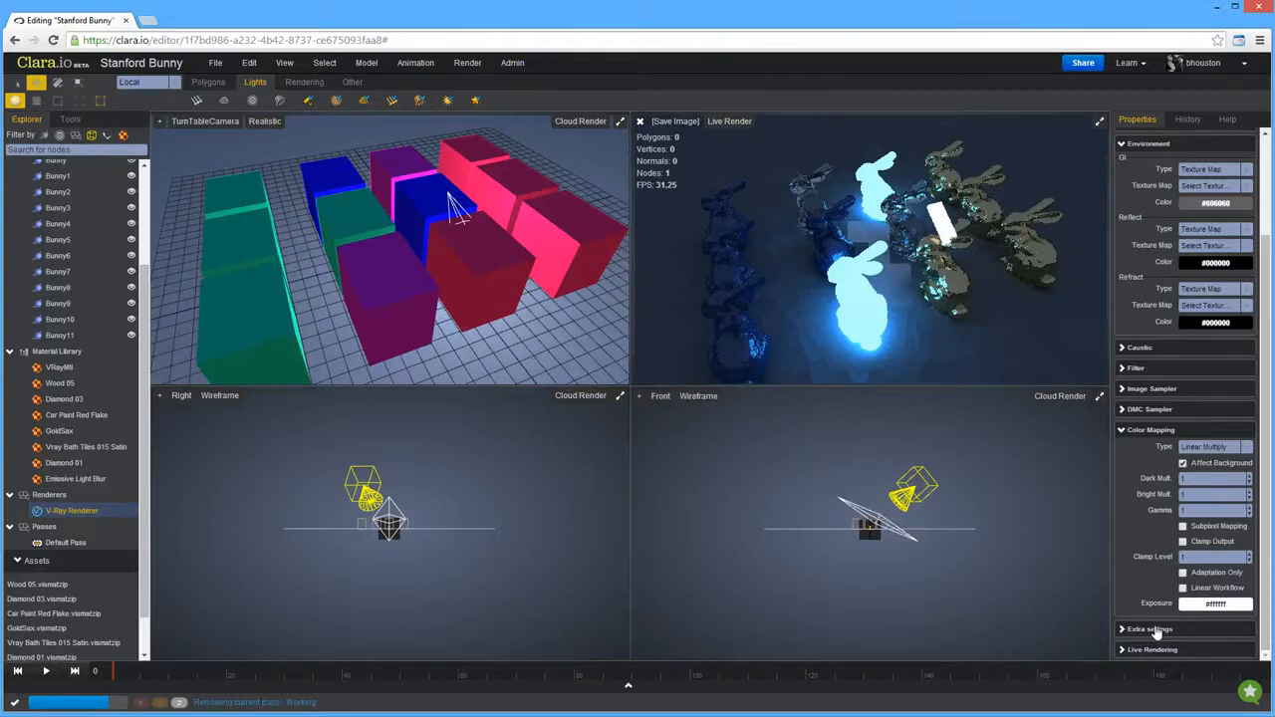
mouse_move(175, 108)
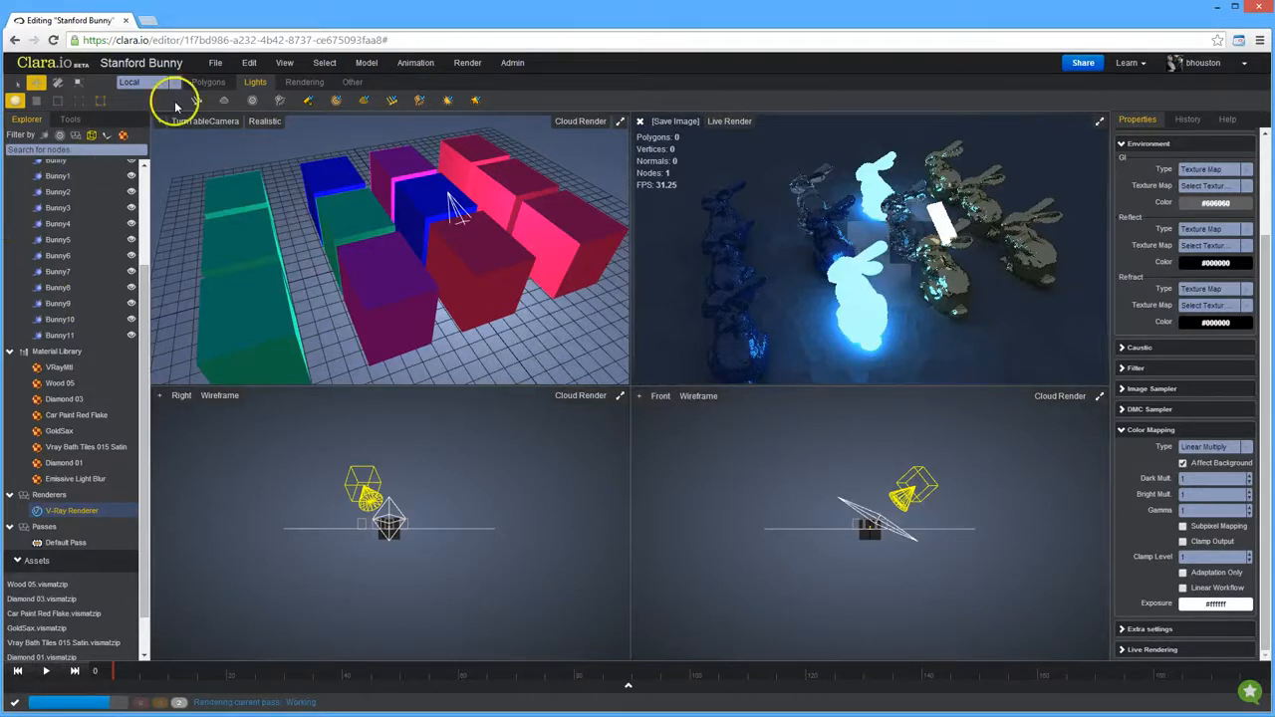
click(215, 62)
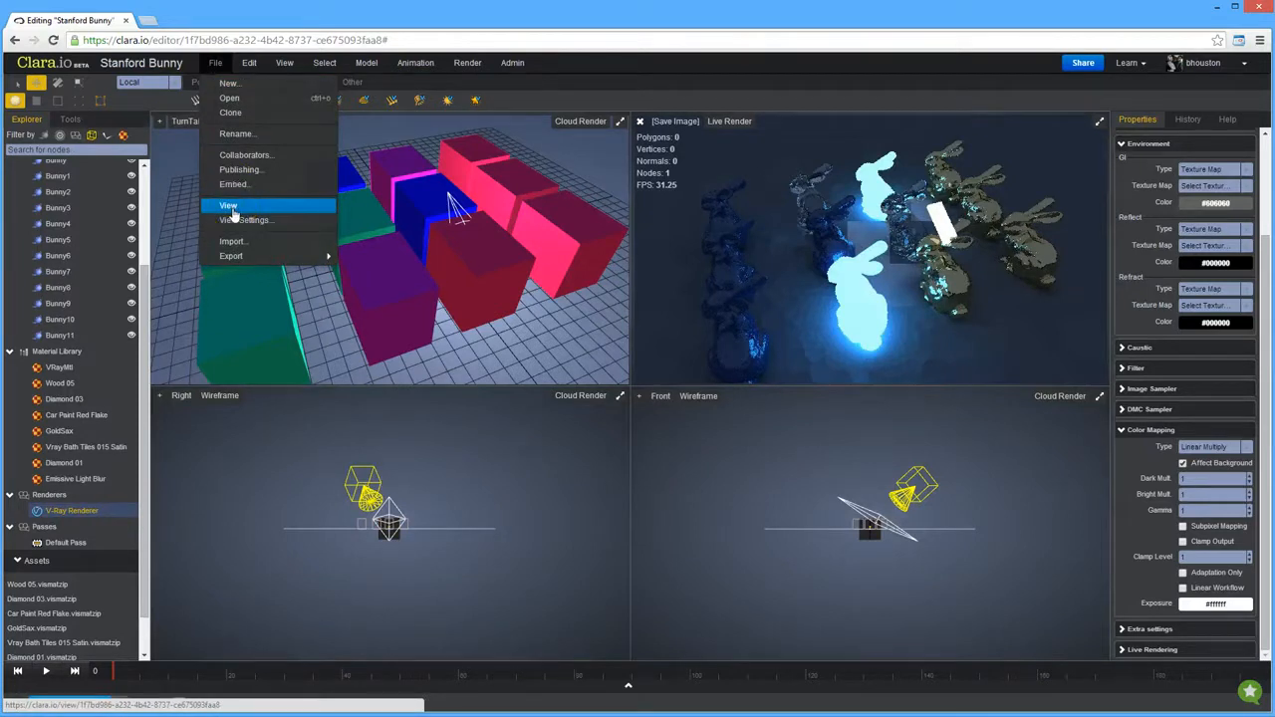
- View the Stanford Bunny public page and switch to its Photo Realistic render
click(227, 206)
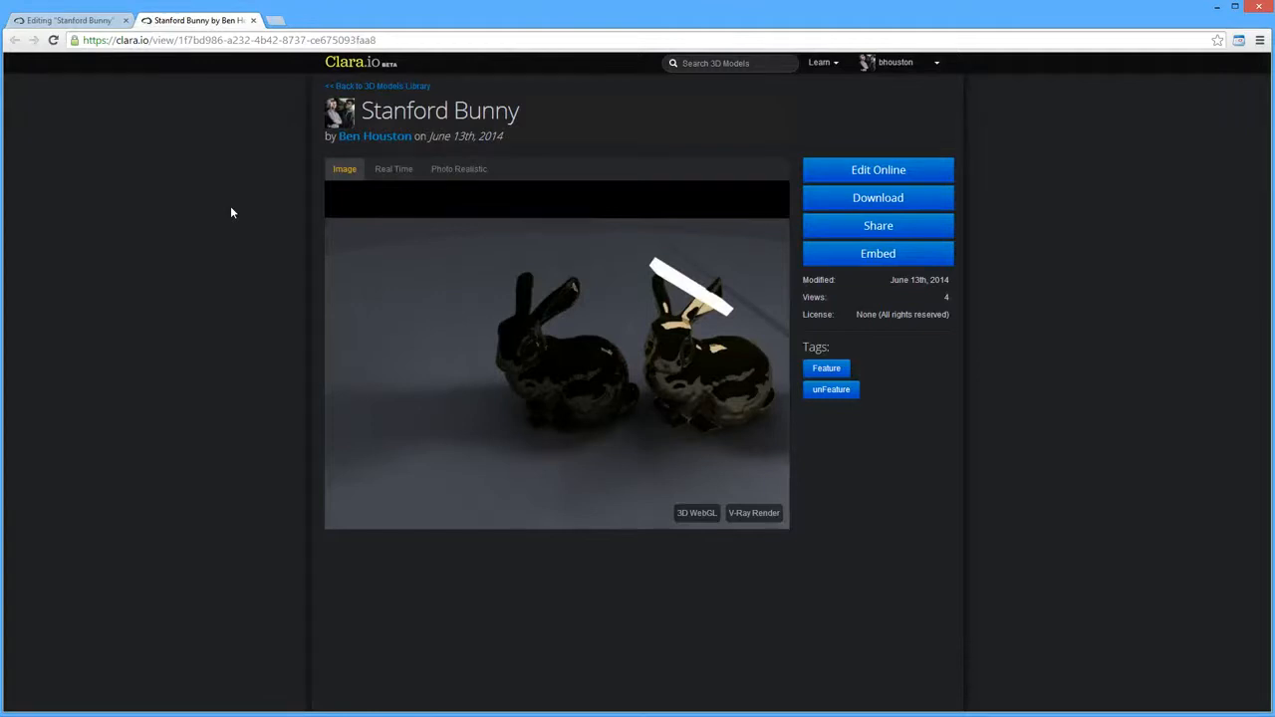
mouse_move(1144, 195)
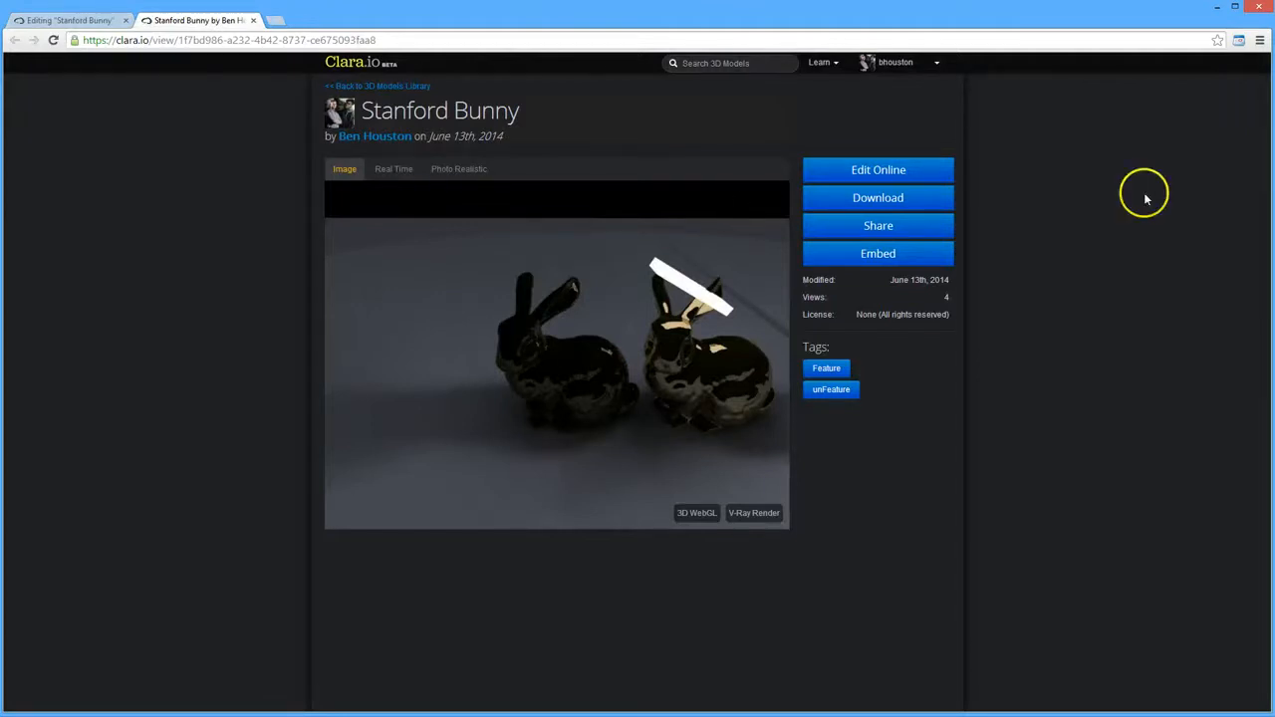
mouse_move(578, 389)
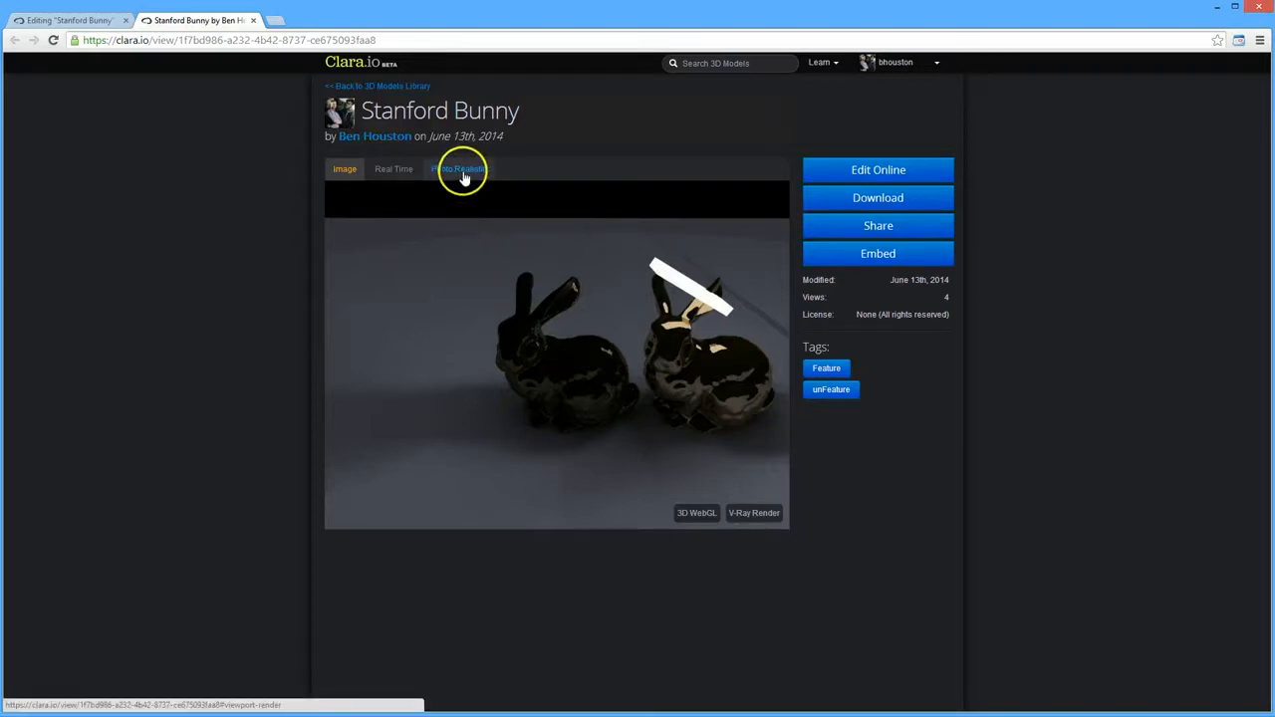
click(459, 168)
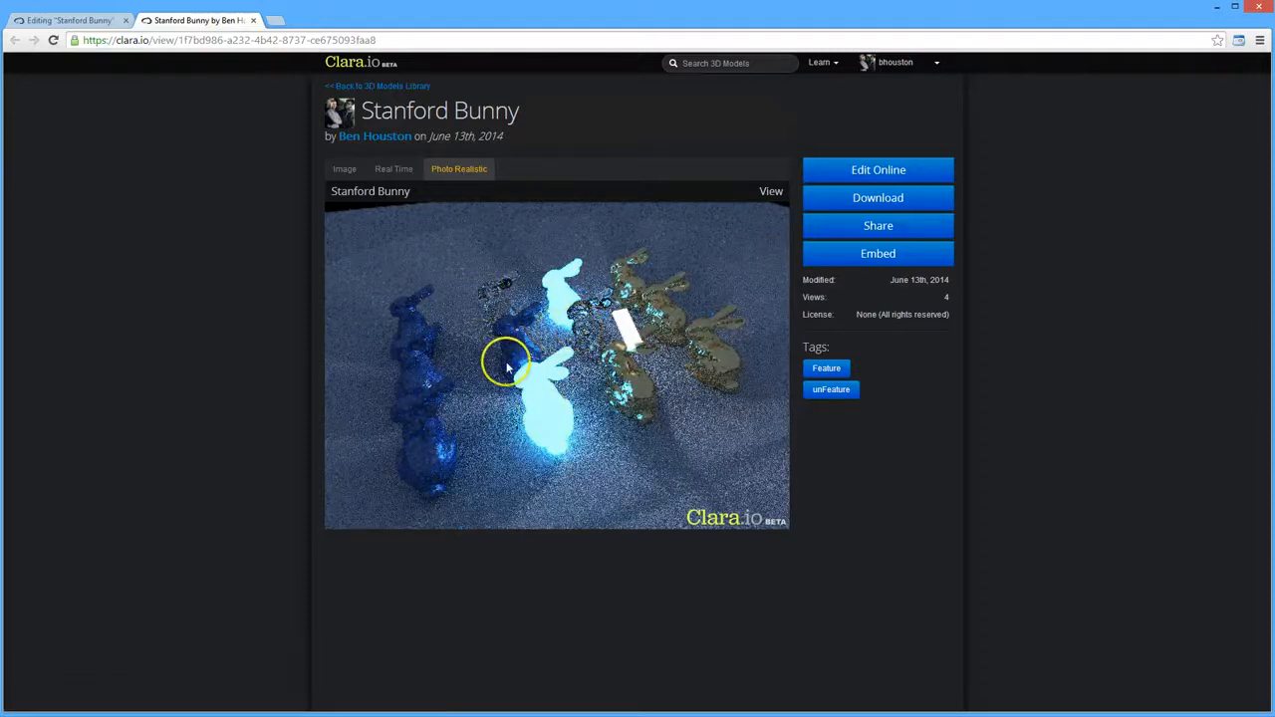
mouse_move(598, 351)
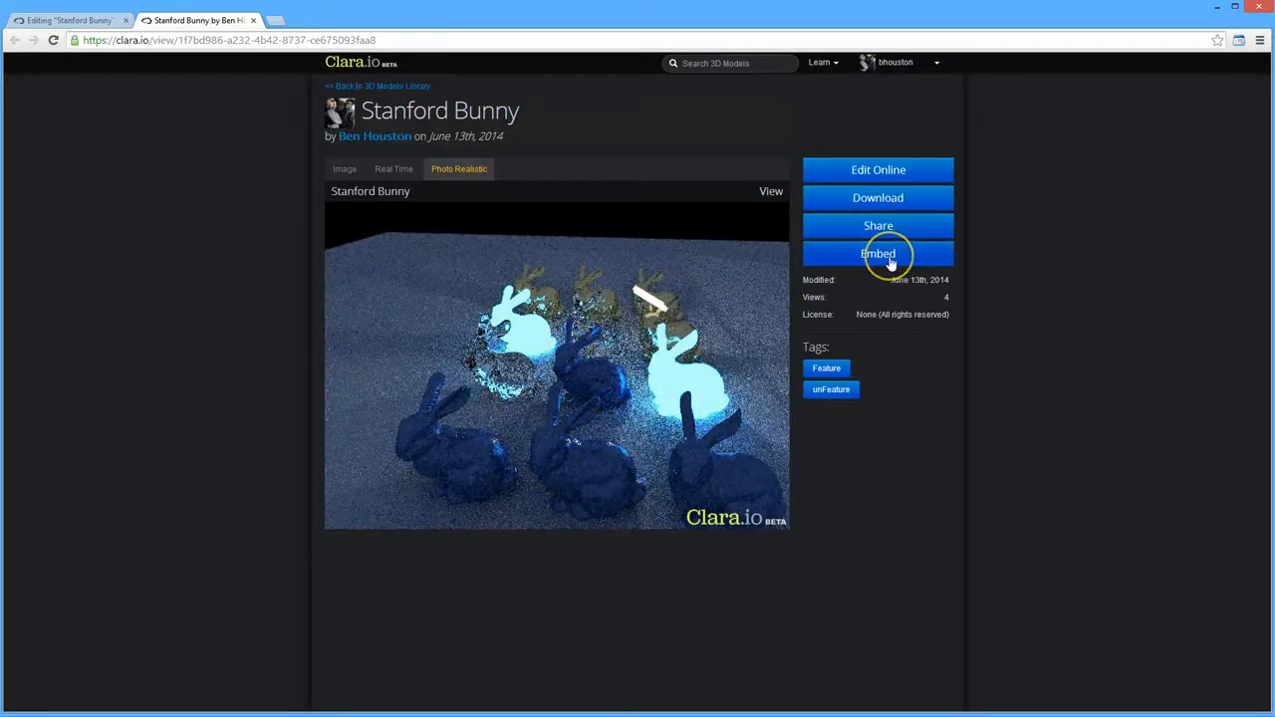
click(876, 253)
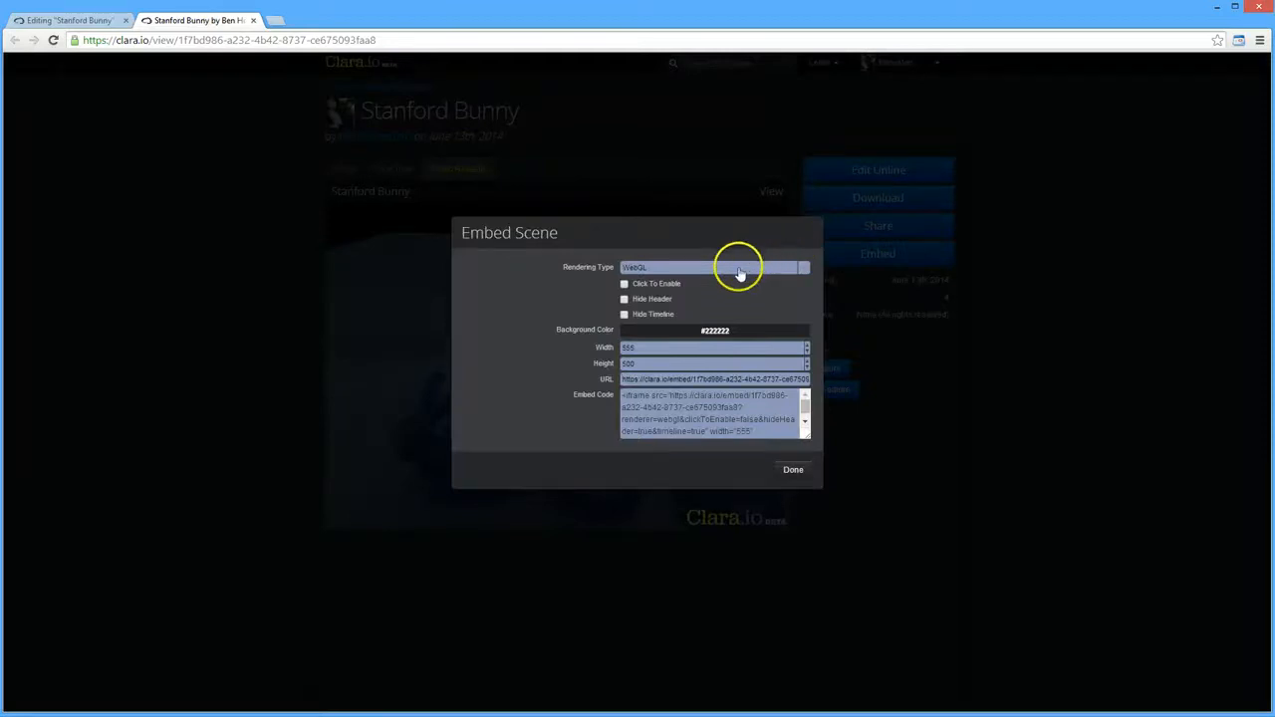
click(713, 267)
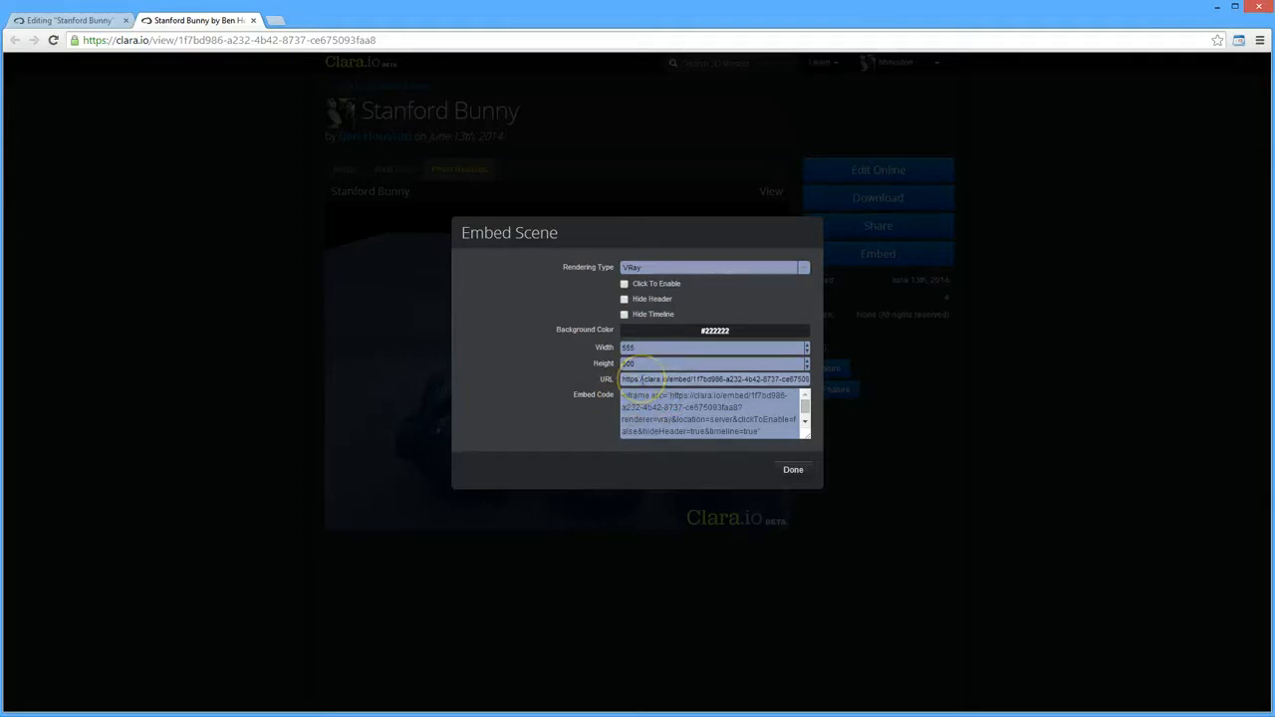
triple_click(715, 378)
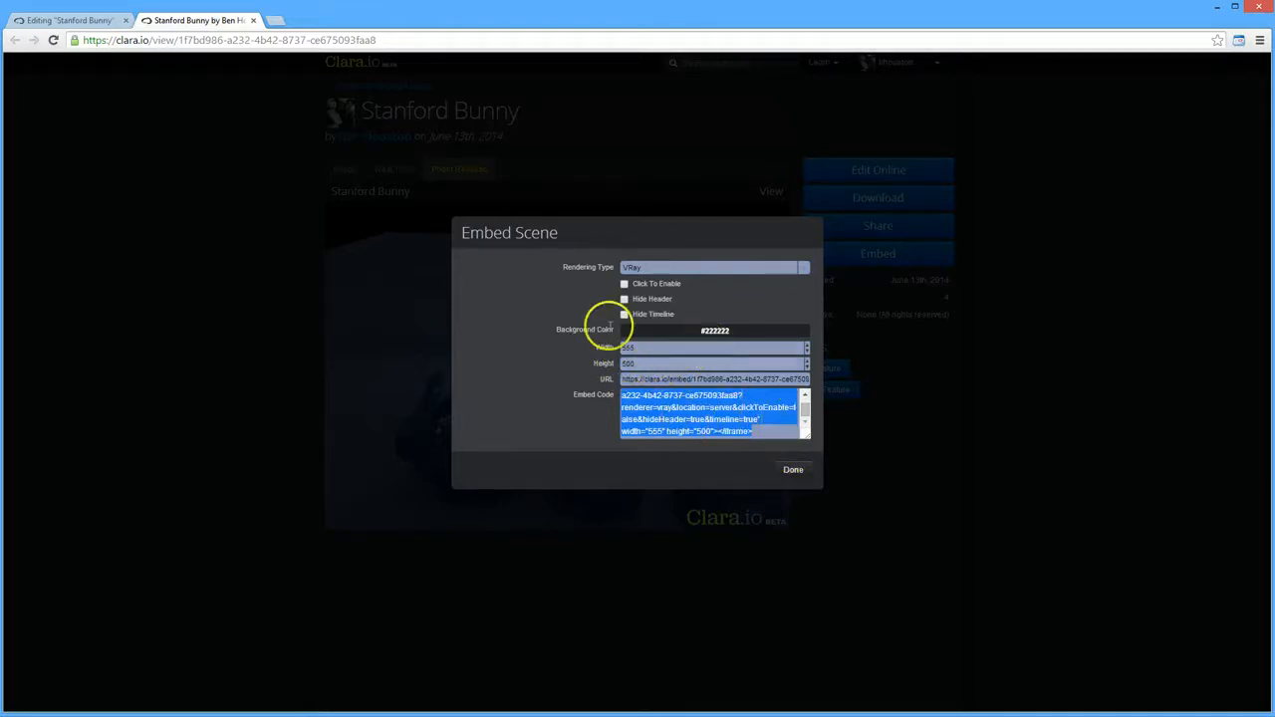
click(793, 470)
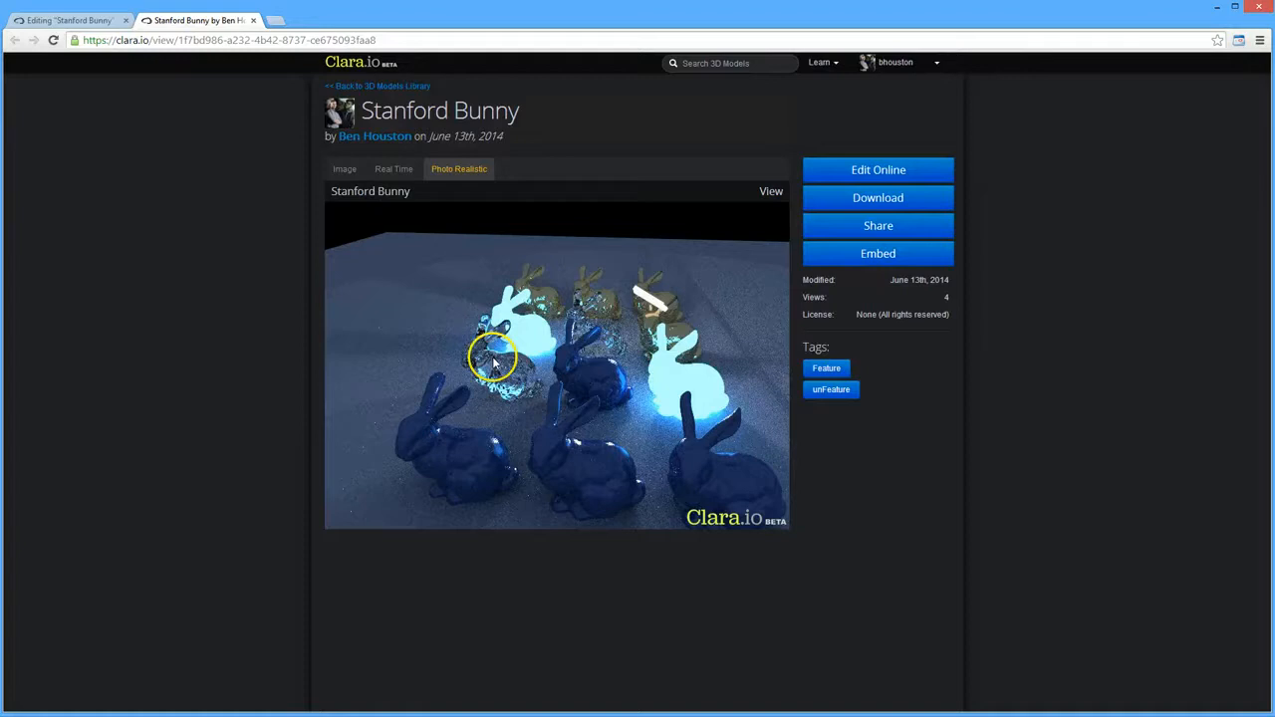